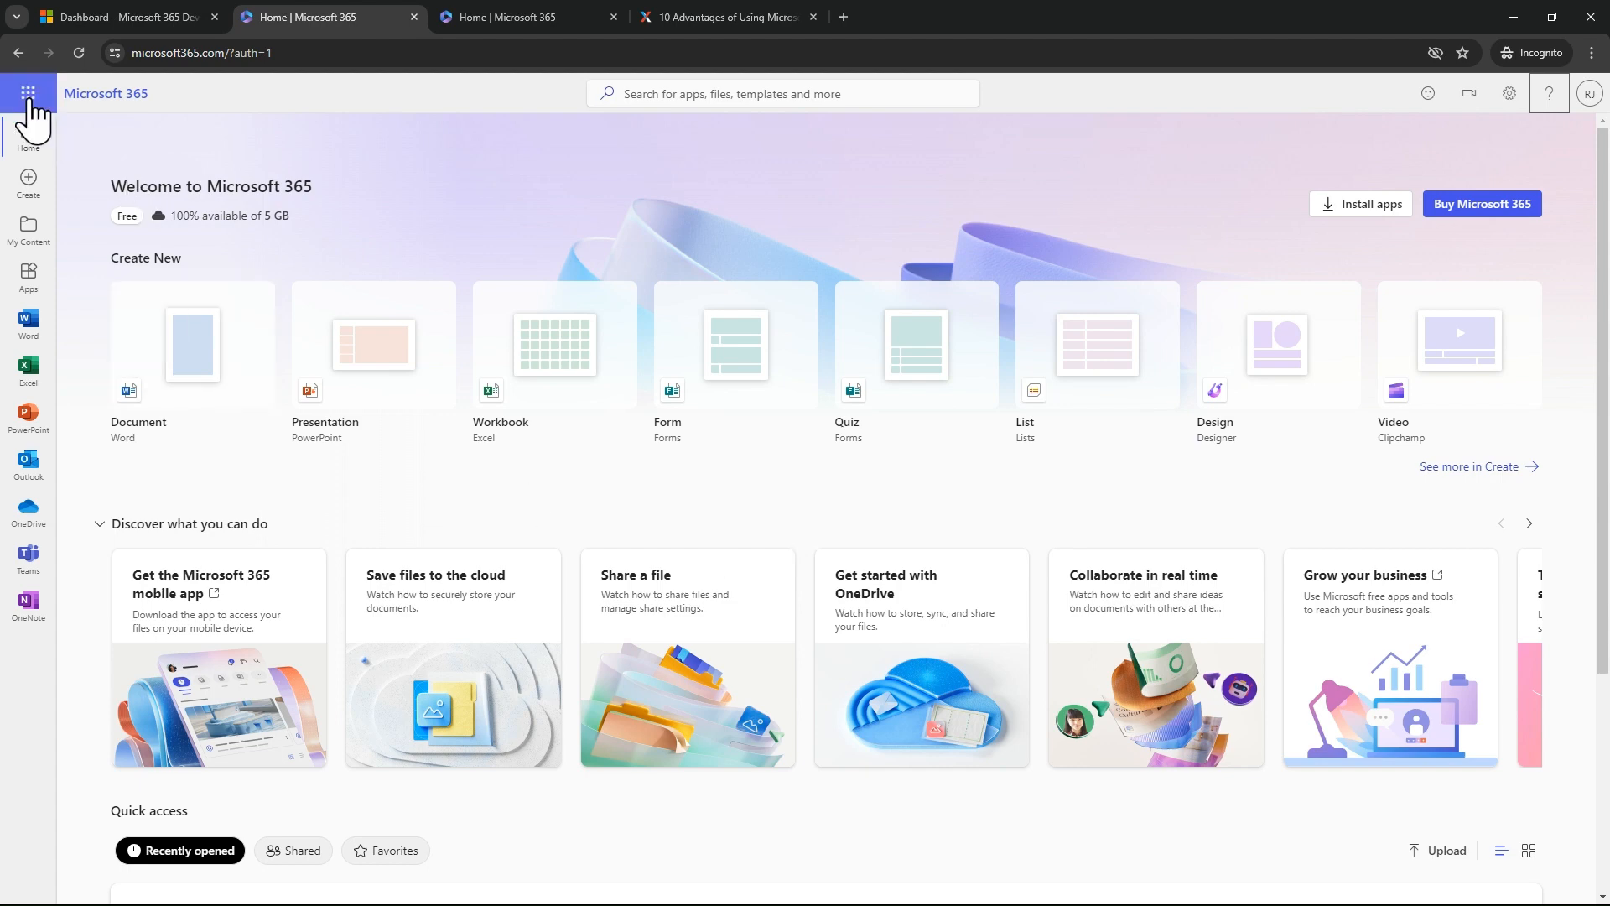
# Show the Microsoft 365 apps list with Outlook, Teams, Word, Excel and OneDrive.
pyautogui.click(29, 94)
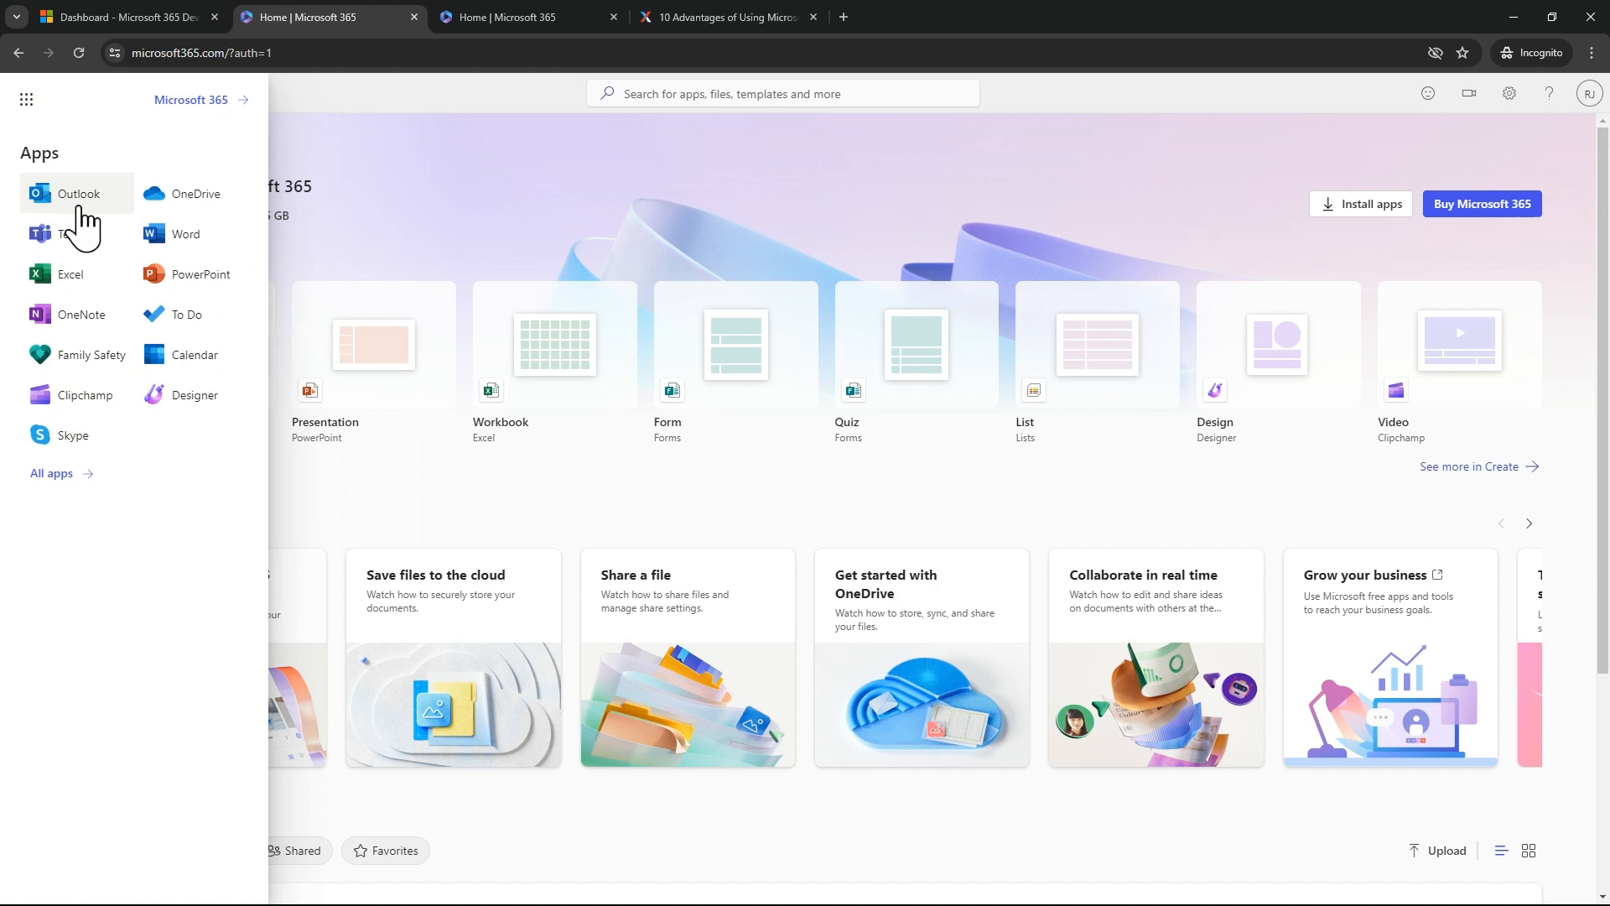
pyautogui.moveTo(191, 204)
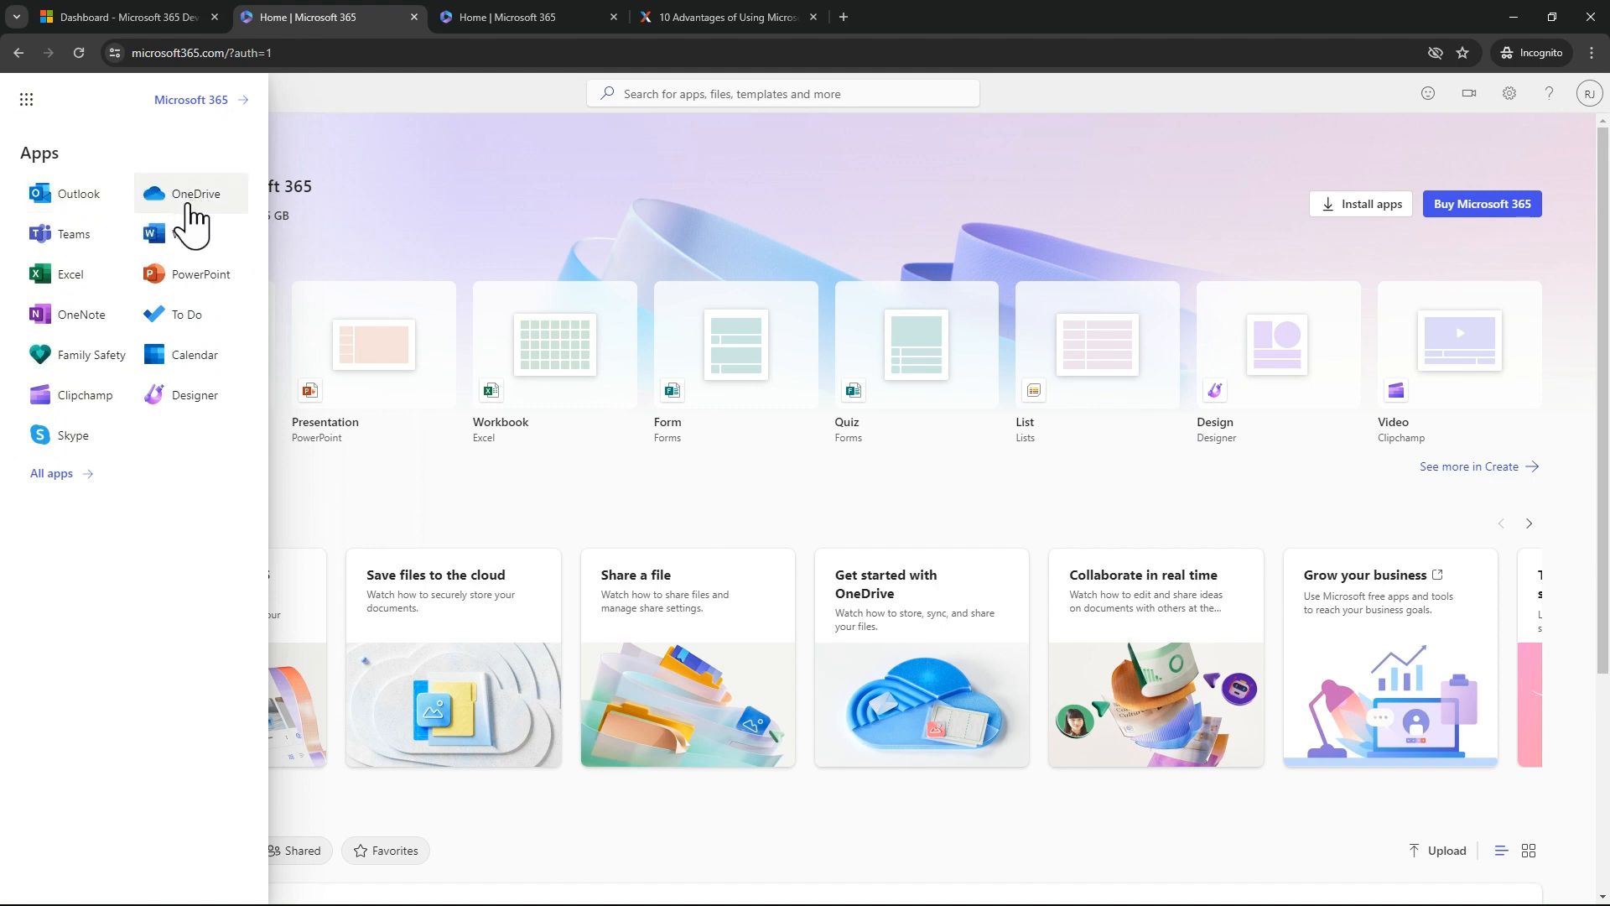
pyautogui.moveTo(74, 234)
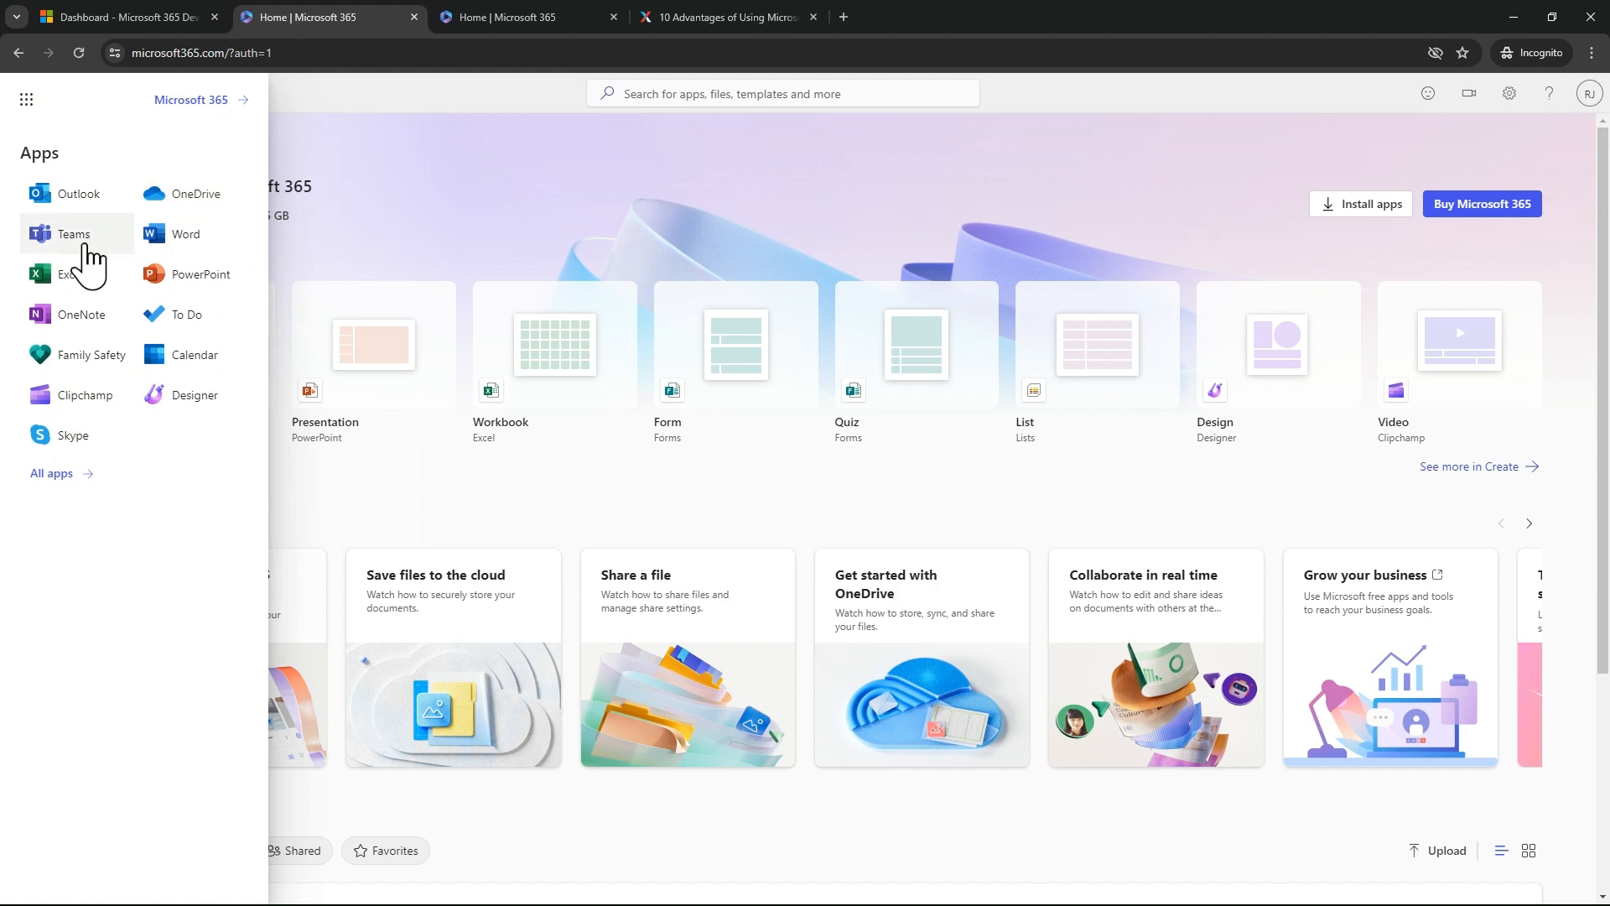
pyautogui.moveTo(186, 233)
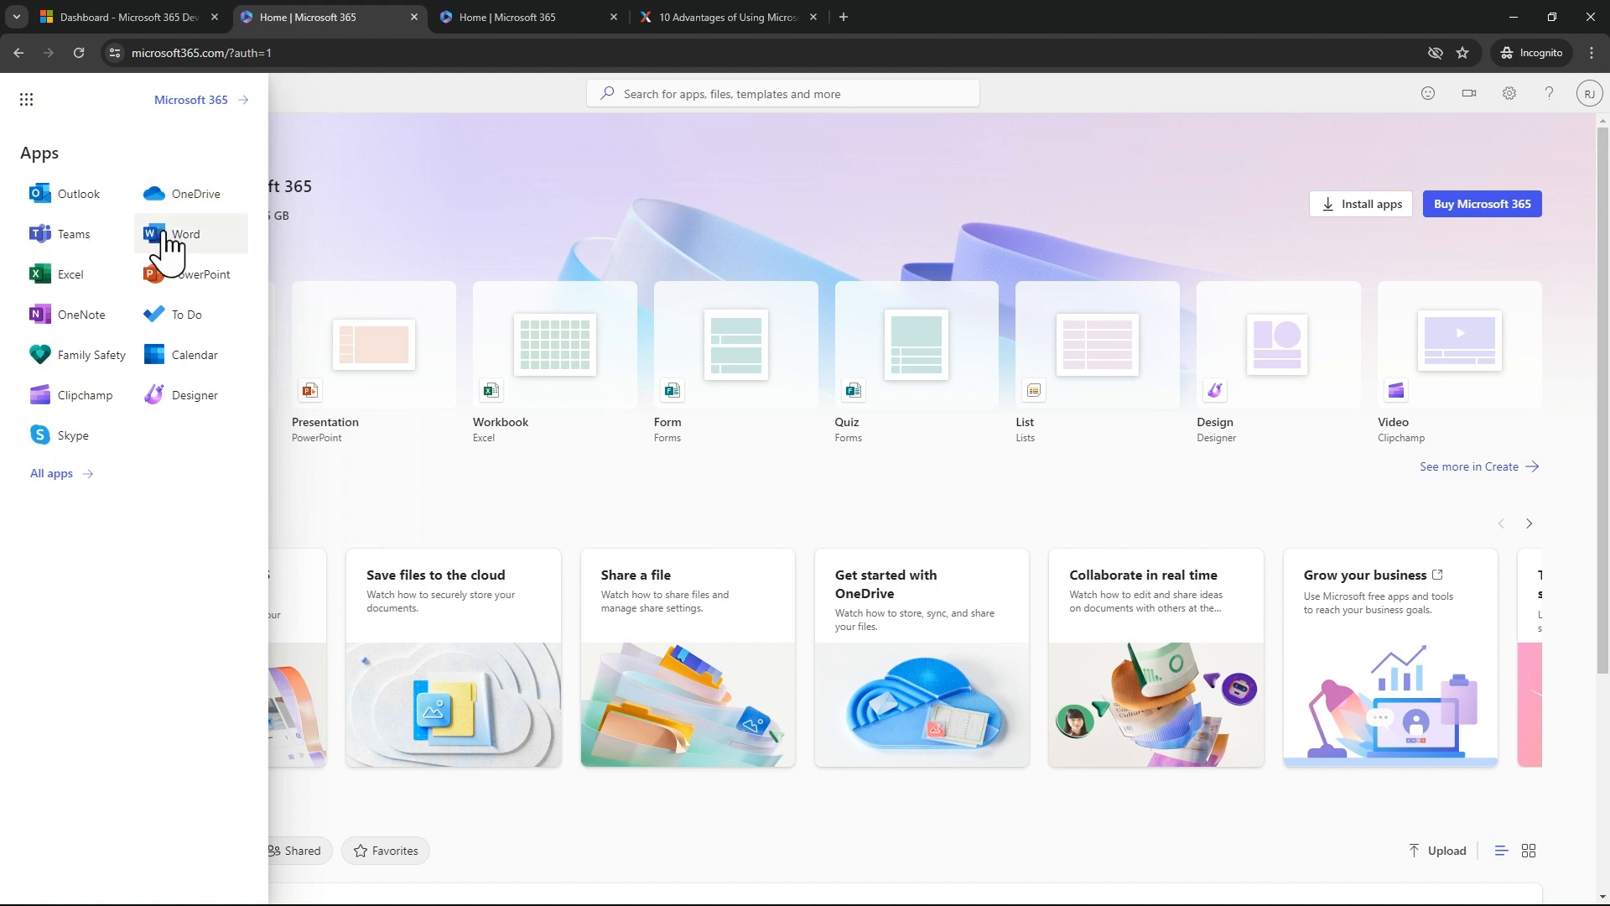
pyautogui.moveTo(184, 299)
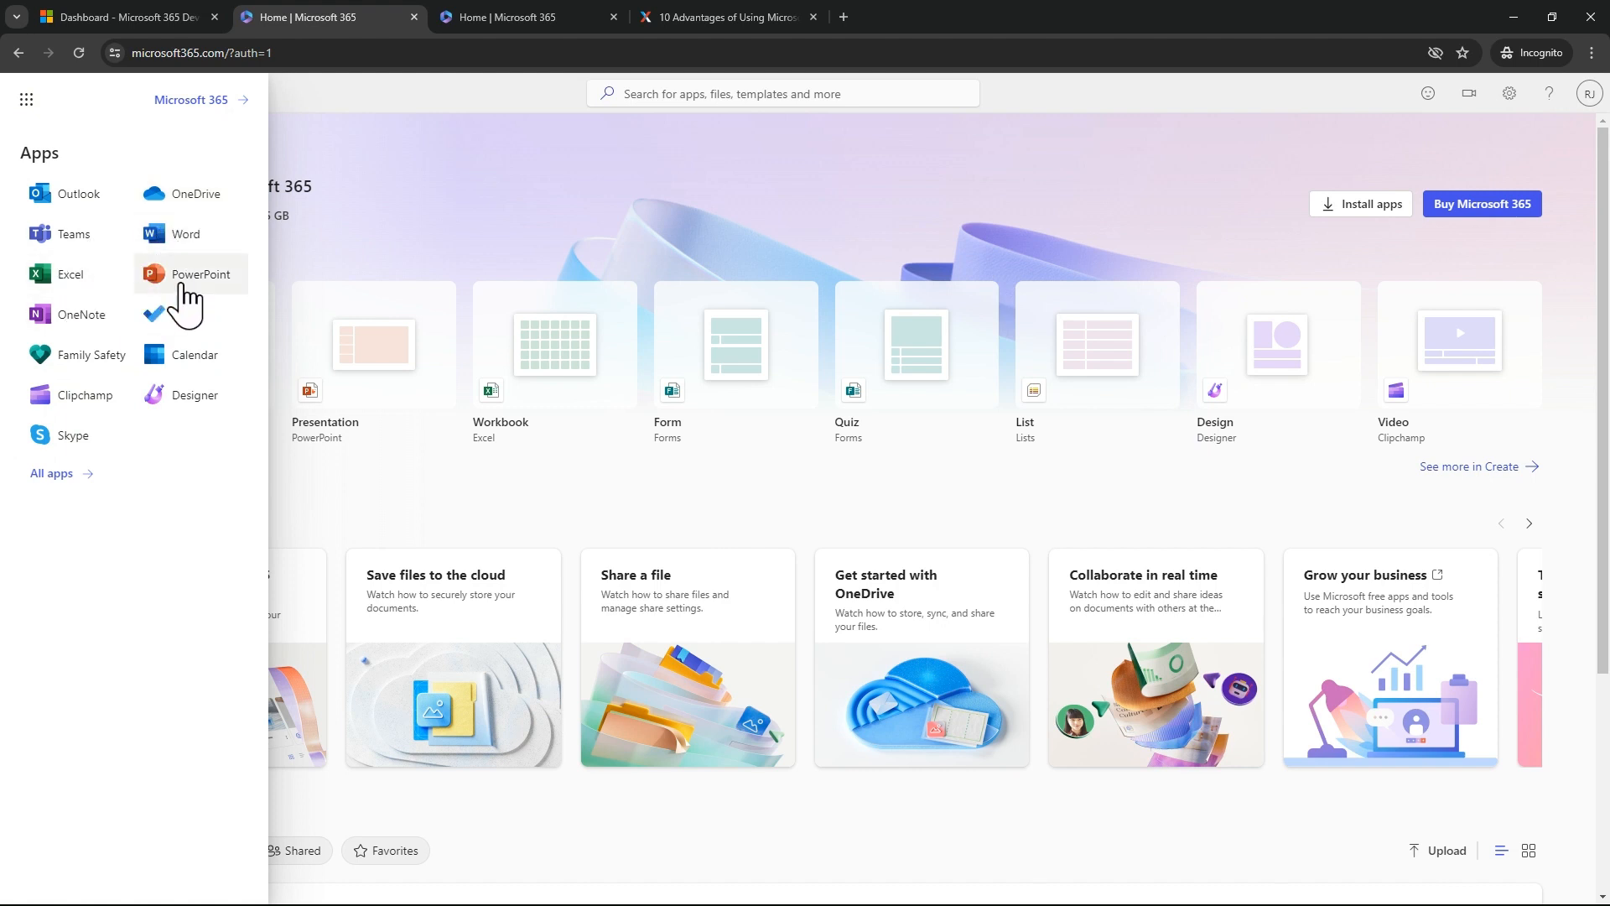
pyautogui.moveTo(77, 394)
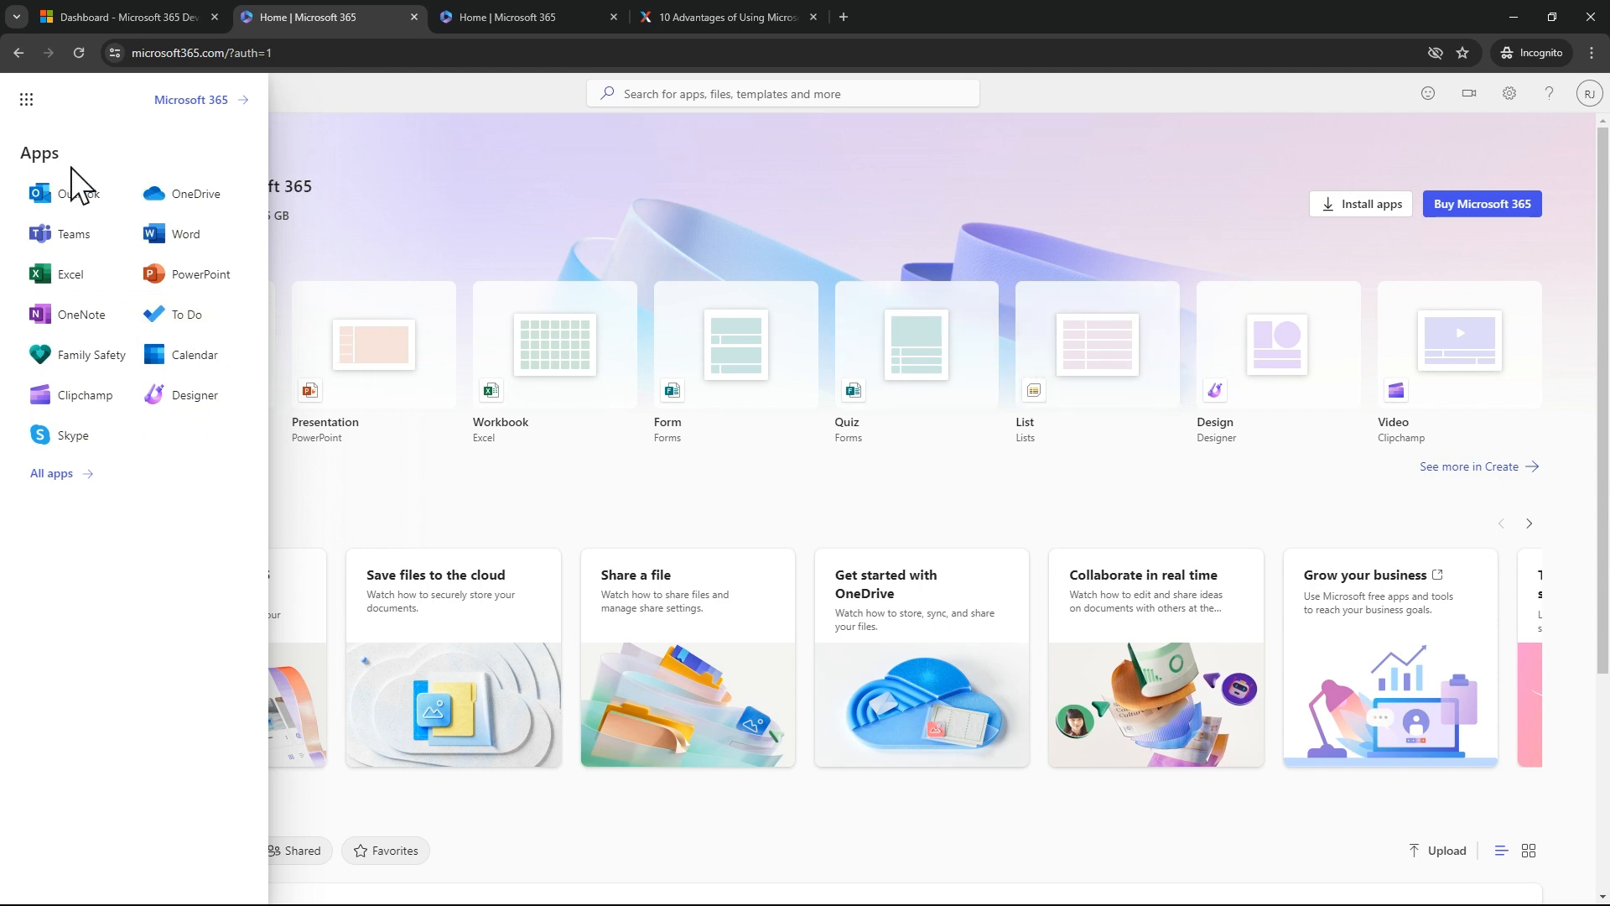
pyautogui.moveTo(106, 503)
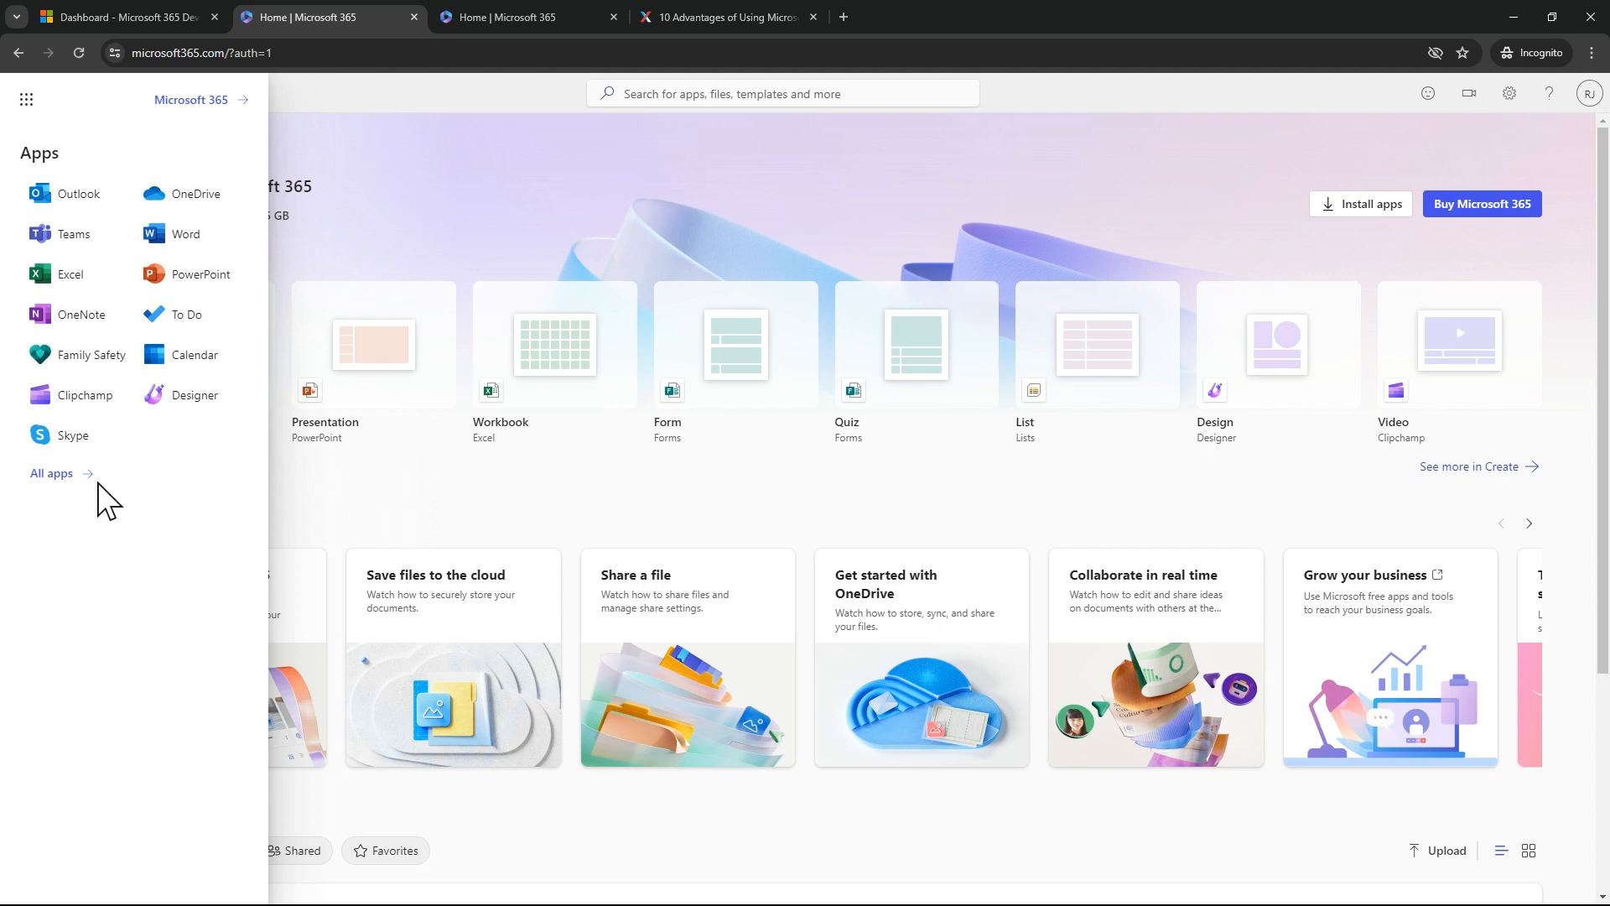
pyautogui.moveTo(1370, 203)
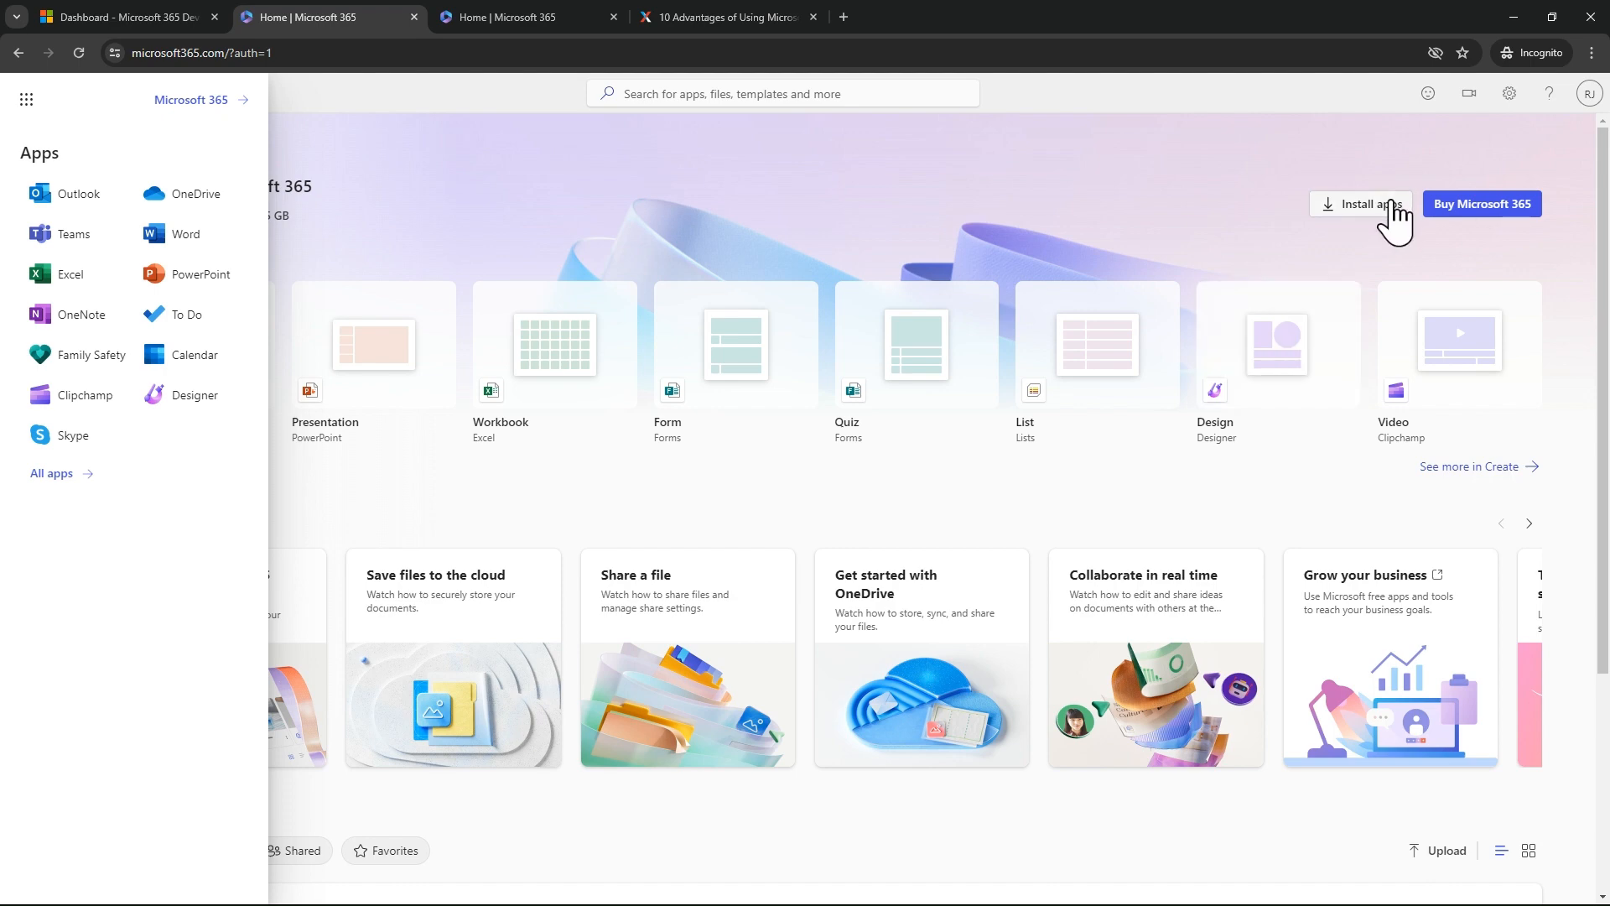
pyautogui.moveTo(72, 233)
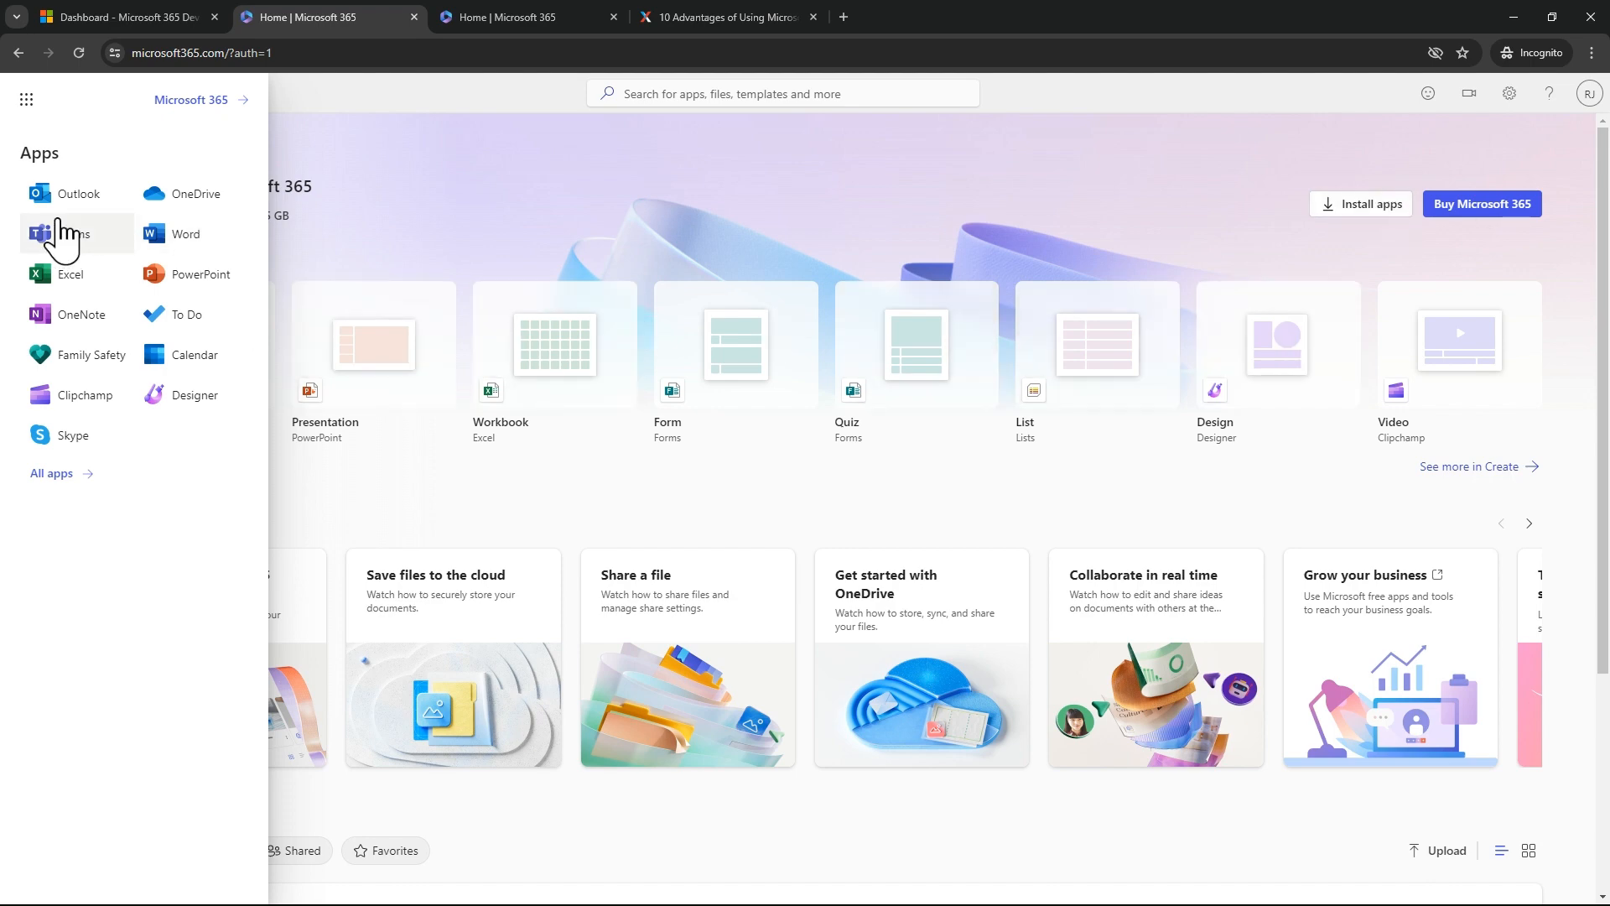
pyautogui.moveTo(77, 354)
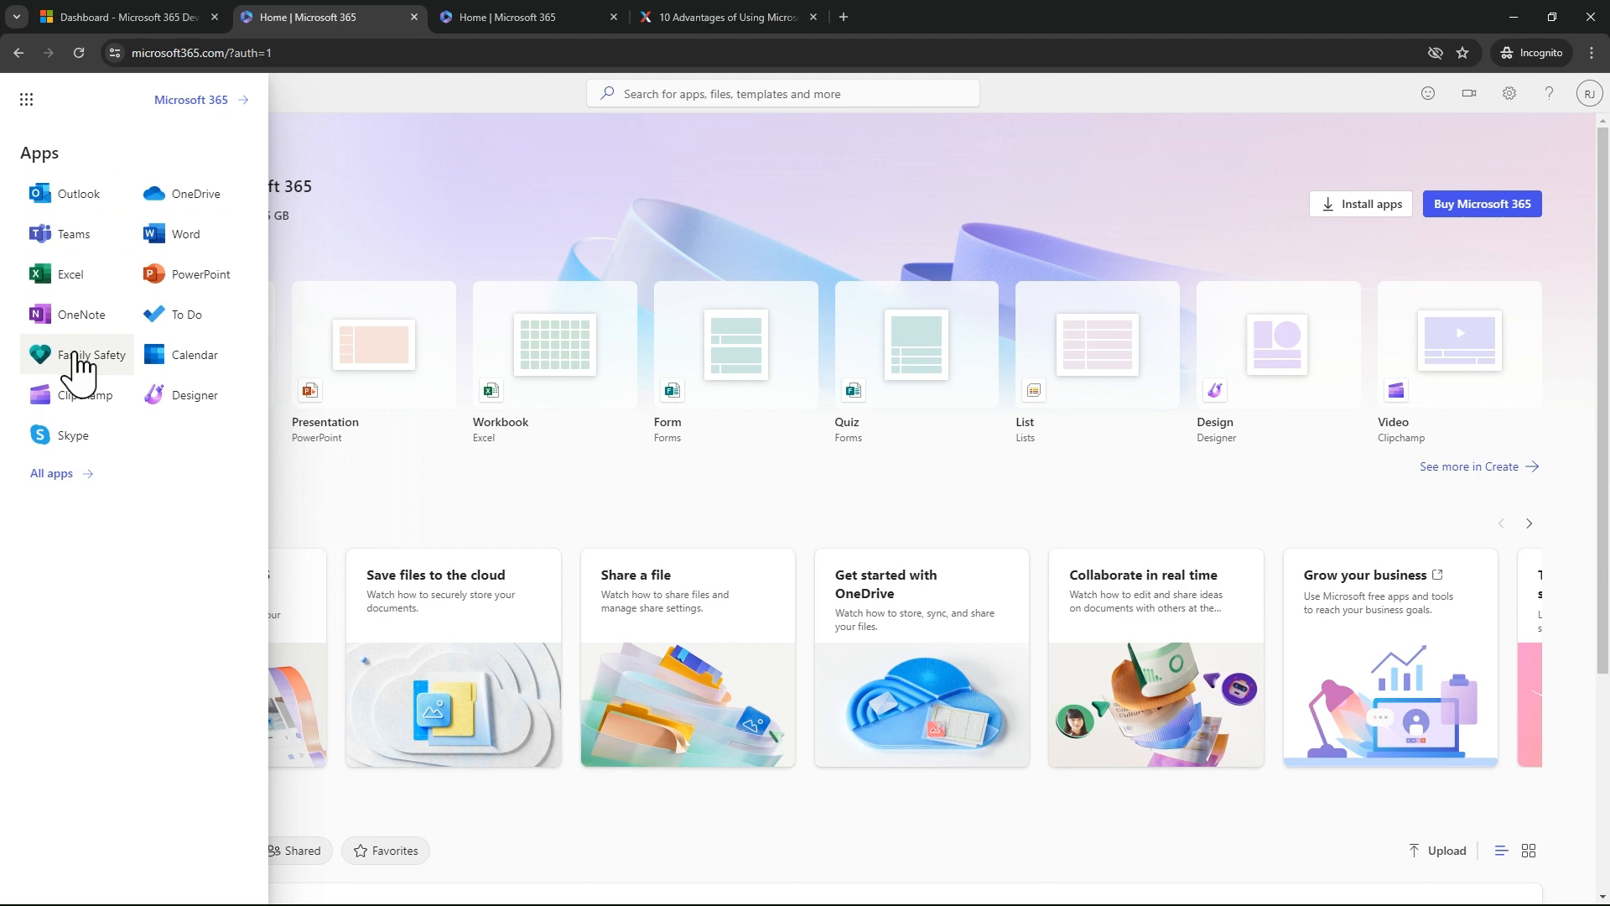
pyautogui.moveTo(1404, 228)
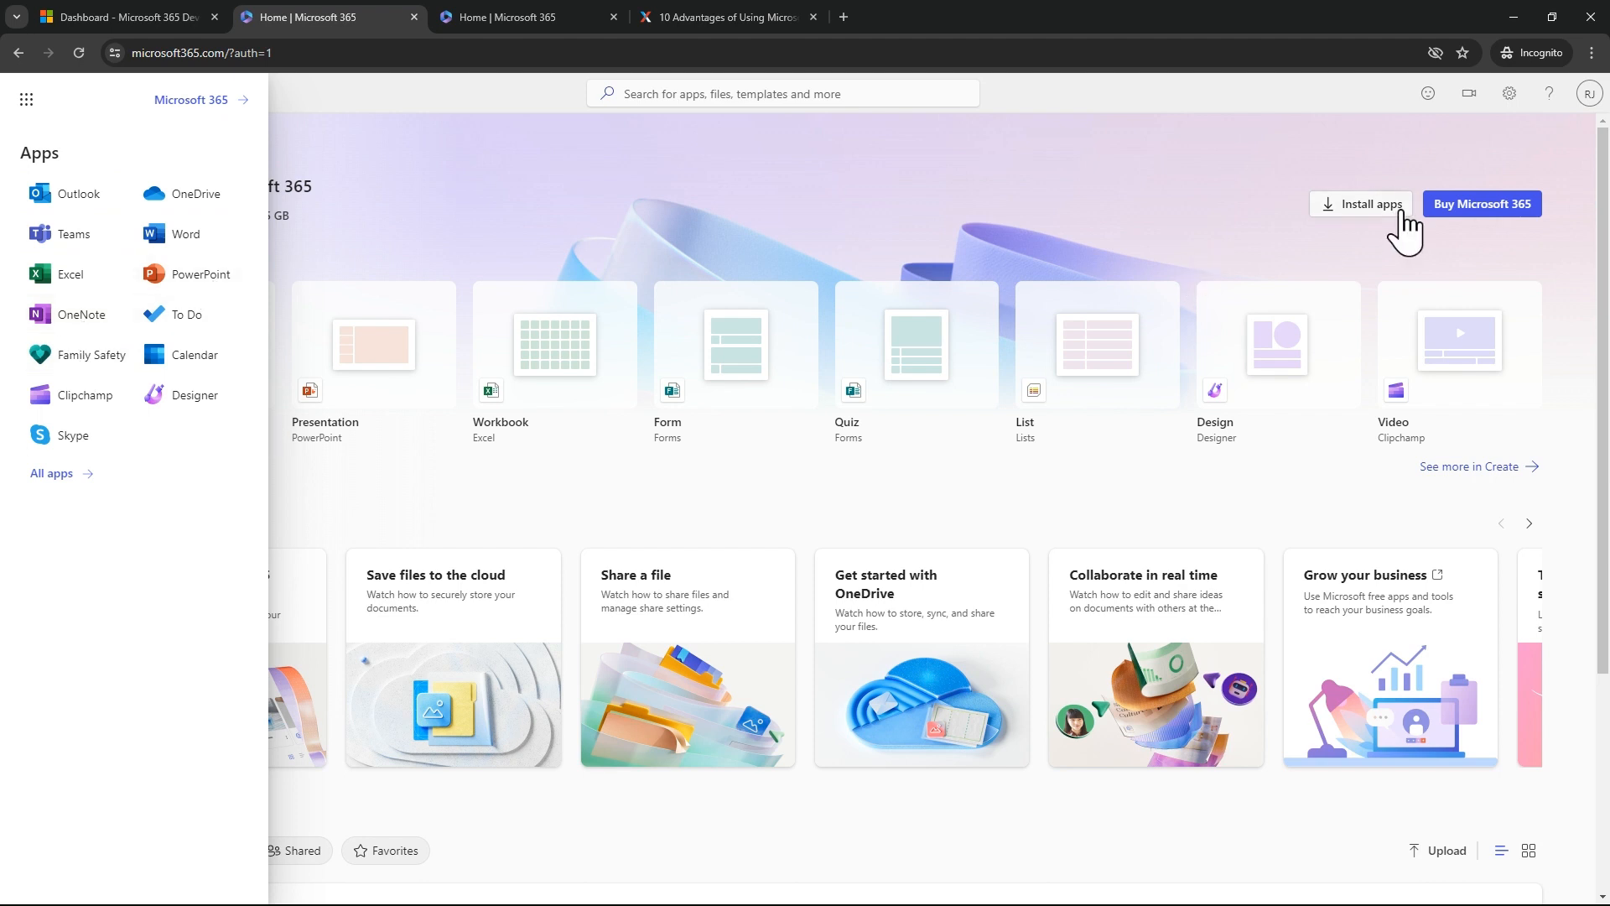
# Dismiss the apps list and view the Go premium offer for installing desktop apps.
pyautogui.click(25, 99)
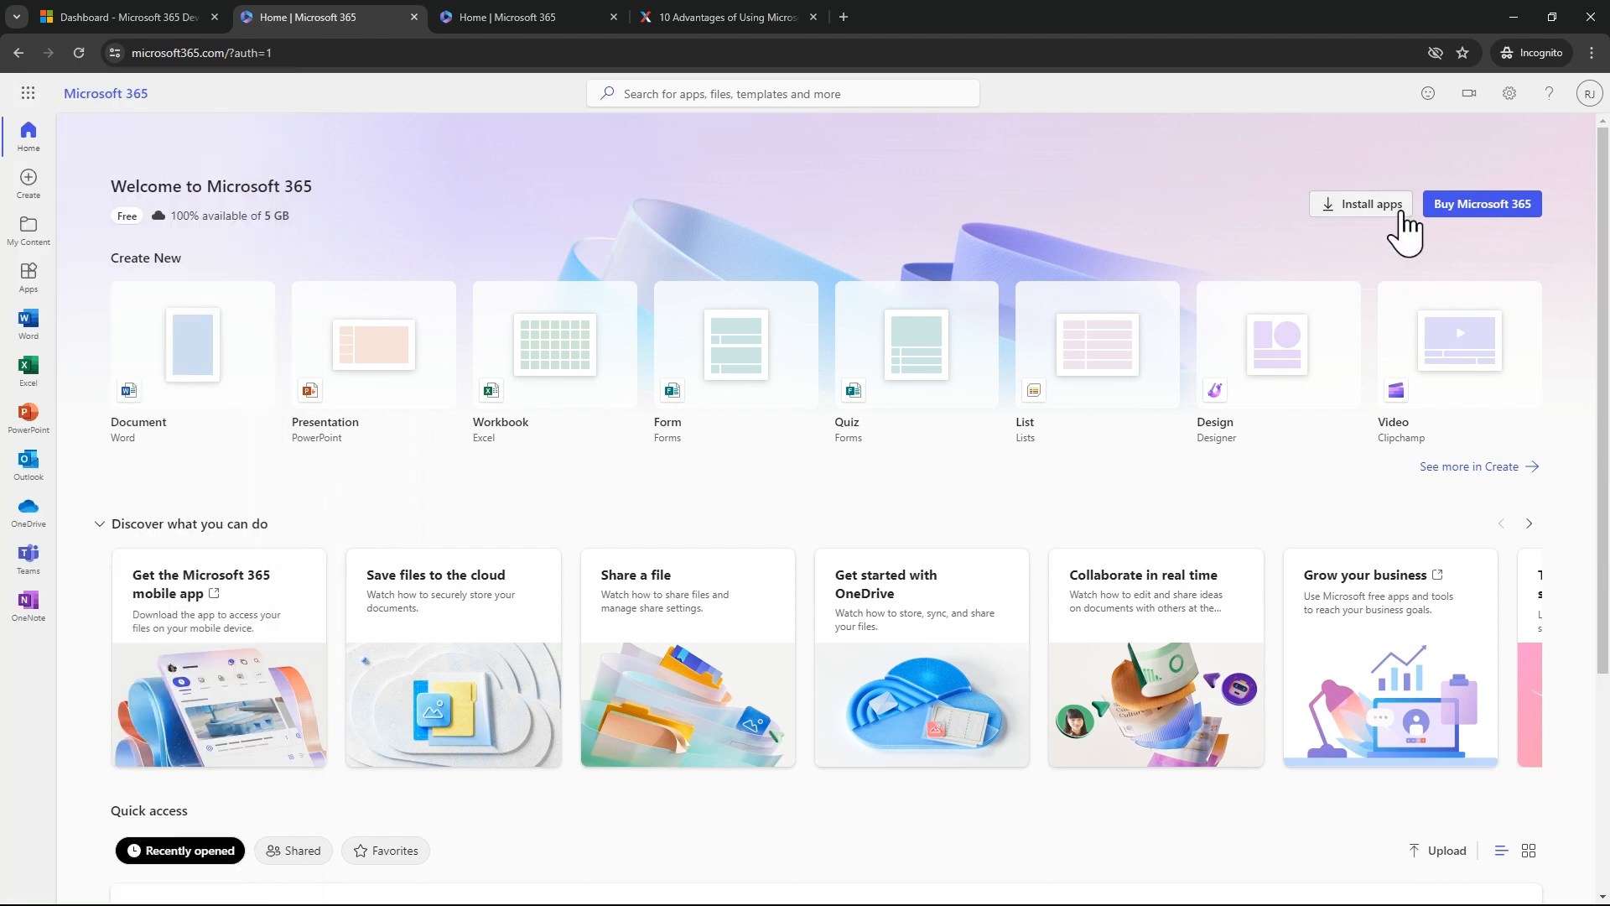
pyautogui.click(1368, 203)
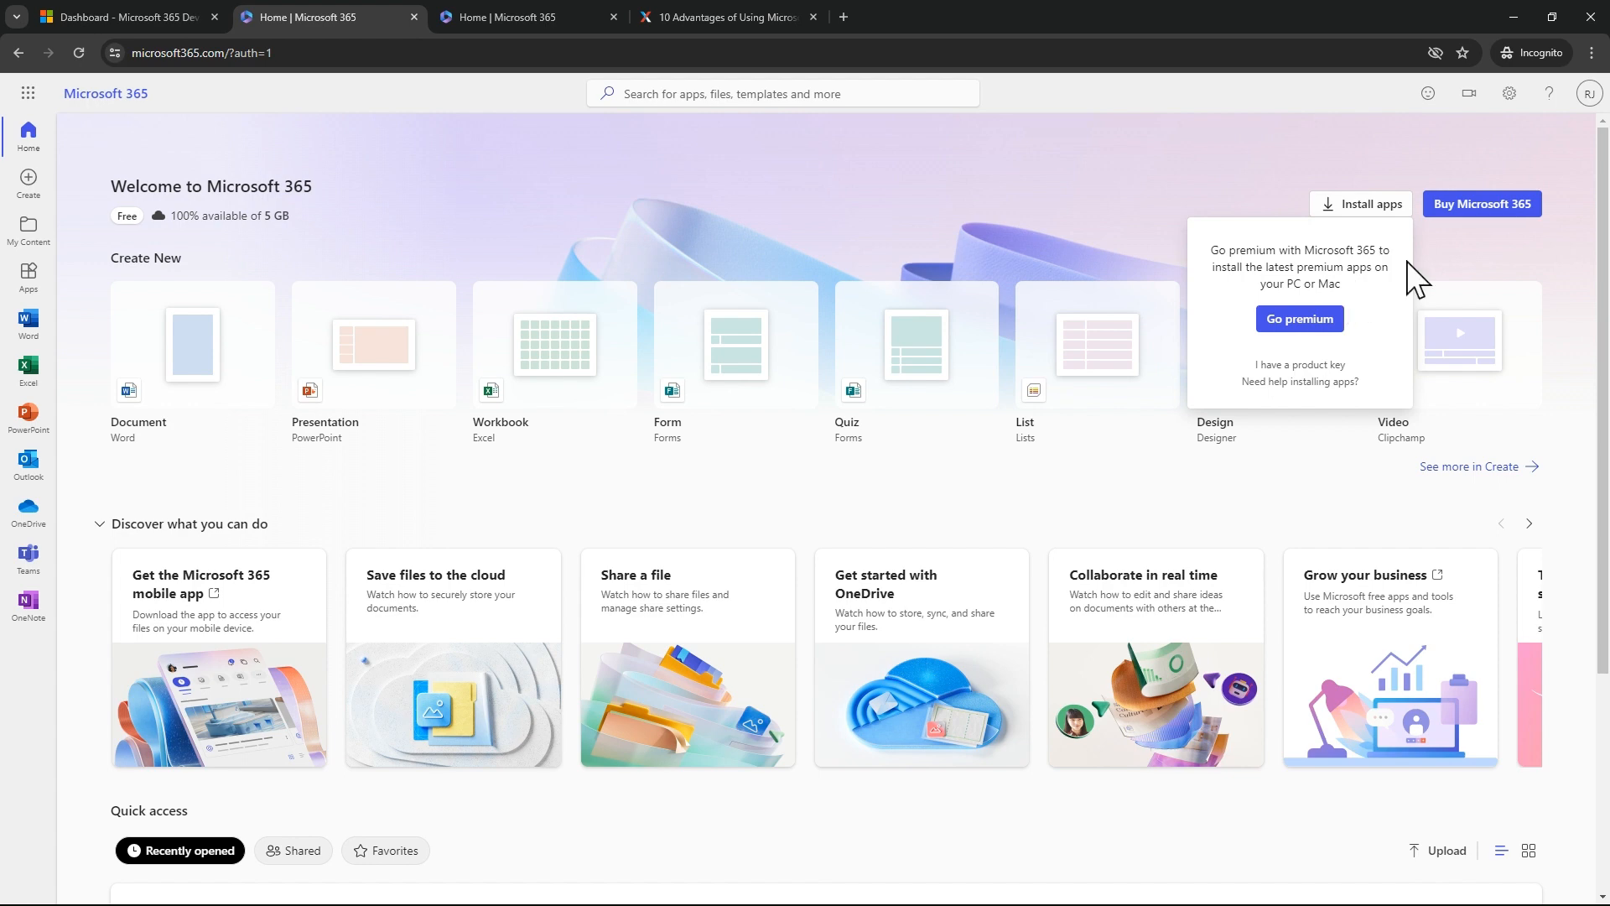
pyautogui.moveTo(1284, 259)
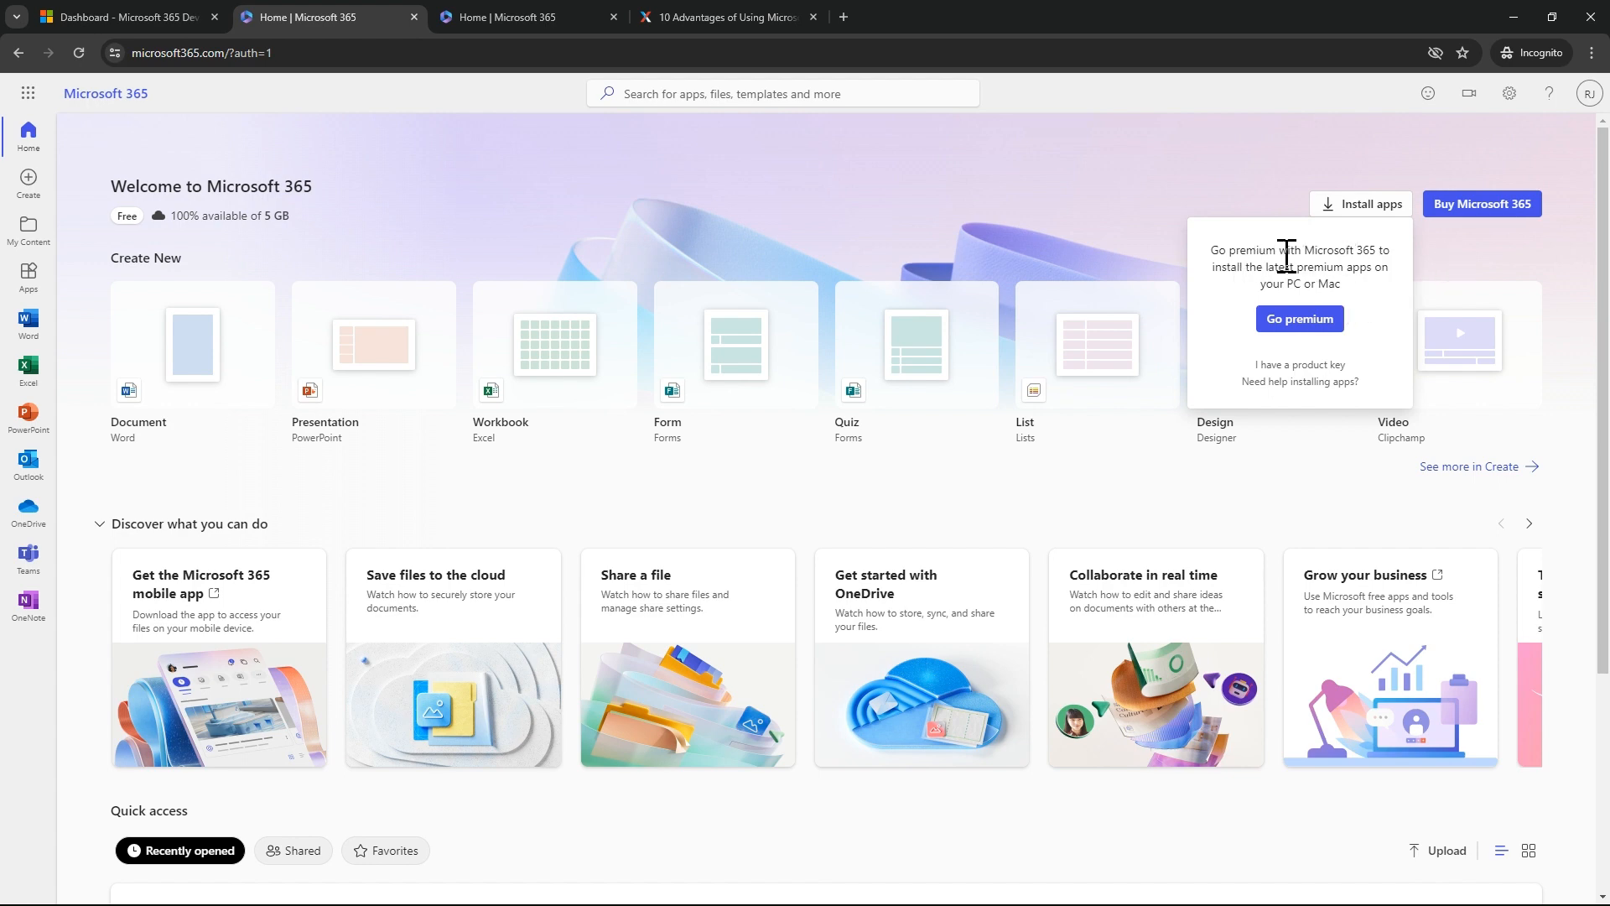
pyautogui.moveTo(1388, 296)
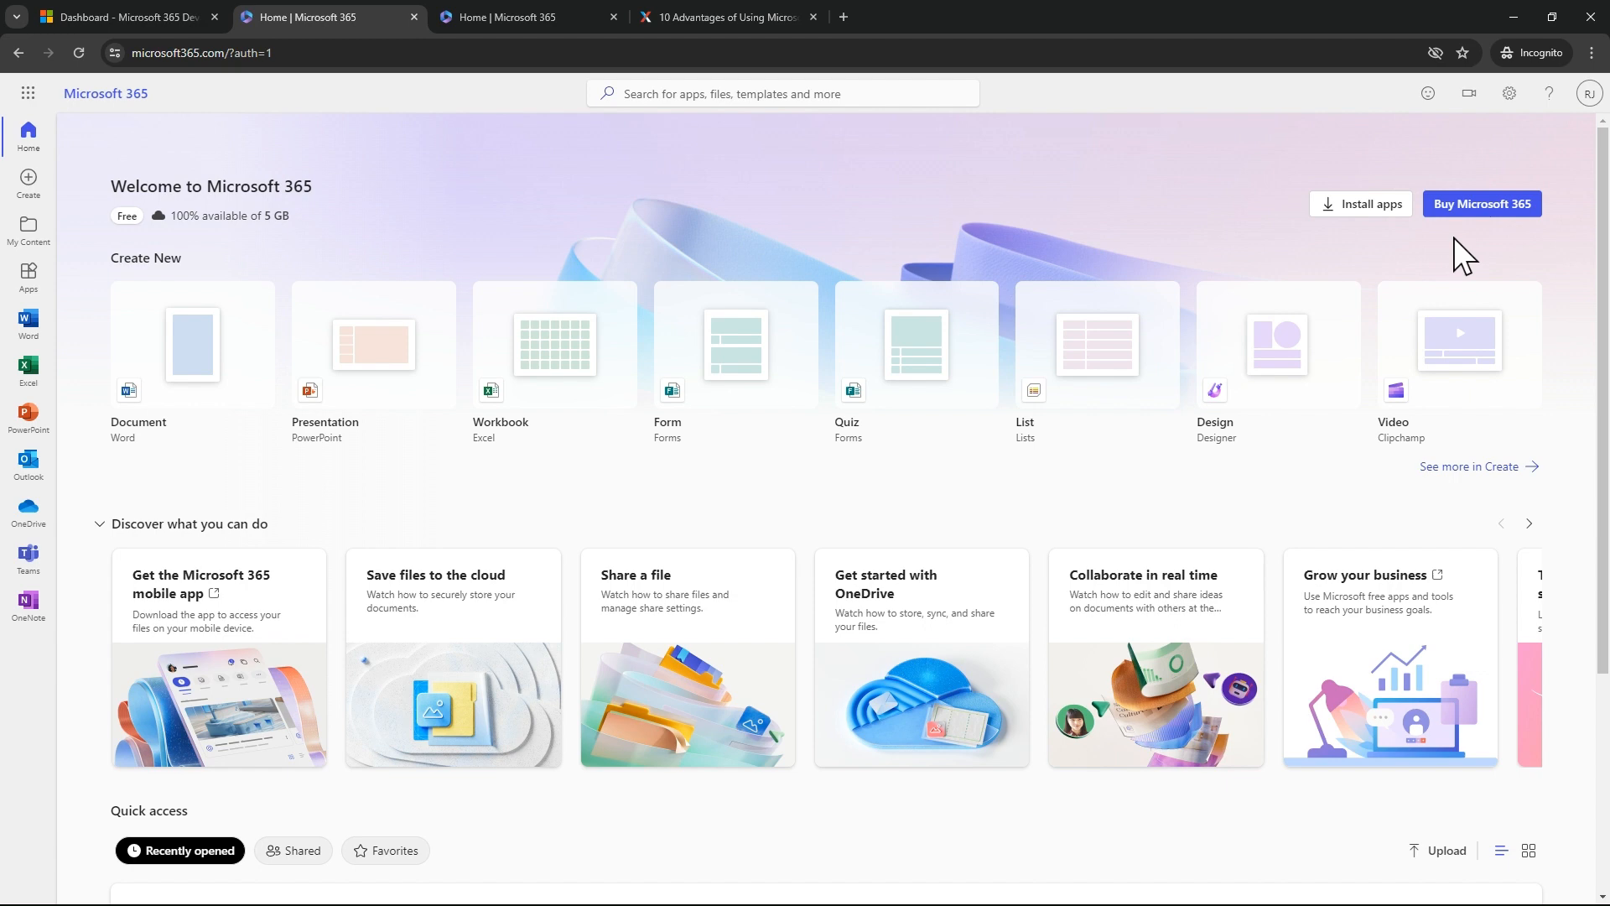
pyautogui.moveTo(1211, 314)
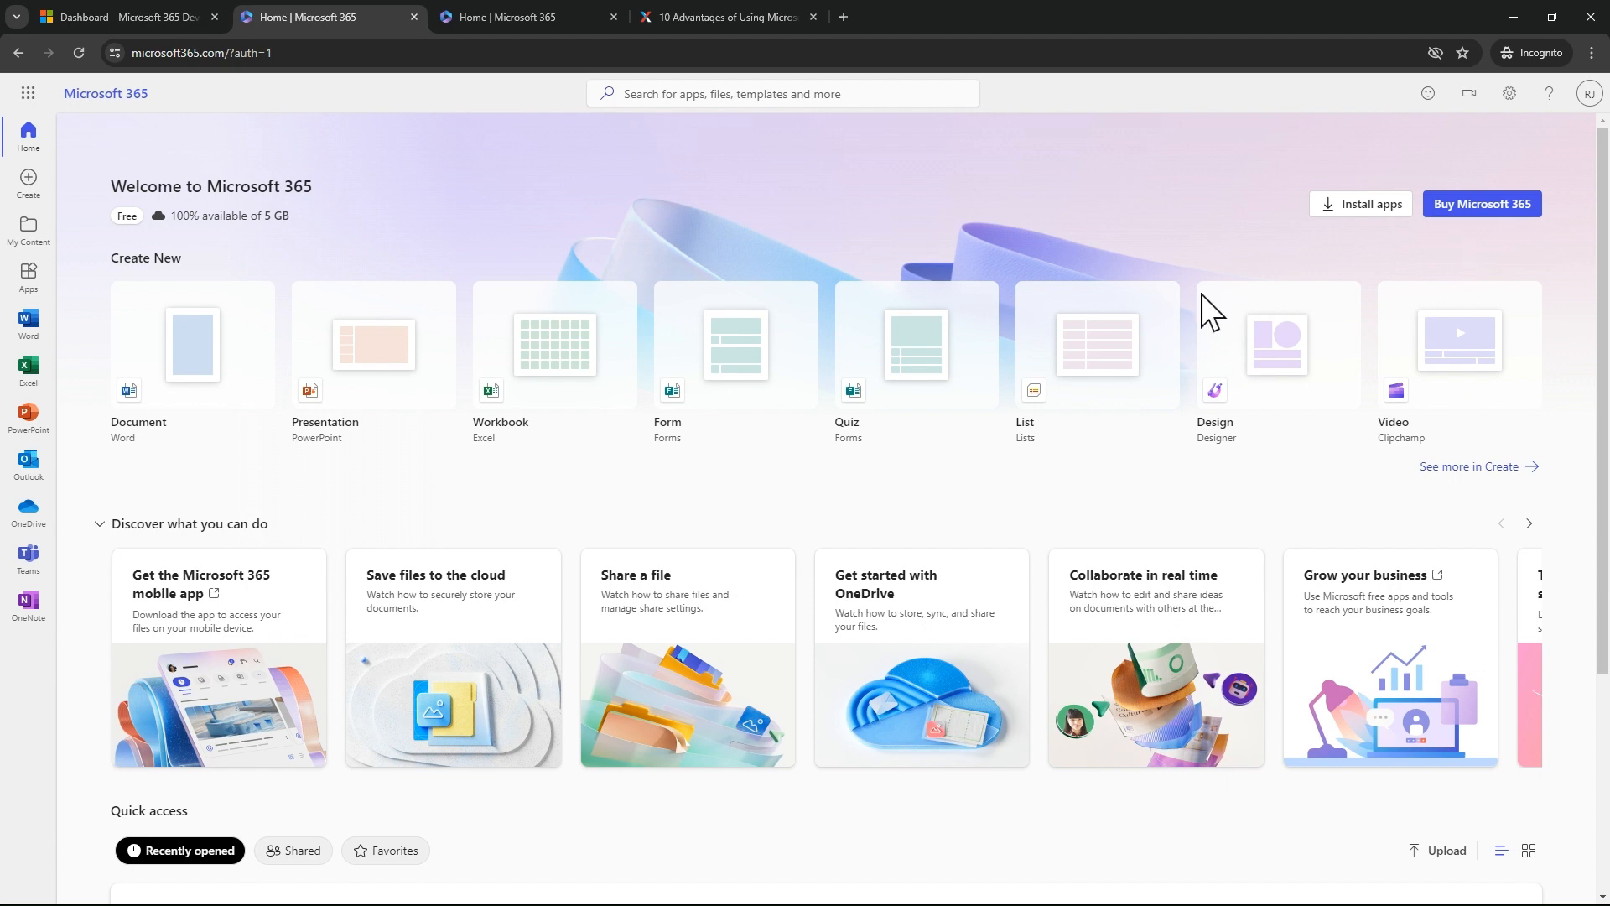
pyautogui.moveTo(1043, 334)
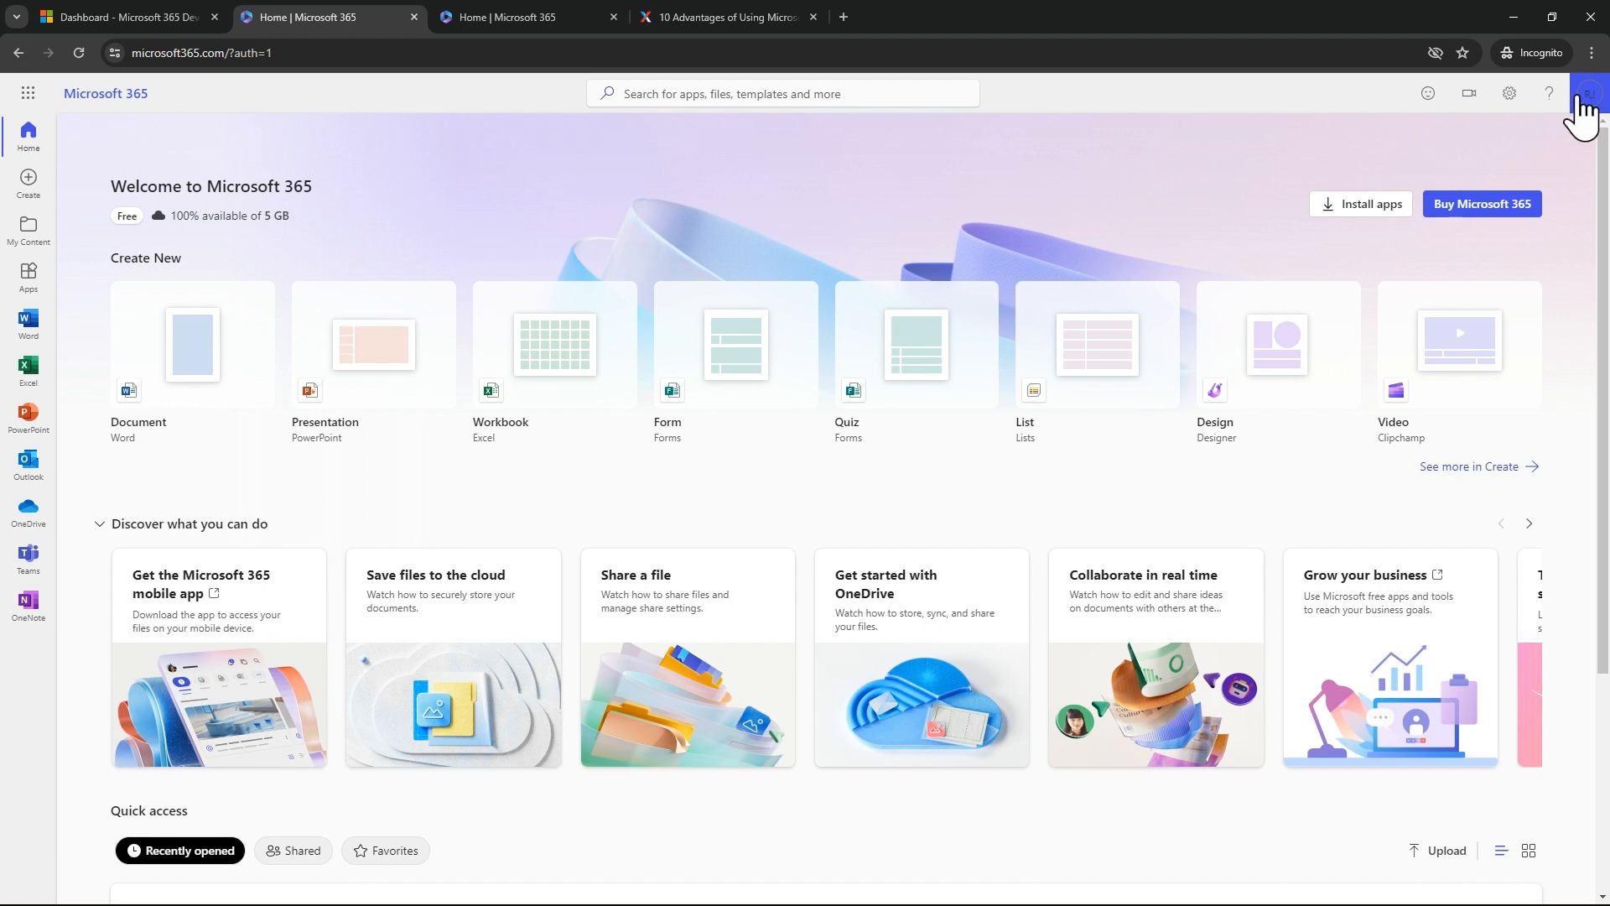
# Show the signed-in account's profile, account and sign-out options.
pyautogui.click(1588, 92)
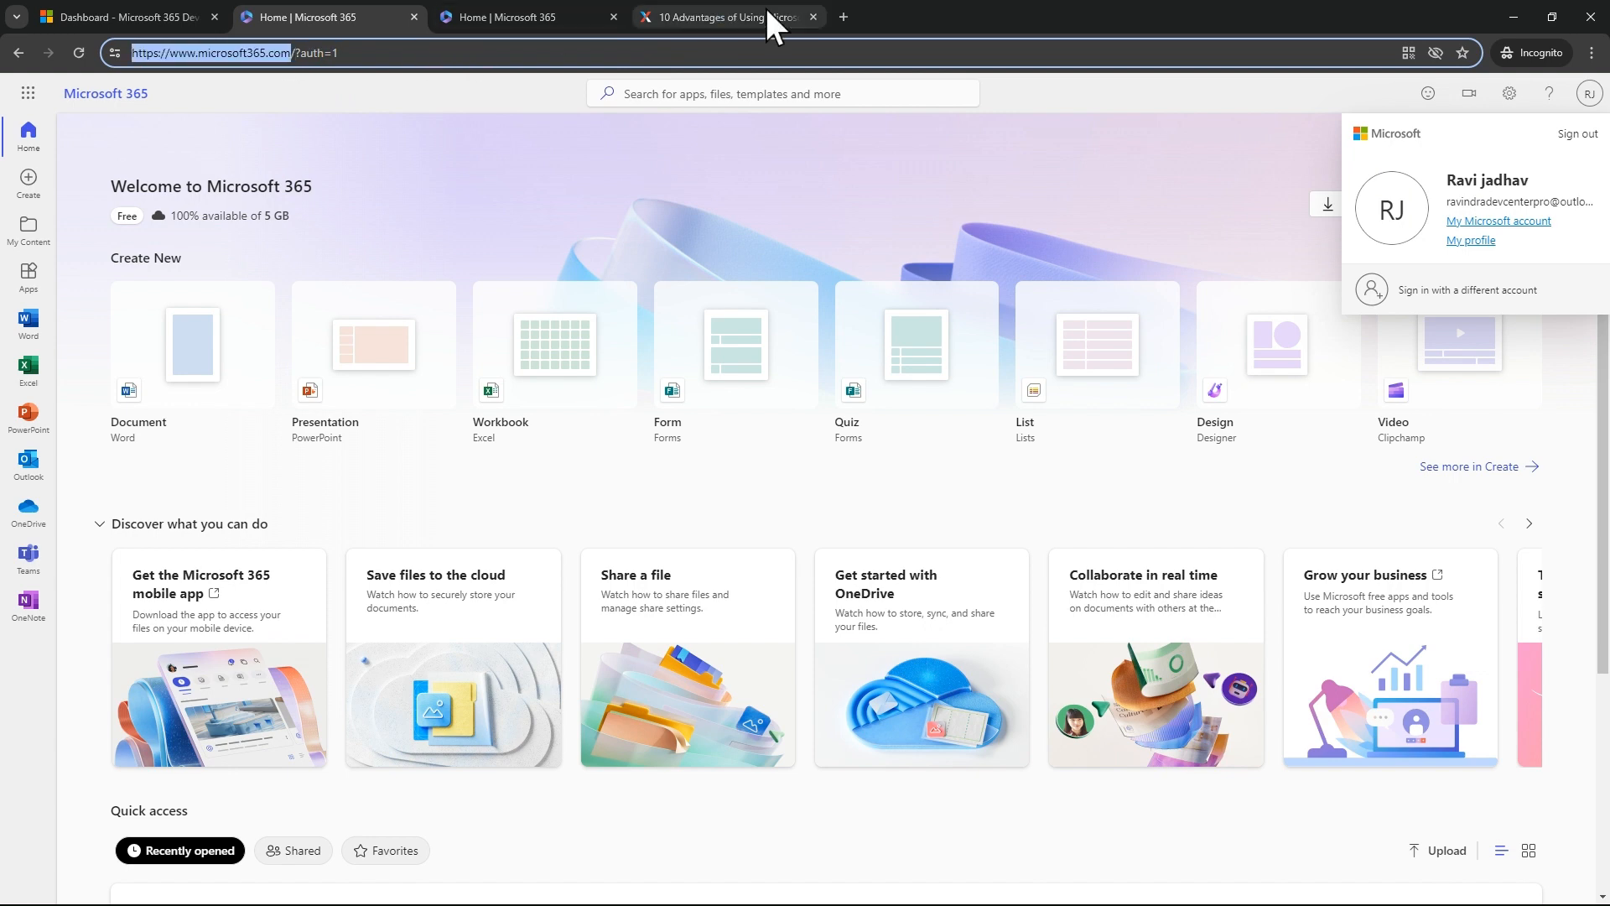
pyautogui.moveTo(844, 17)
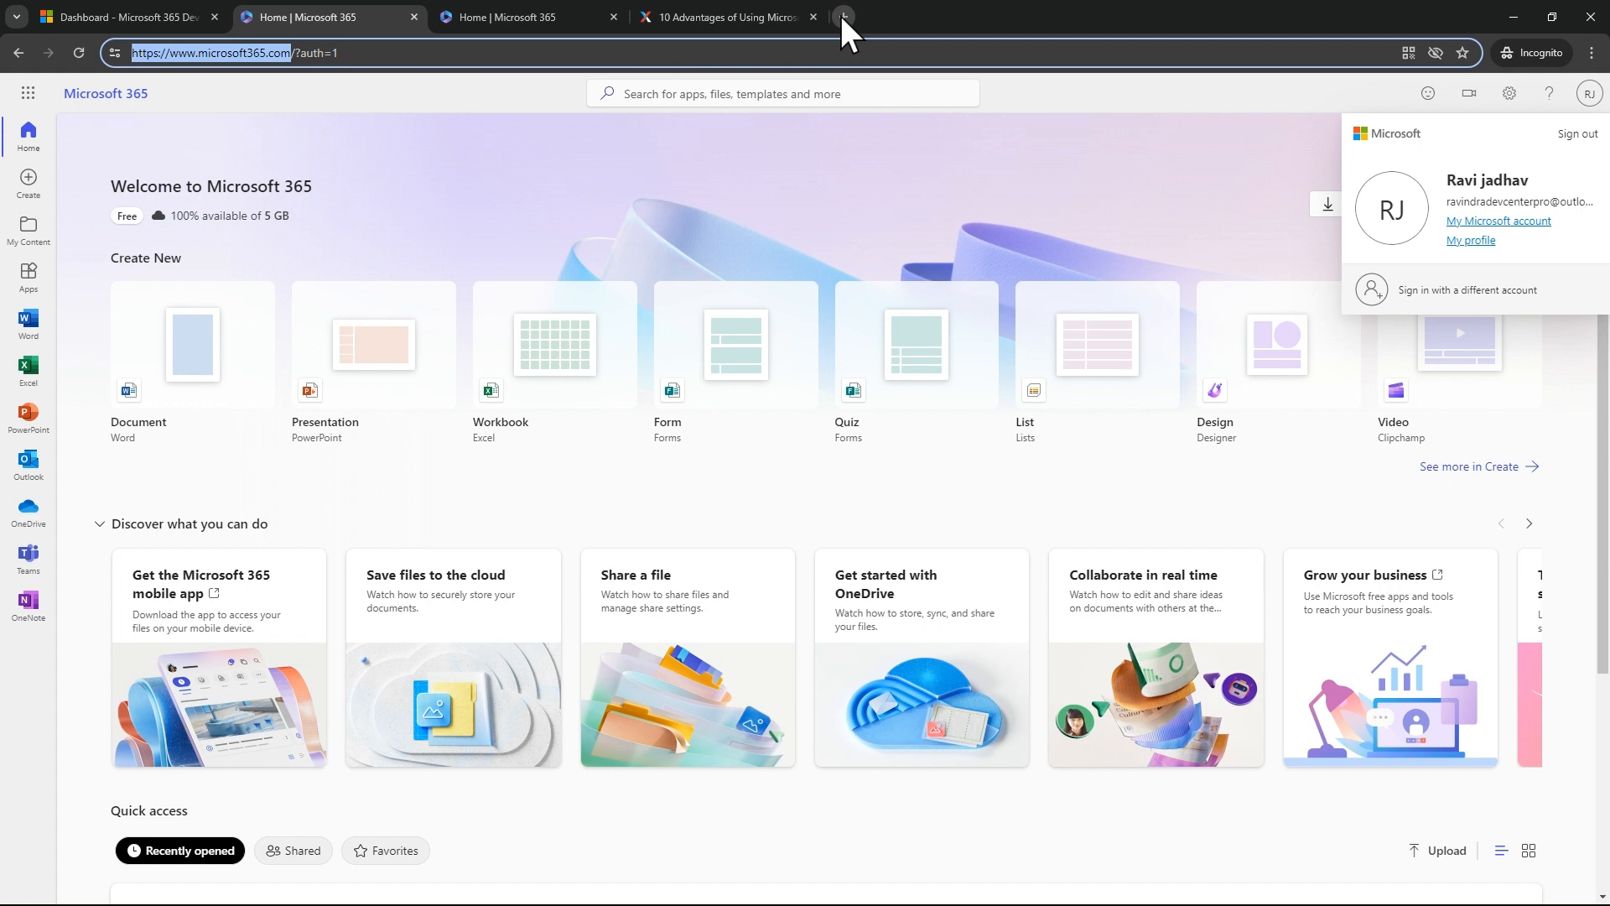
pyautogui.click(842, 17)
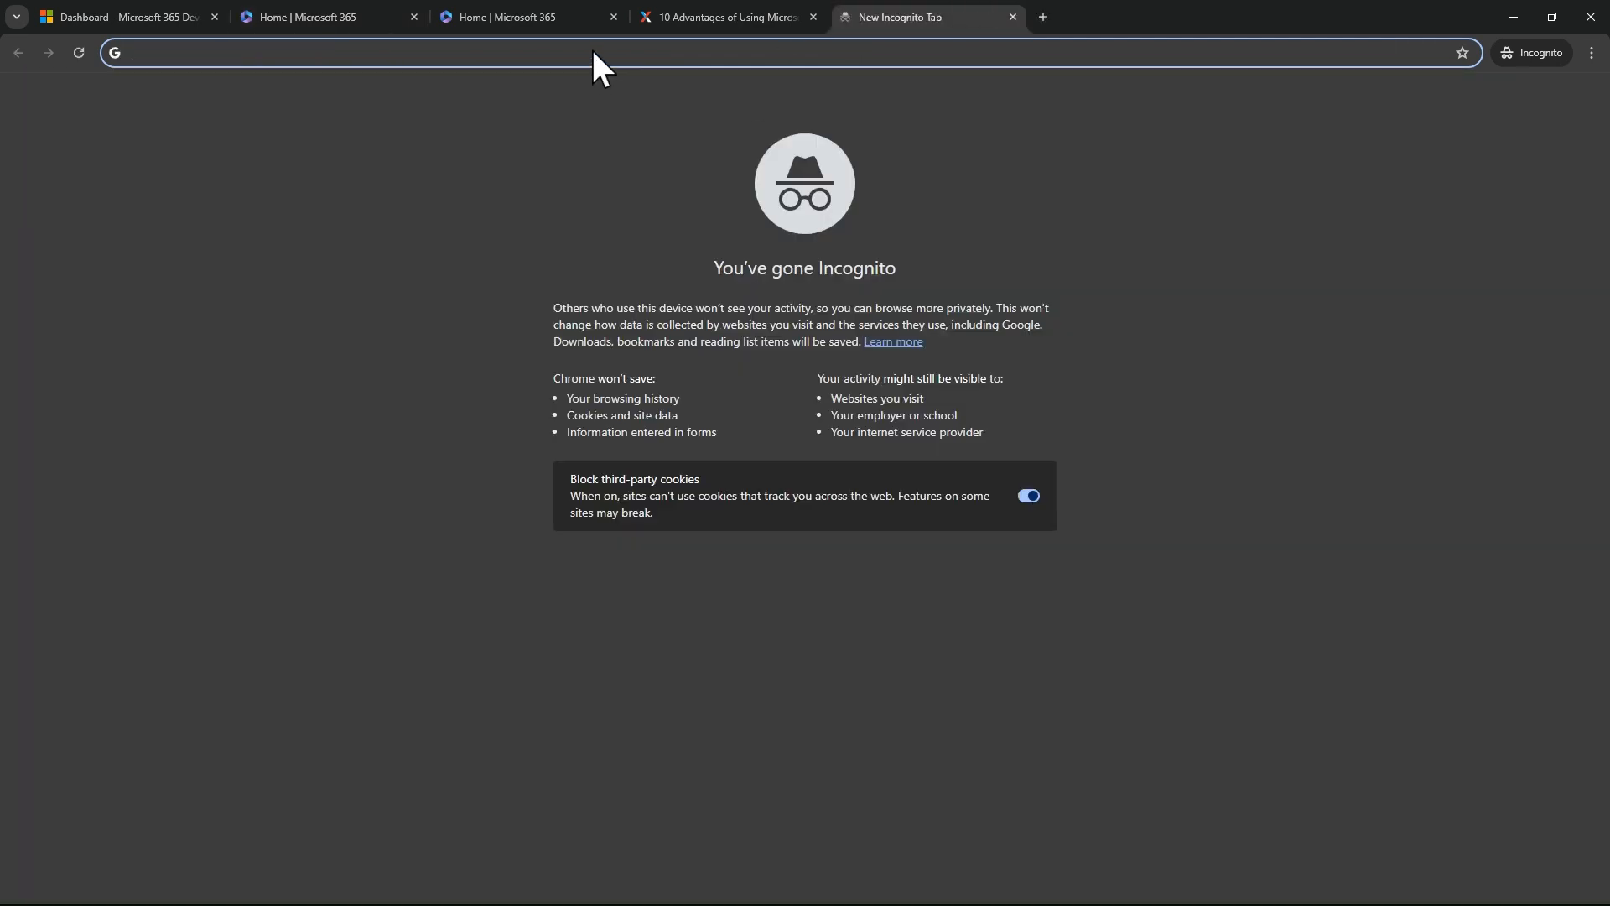
pyautogui.moveTo(659, 76)
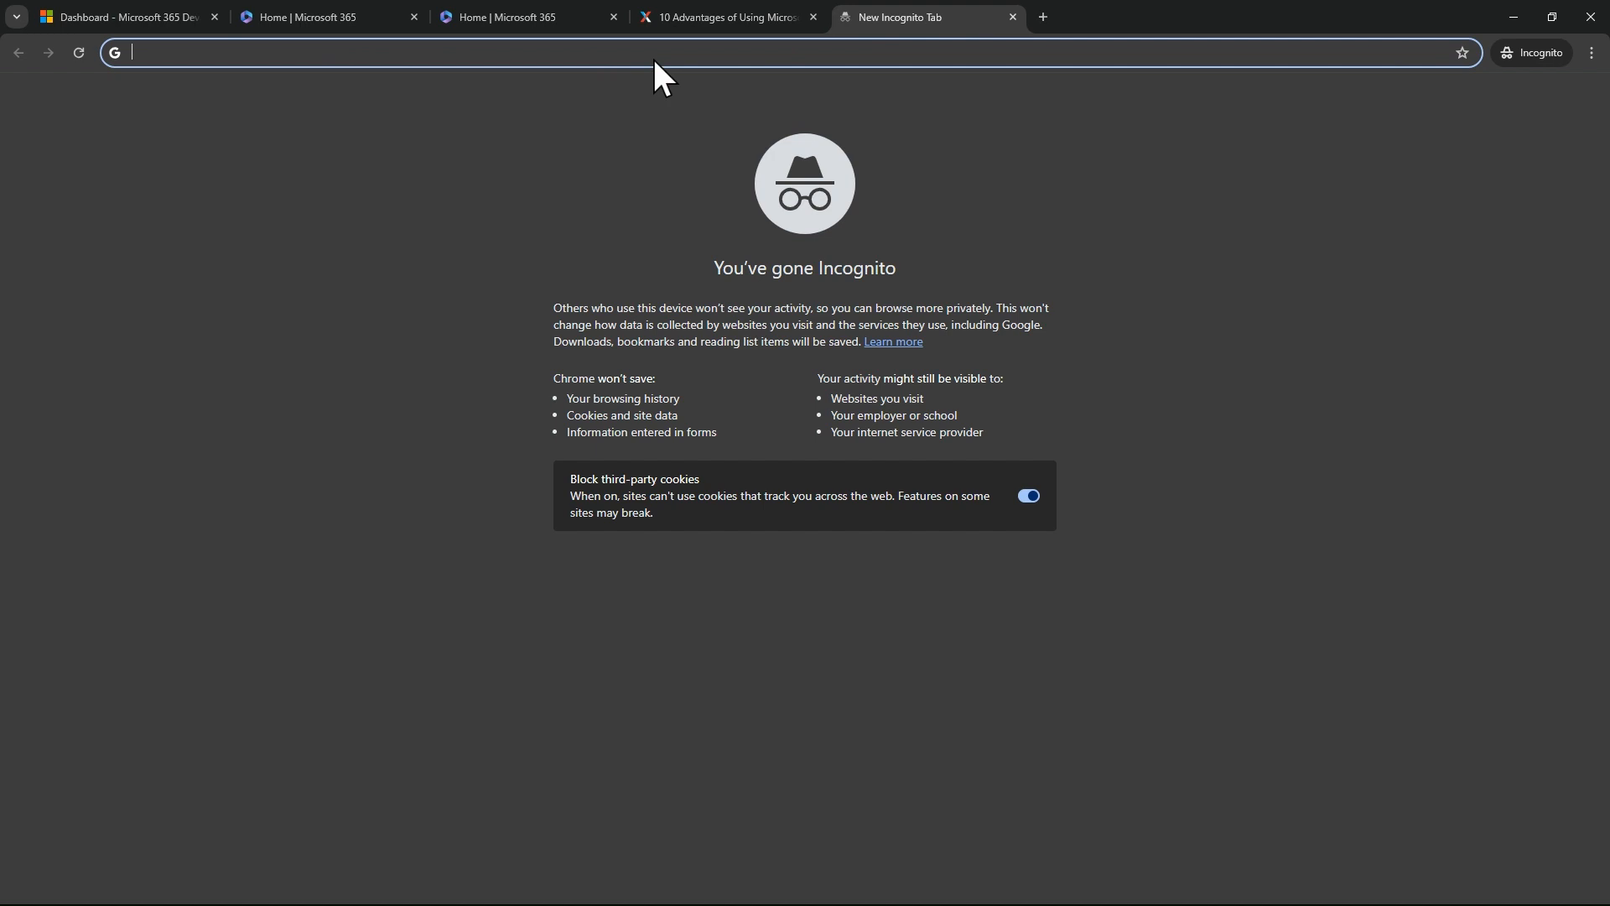
pyautogui.write('https://www.microsoft365.com/')
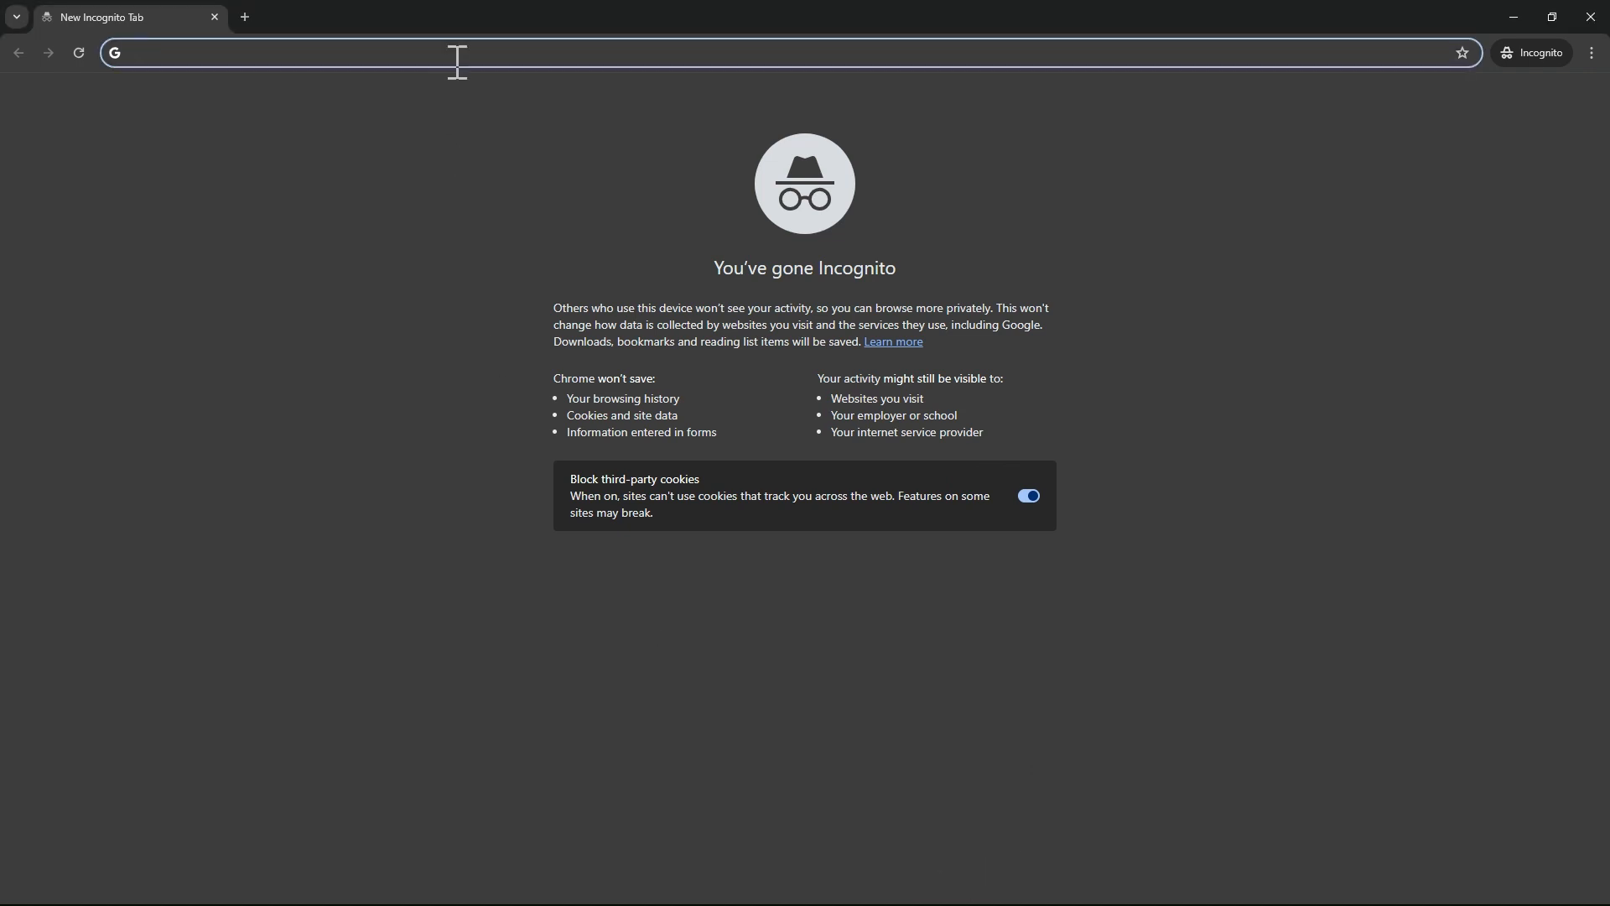
pyautogui.write('https://www.microsoft365.com/')
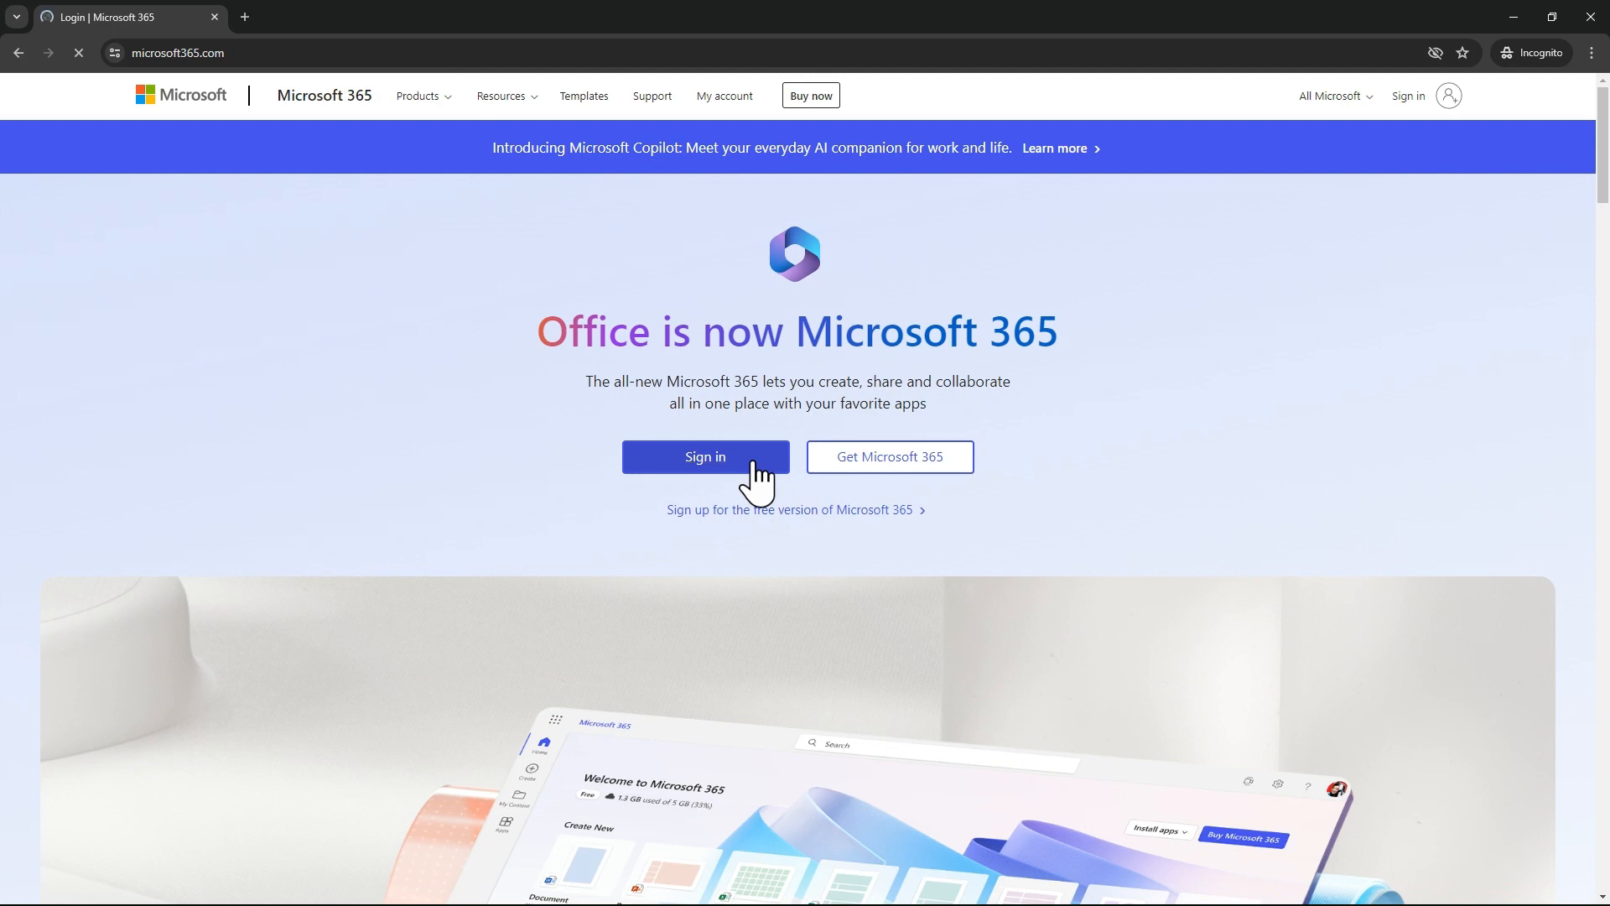
# Start Microsoft 365 sign-in and follow the Create one link to a new account.
pyautogui.click(707, 457)
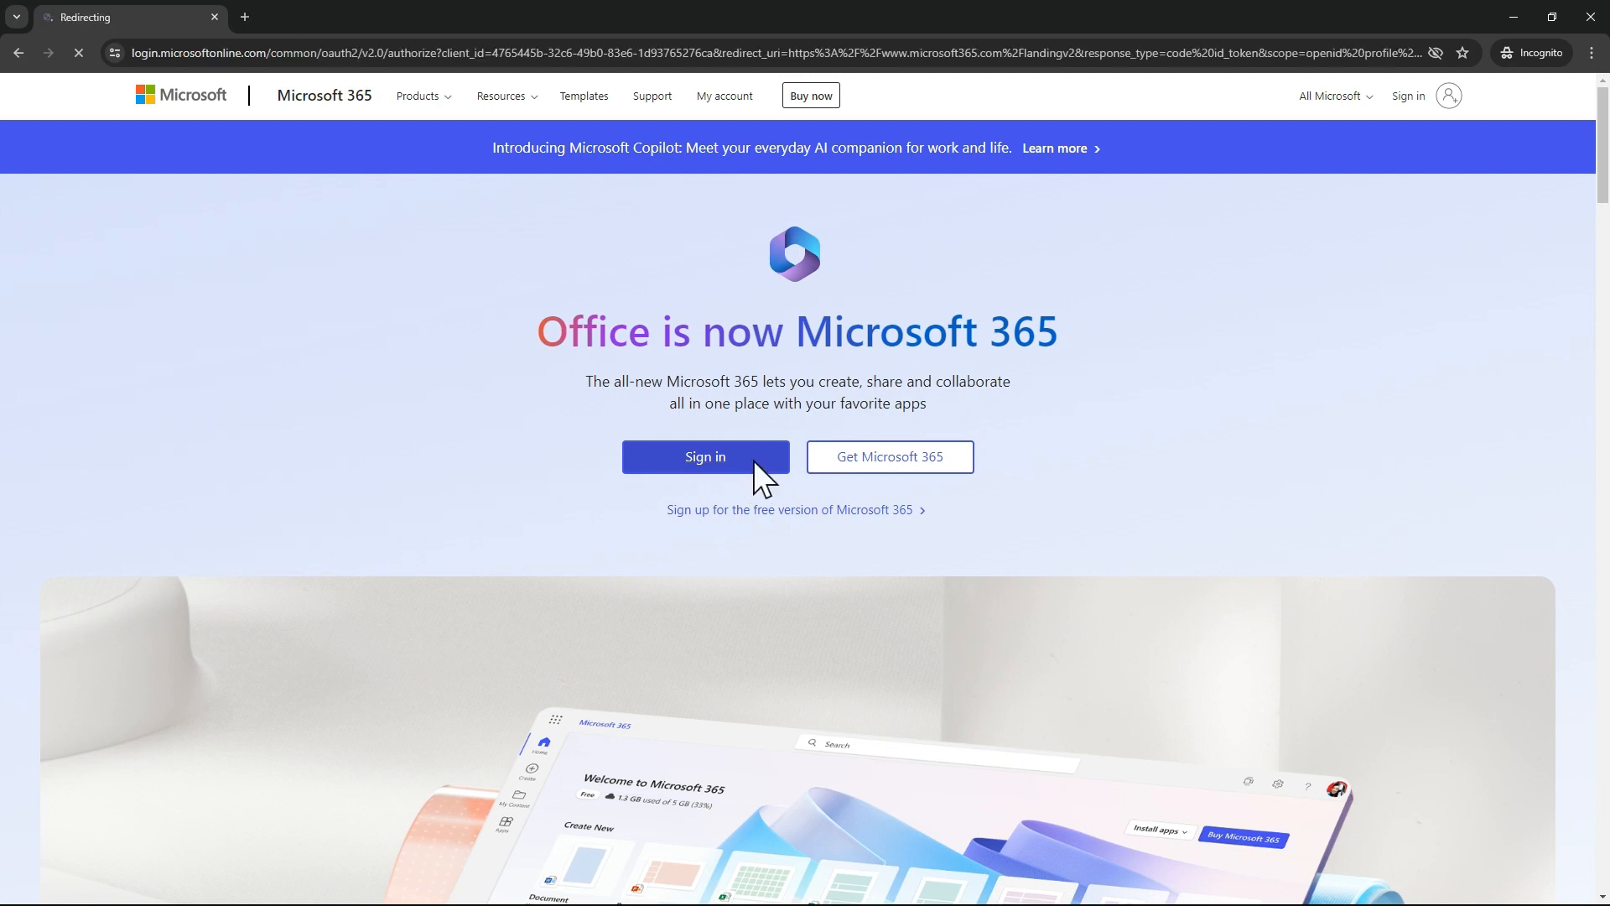
pyautogui.click(704, 456)
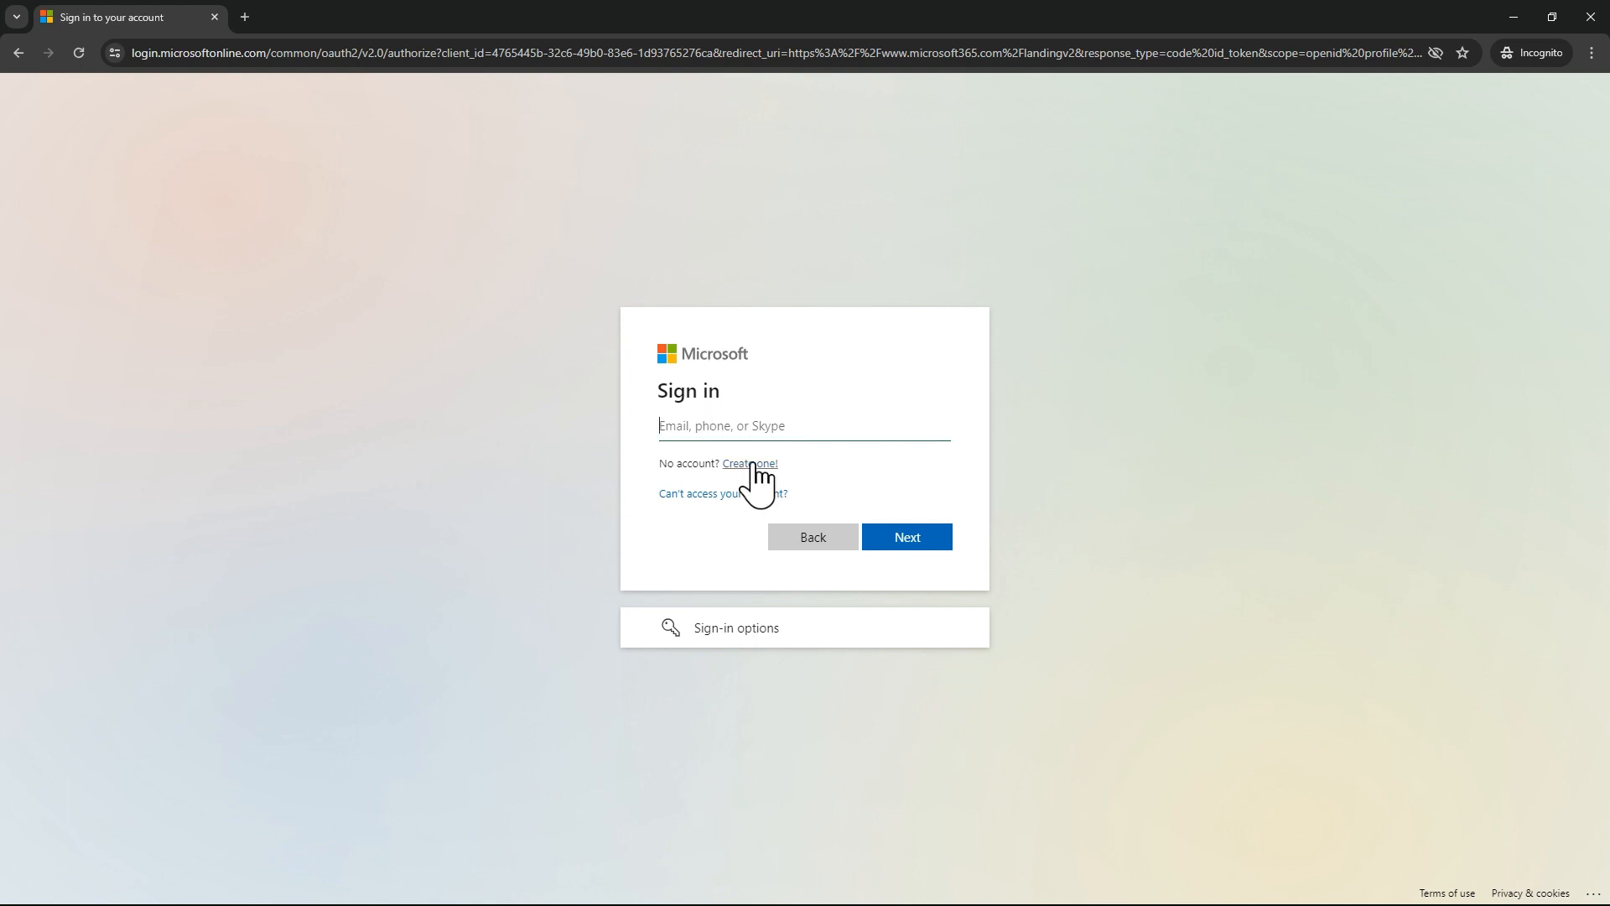
pyautogui.click(905, 536)
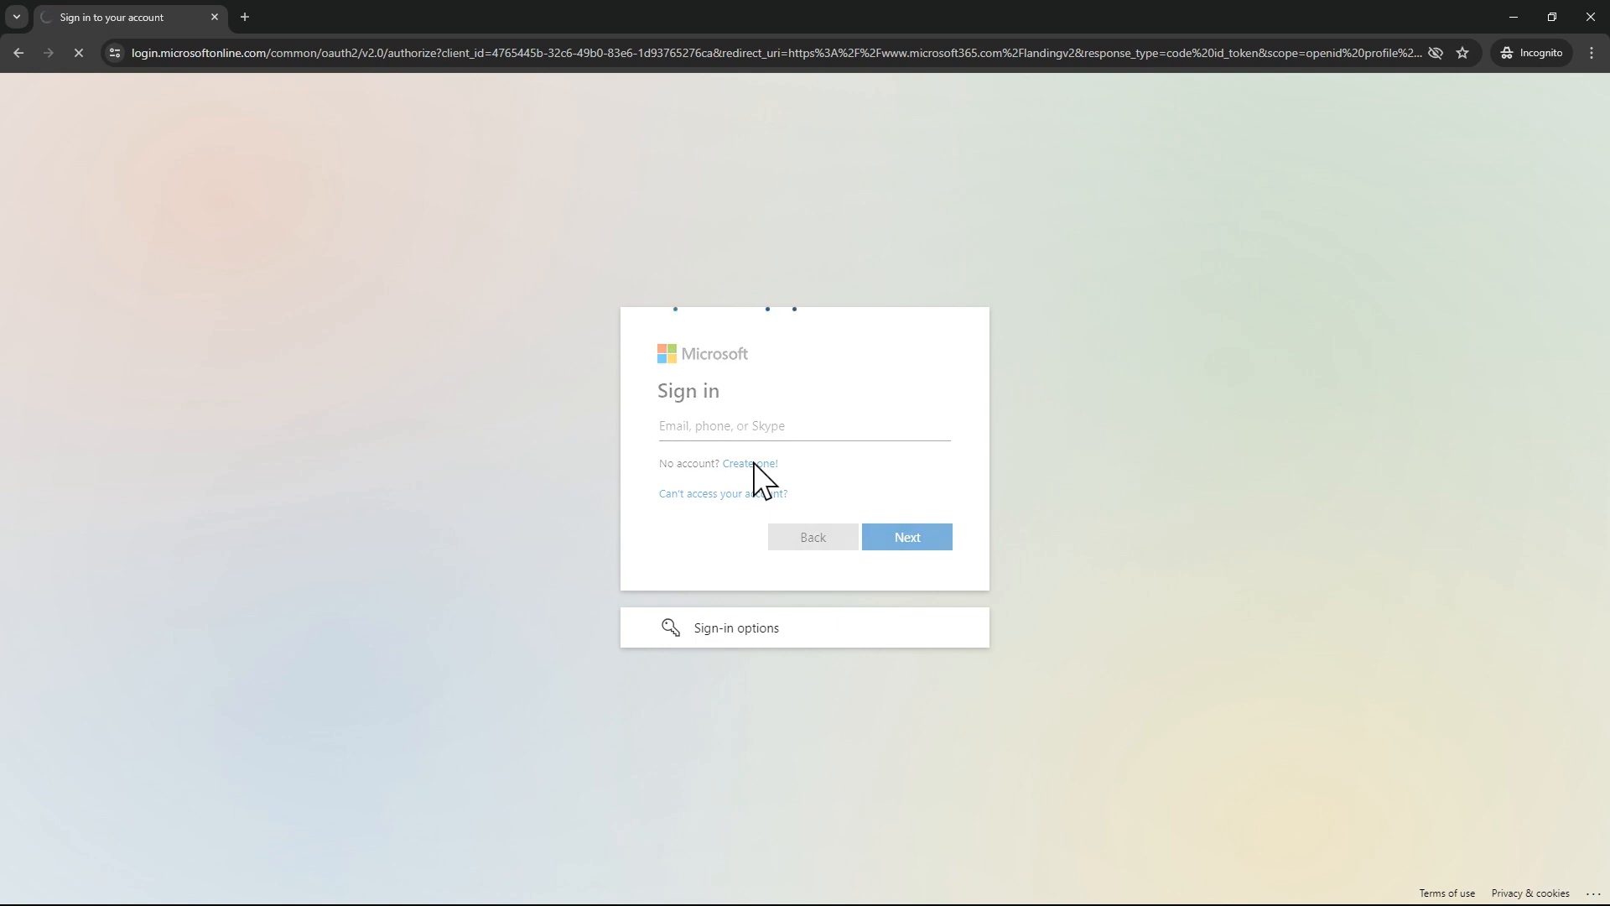
pyautogui.click(750, 462)
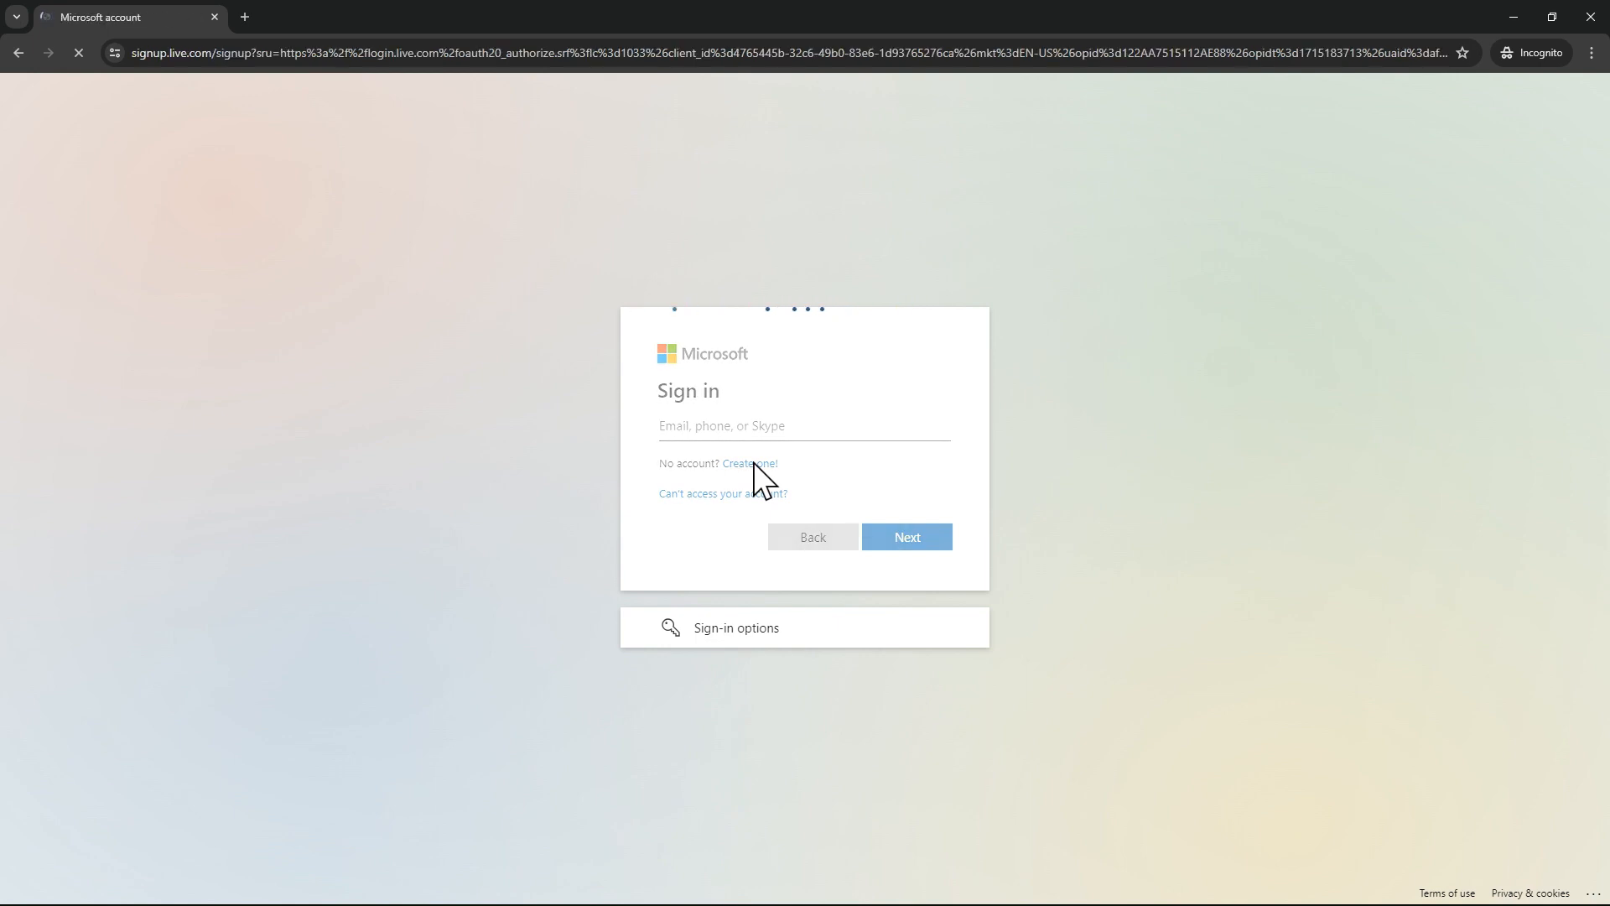
pyautogui.click(748, 463)
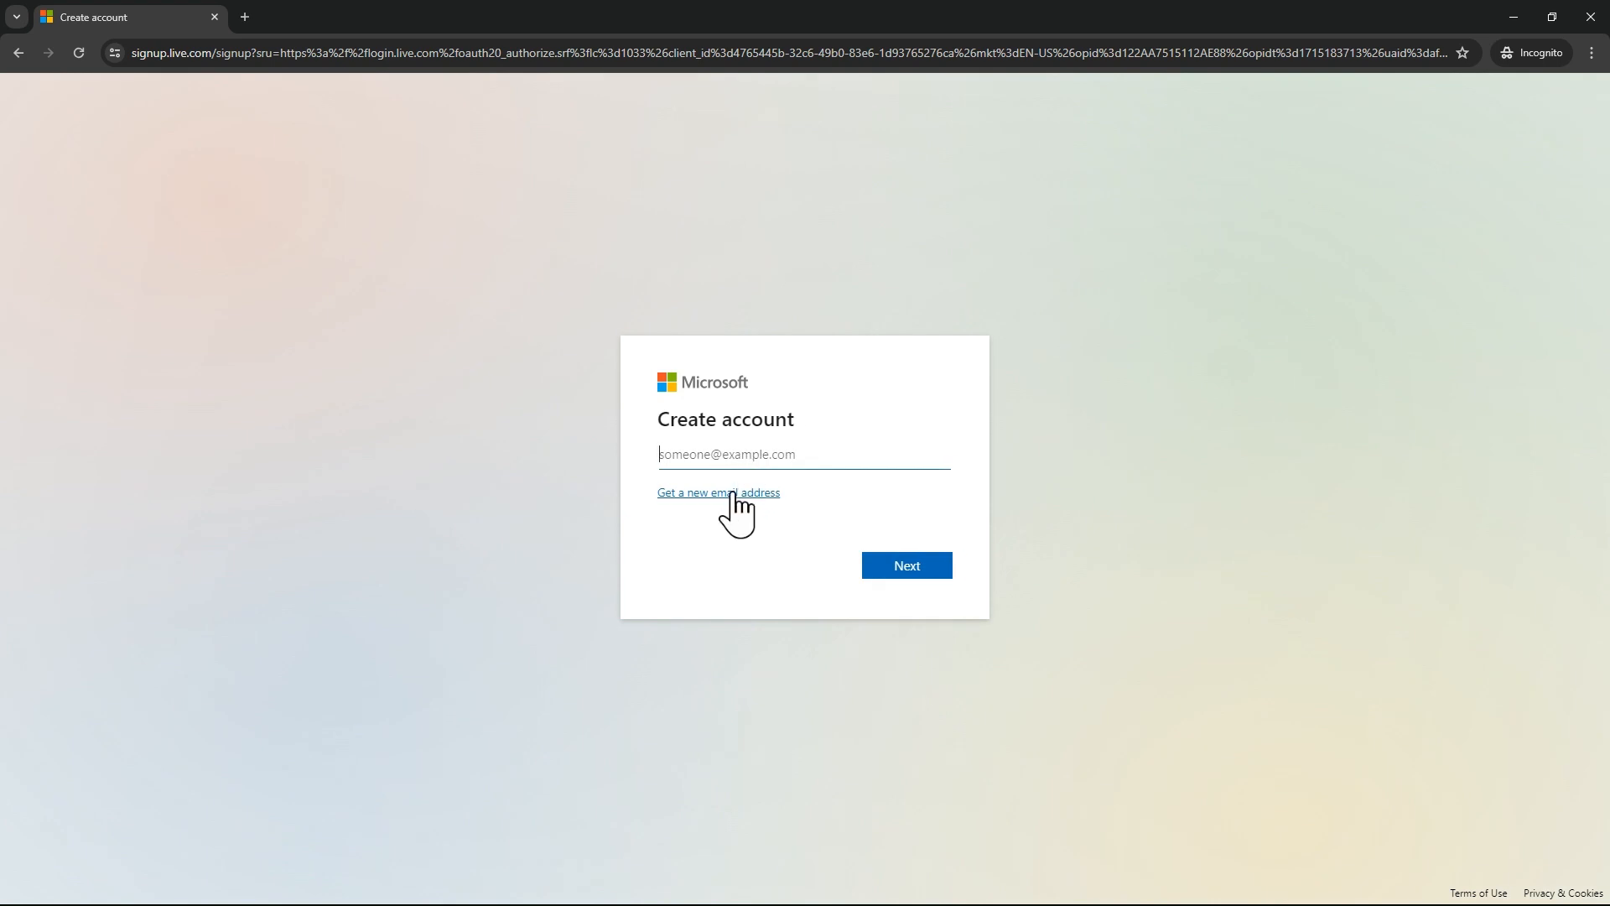
pyautogui.click(718, 491)
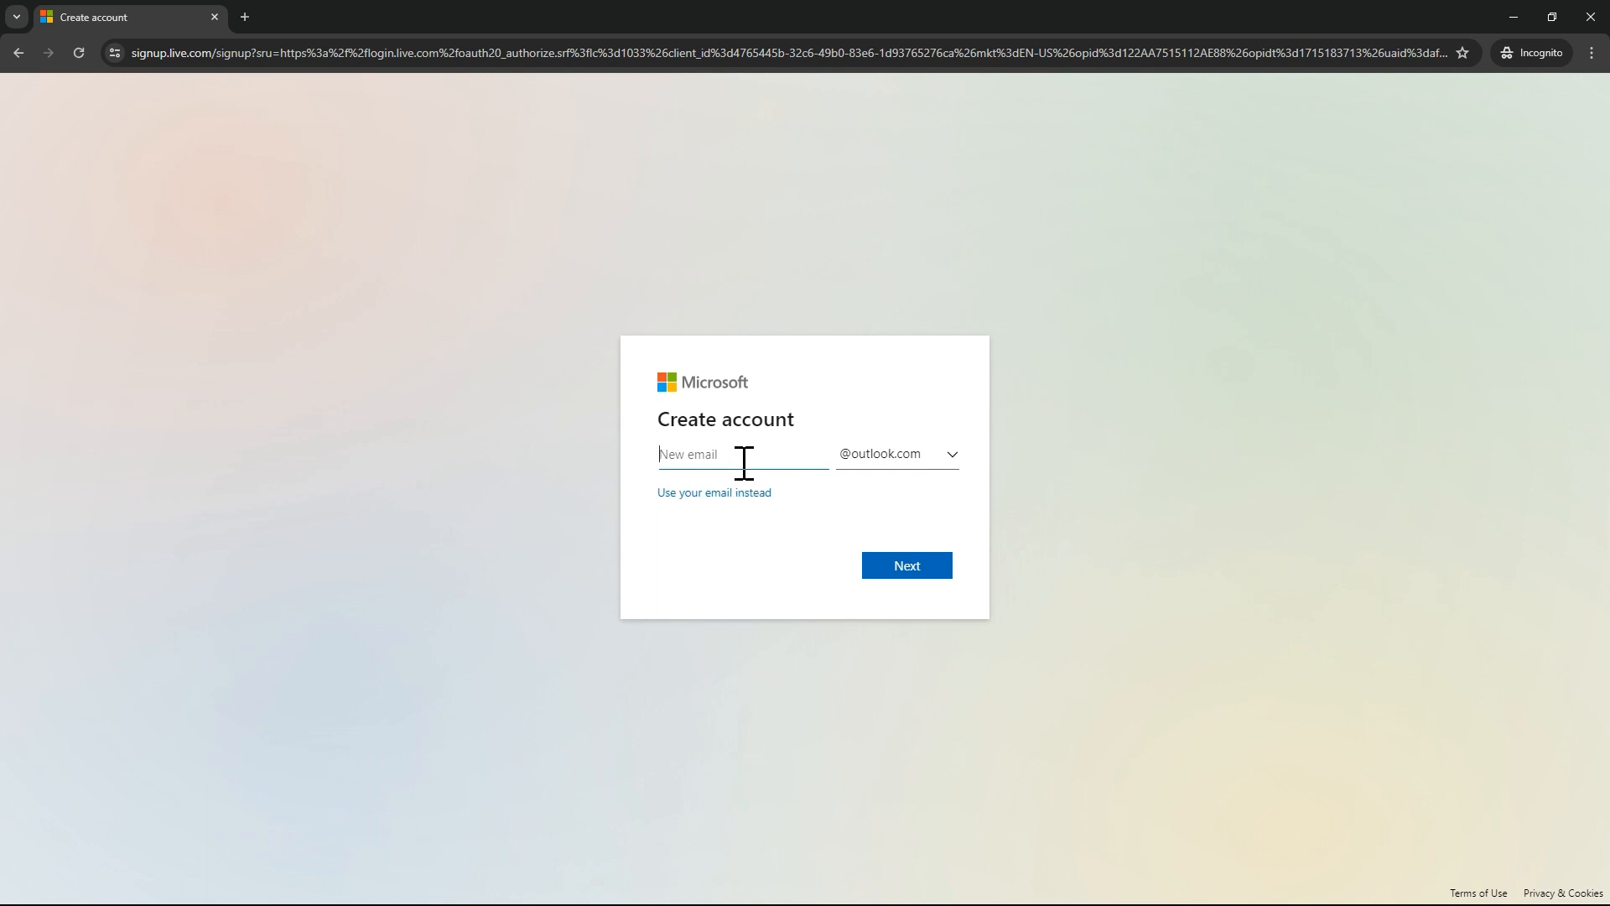
pyautogui.write('newemaildemo123988999')
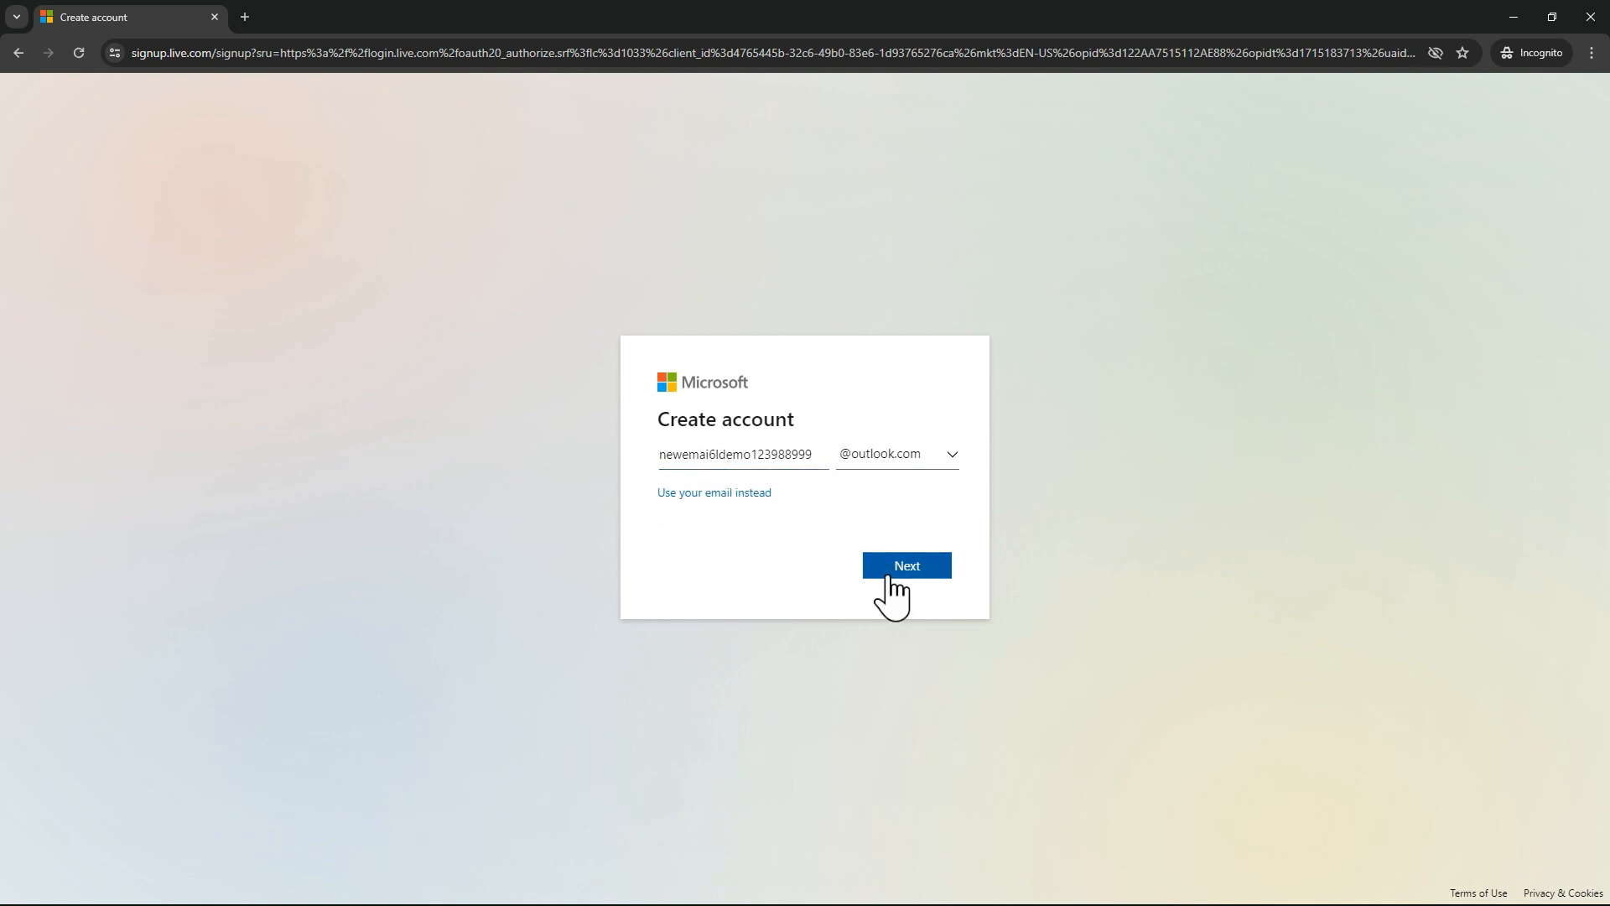
pyautogui.click(904, 565)
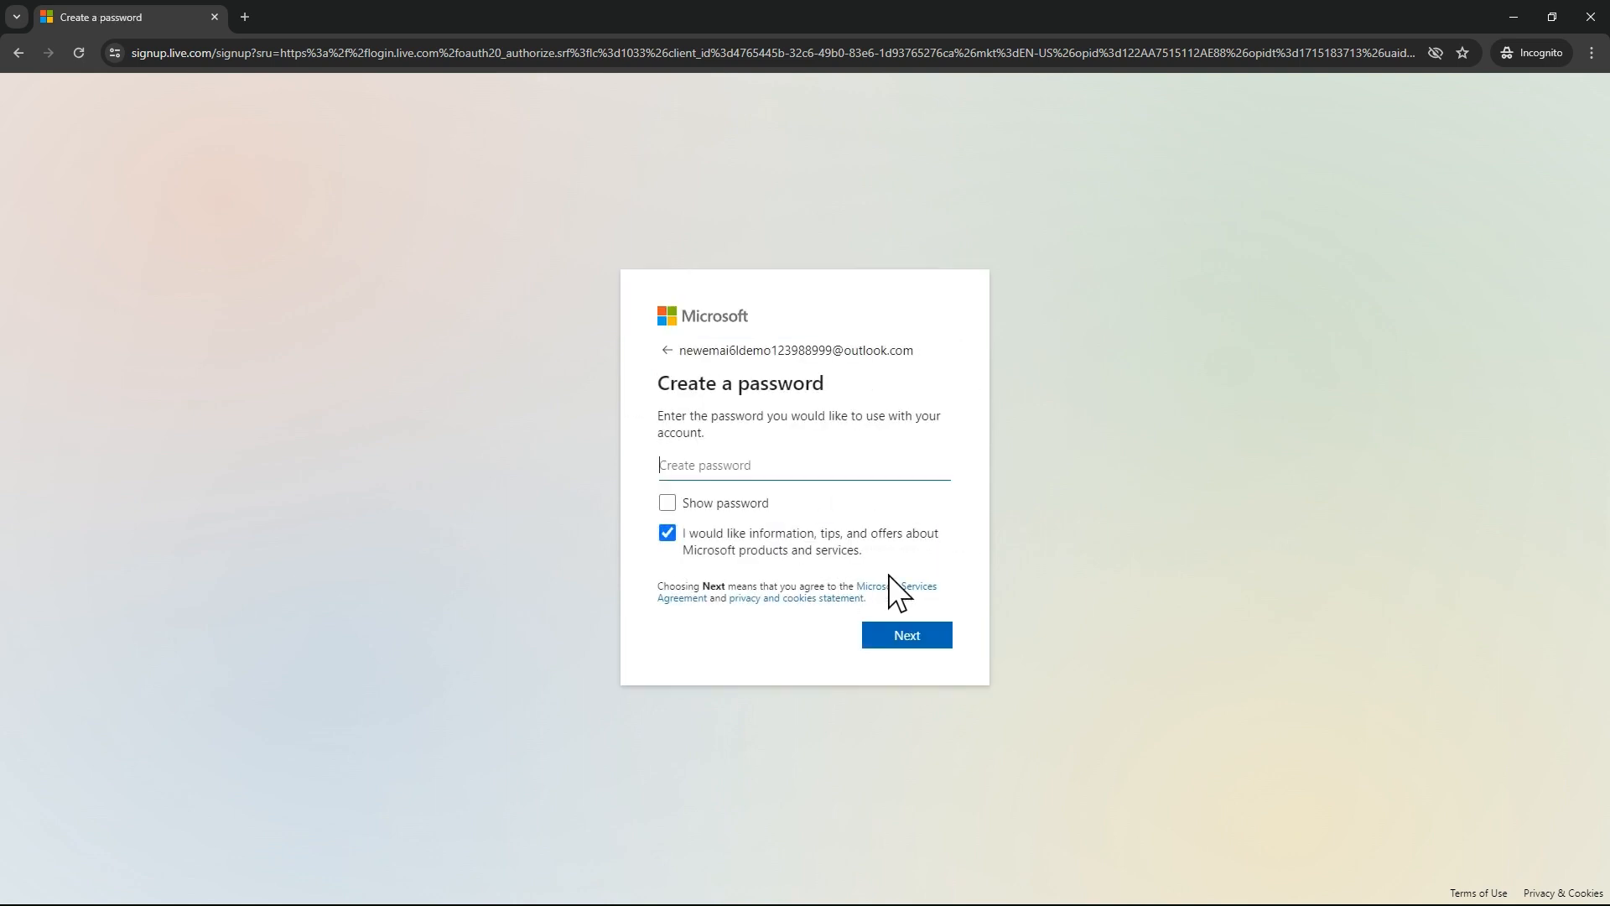
pyautogui.moveTo(842, 357)
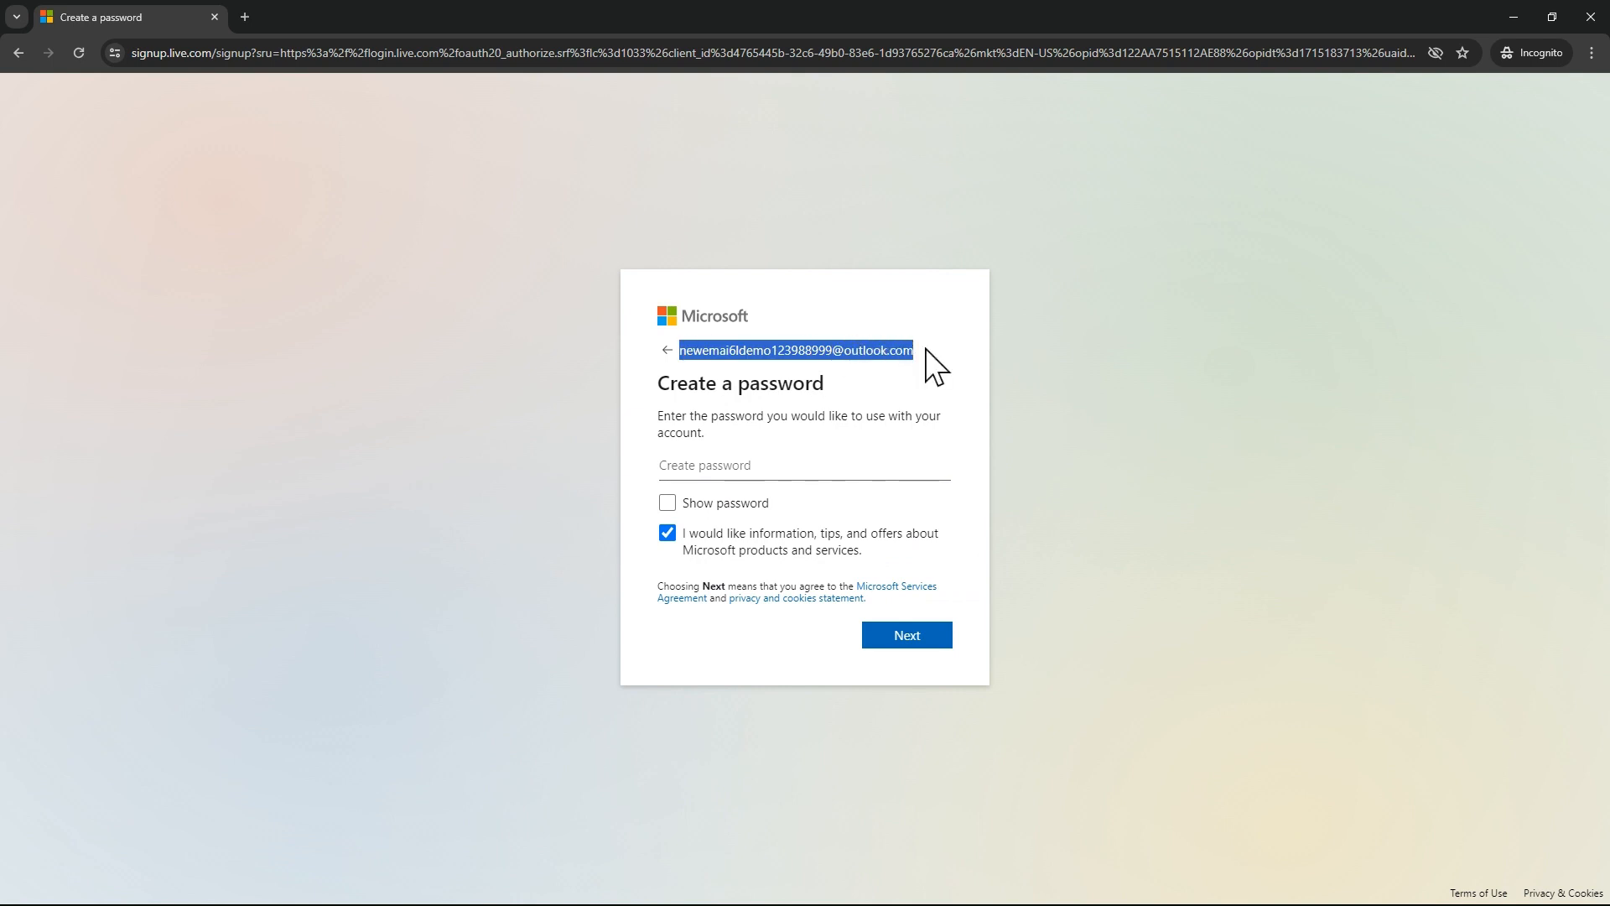
# Set a password for the new account and continue to the next signup step.
pyautogui.click(790, 464)
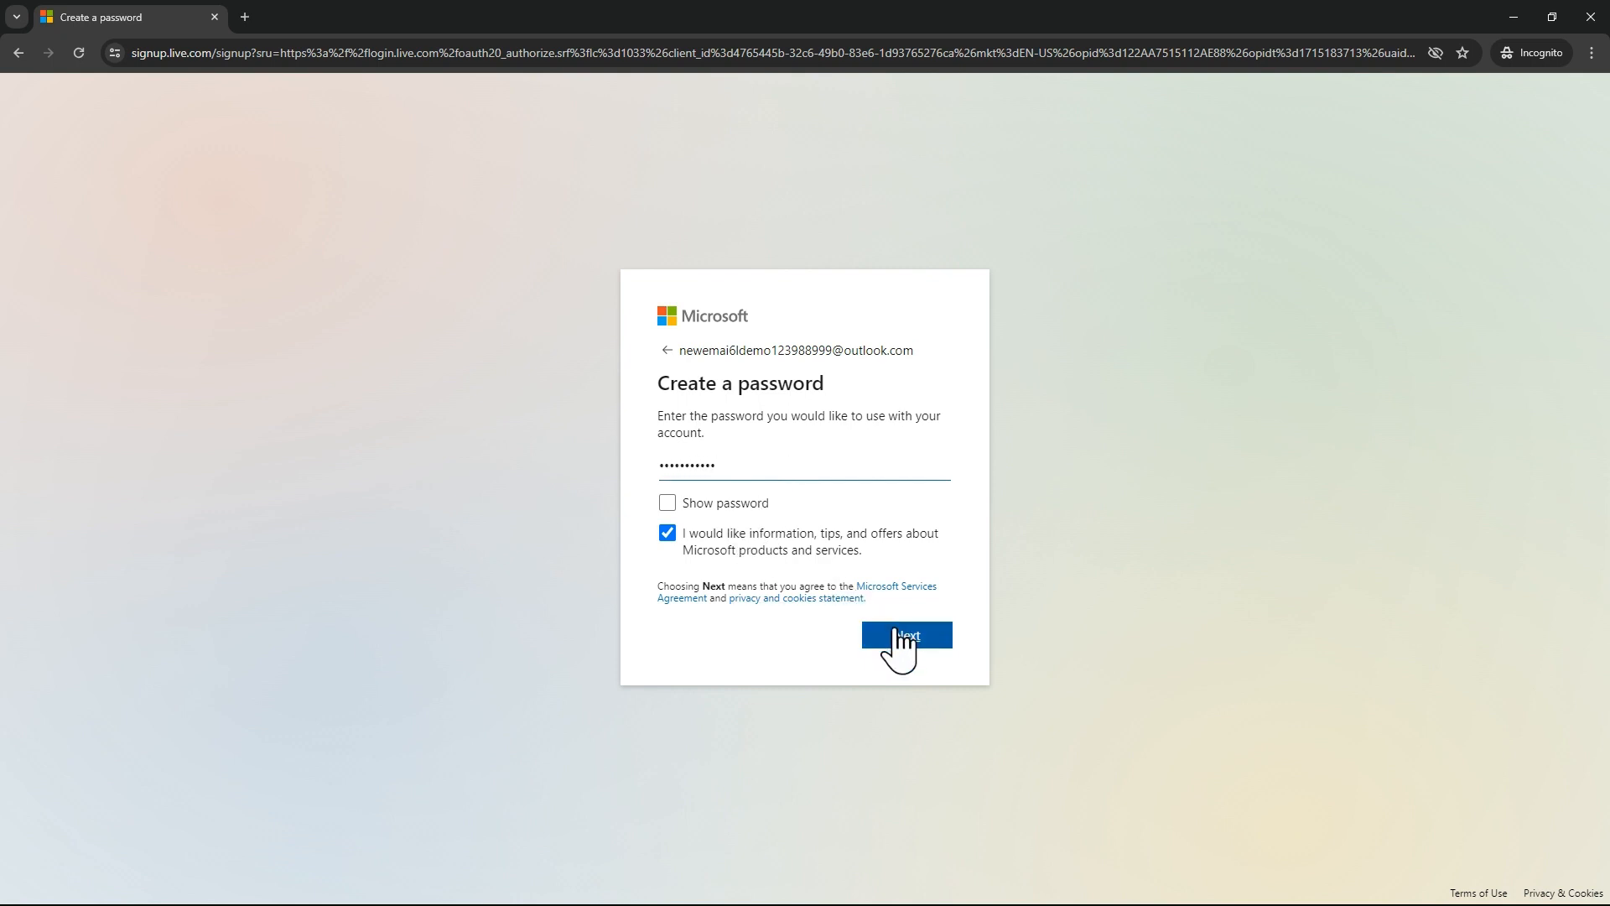
pyautogui.click(904, 634)
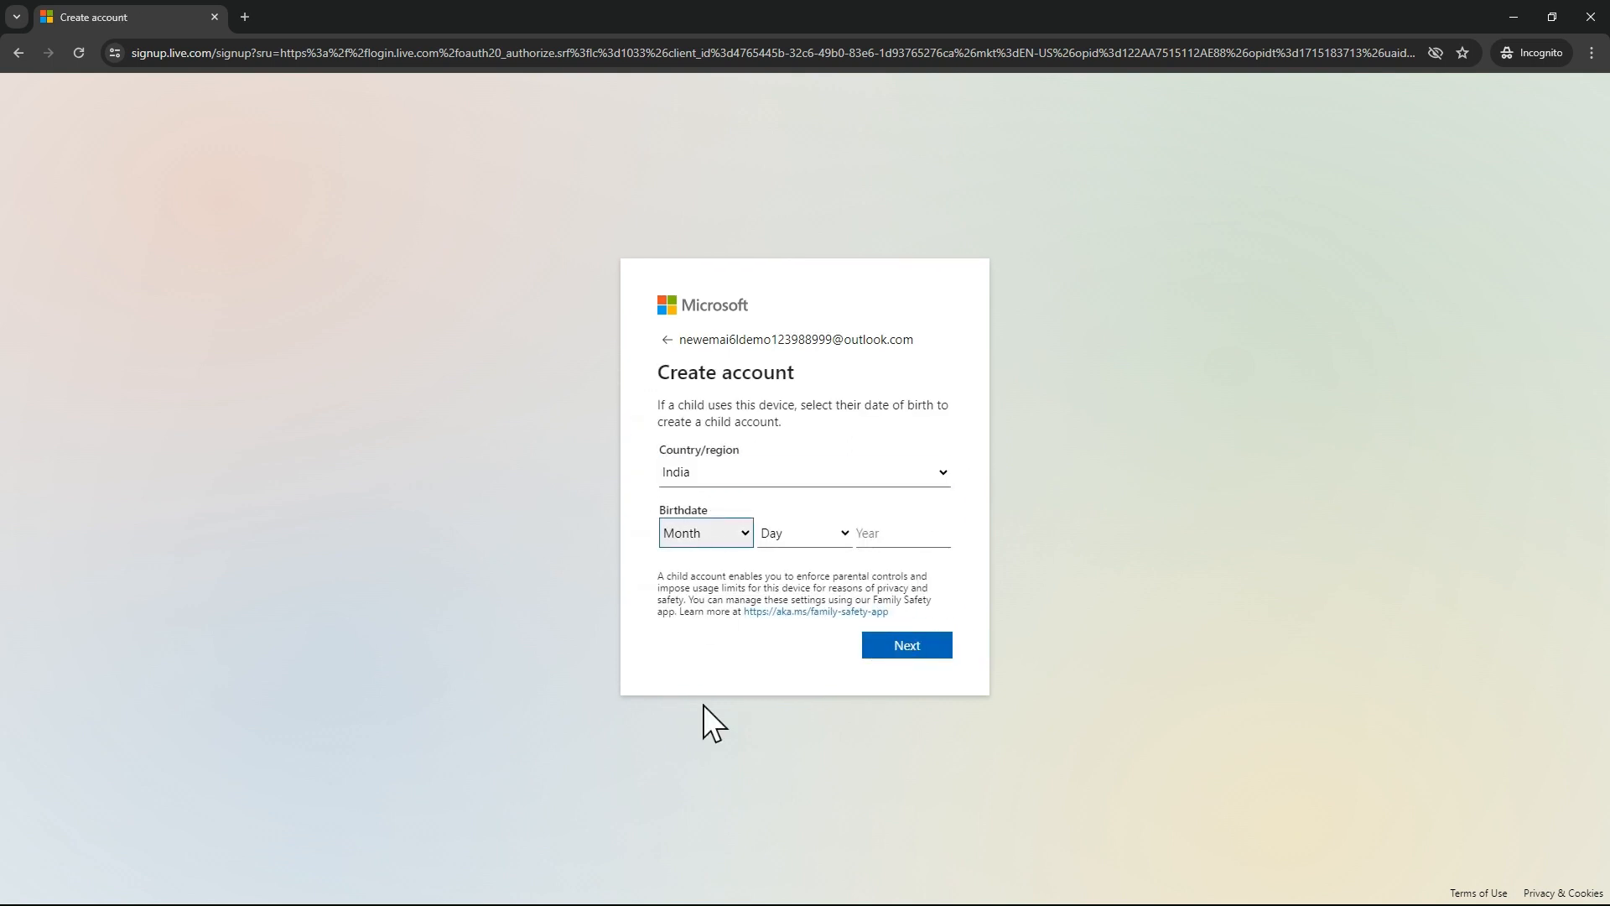
pyautogui.click(706, 532)
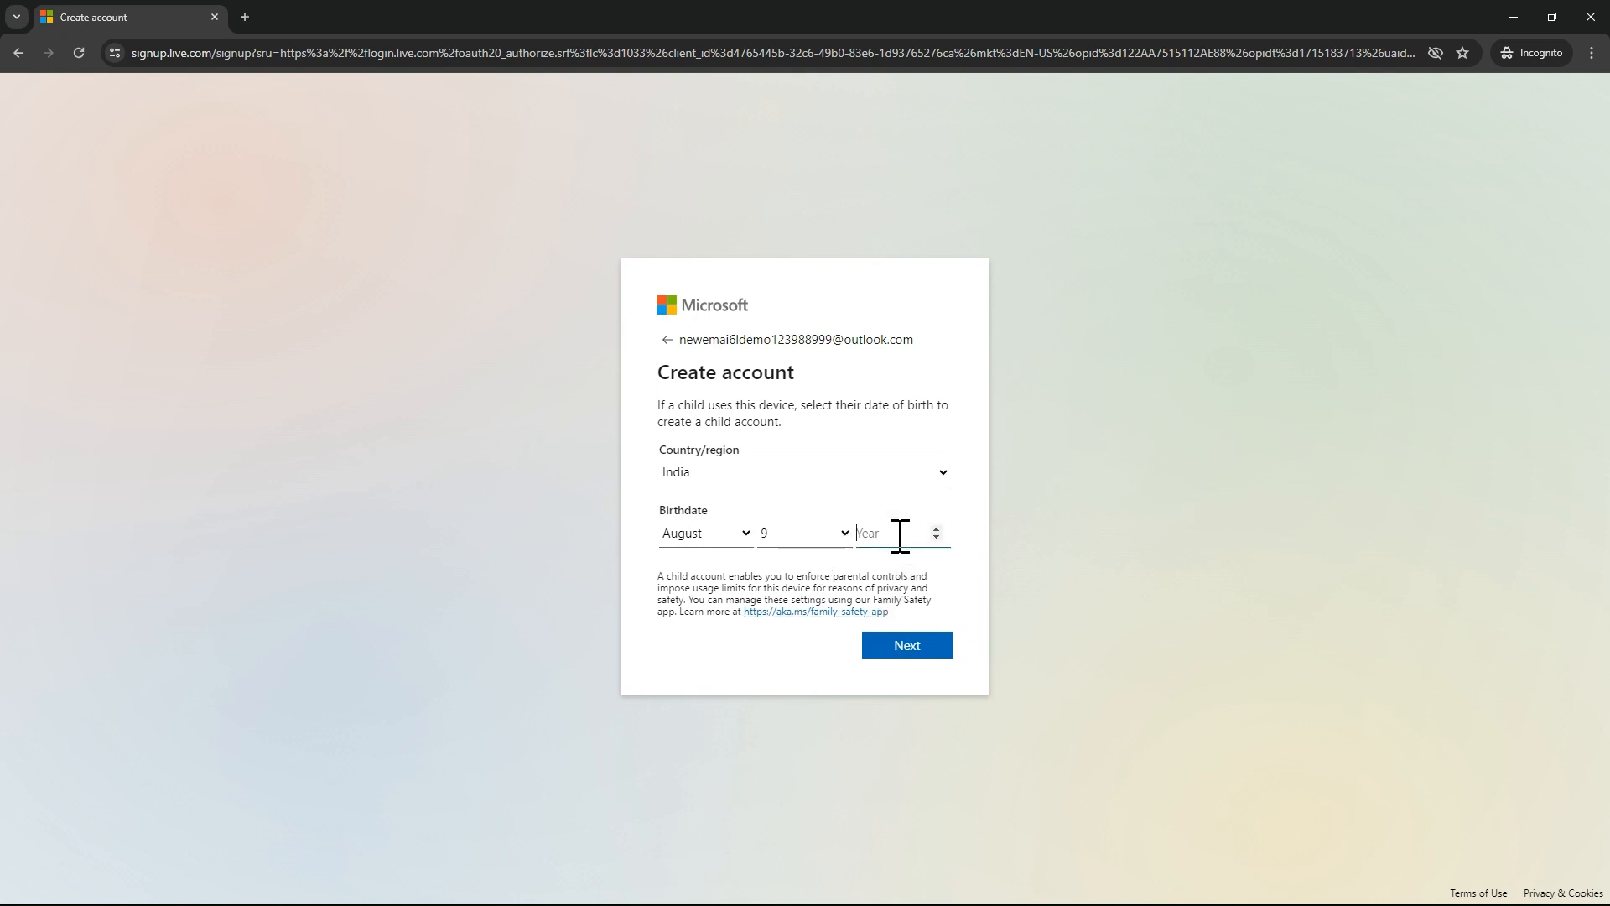
pyautogui.write('1999')
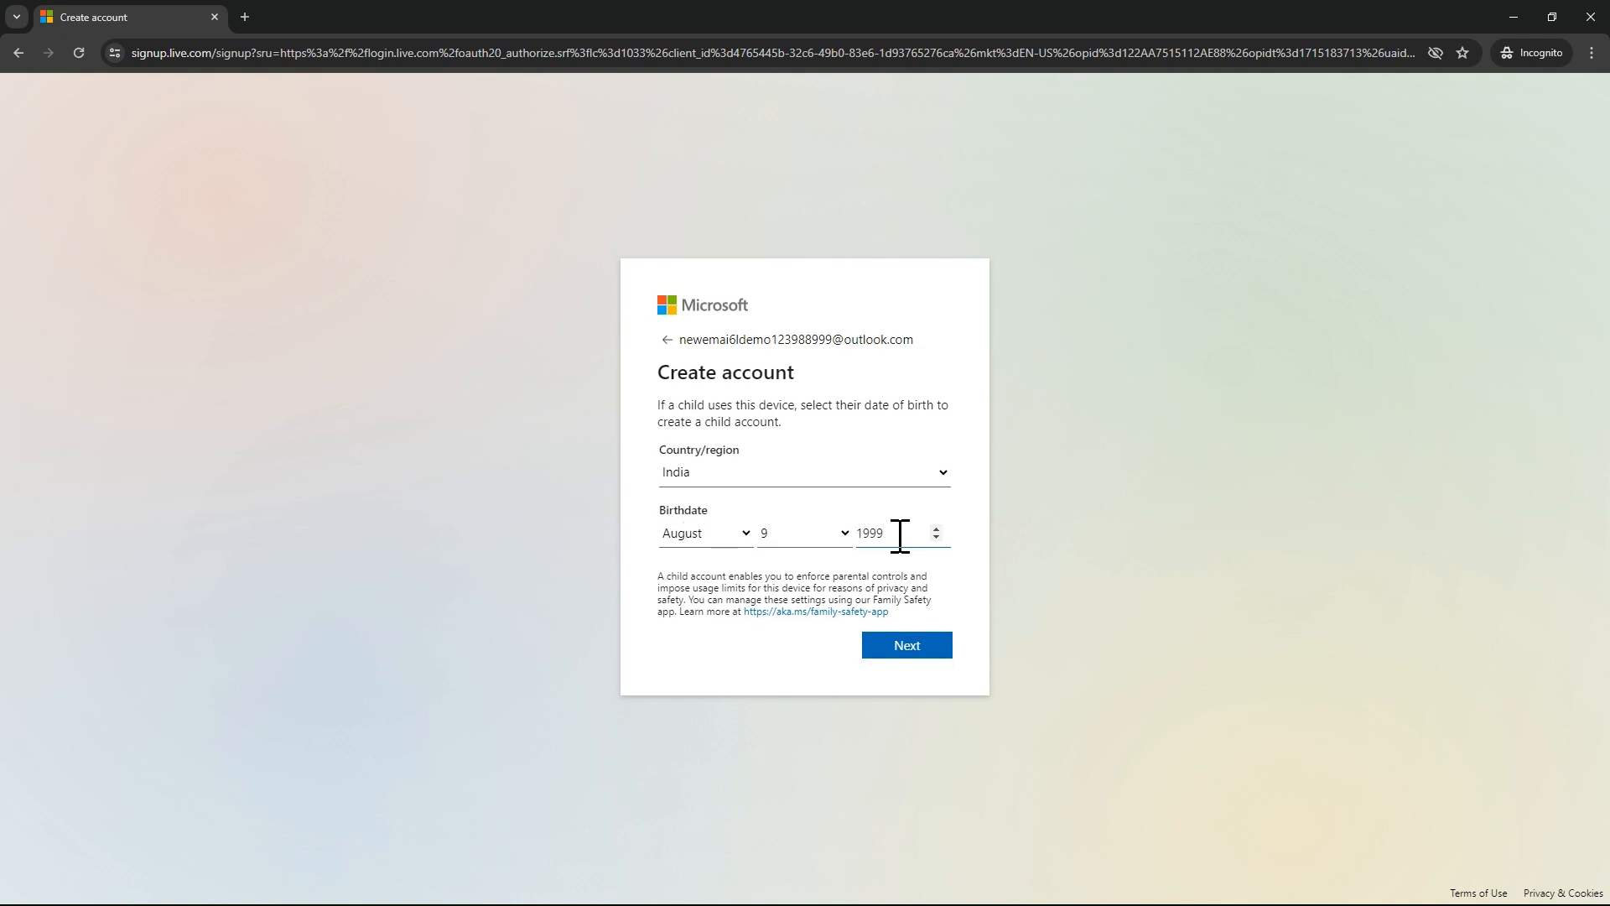
pyautogui.click(904, 644)
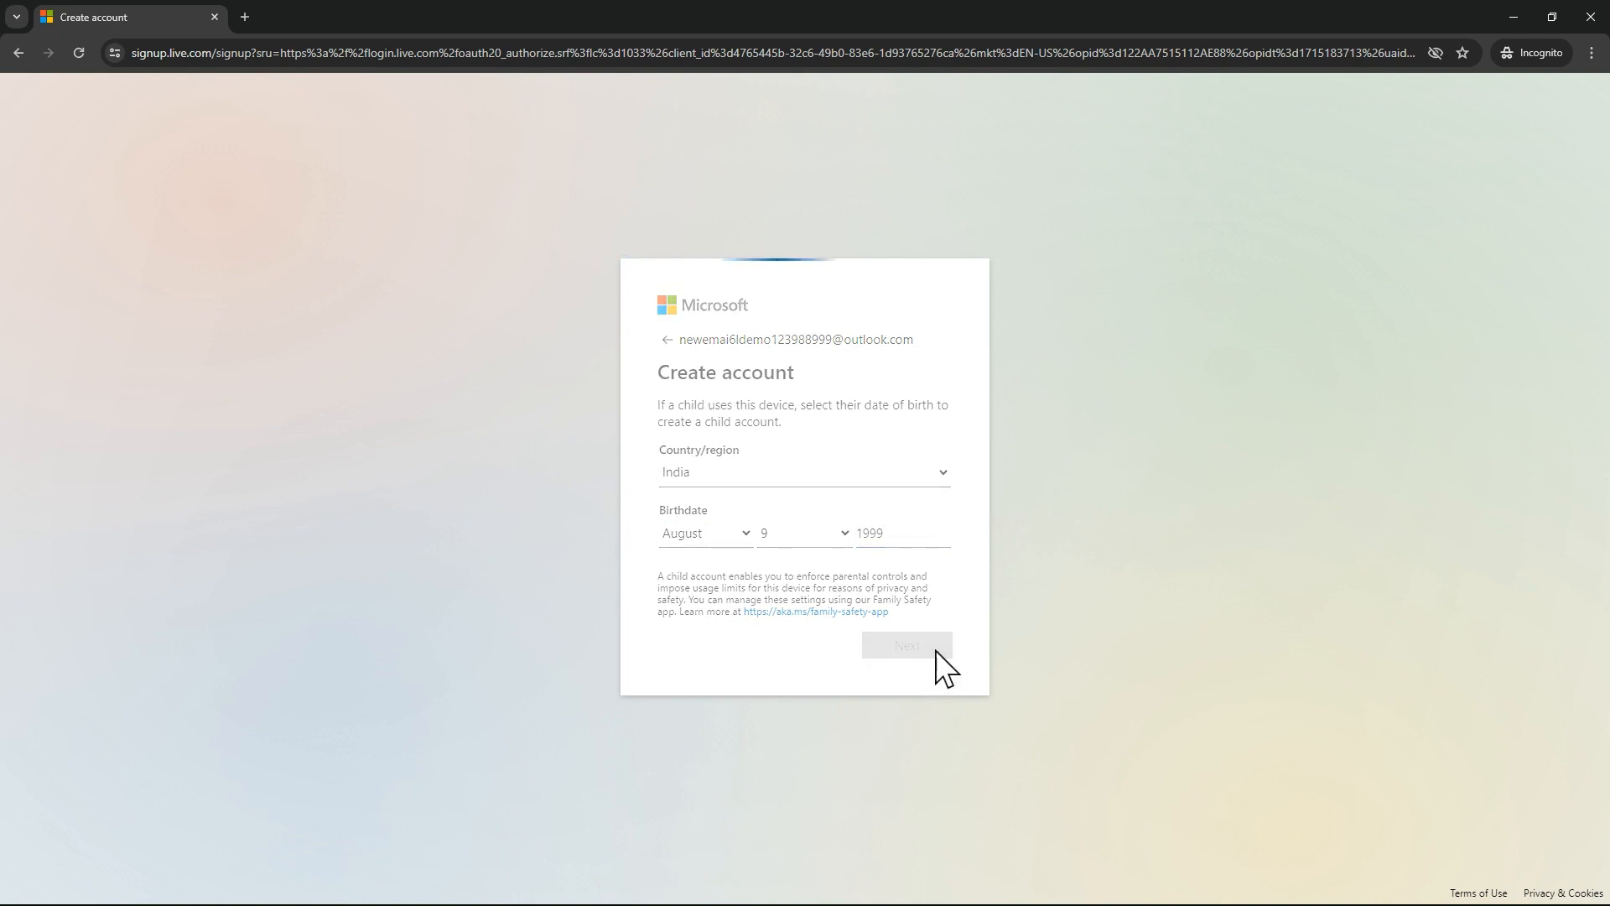
pyautogui.click(906, 644)
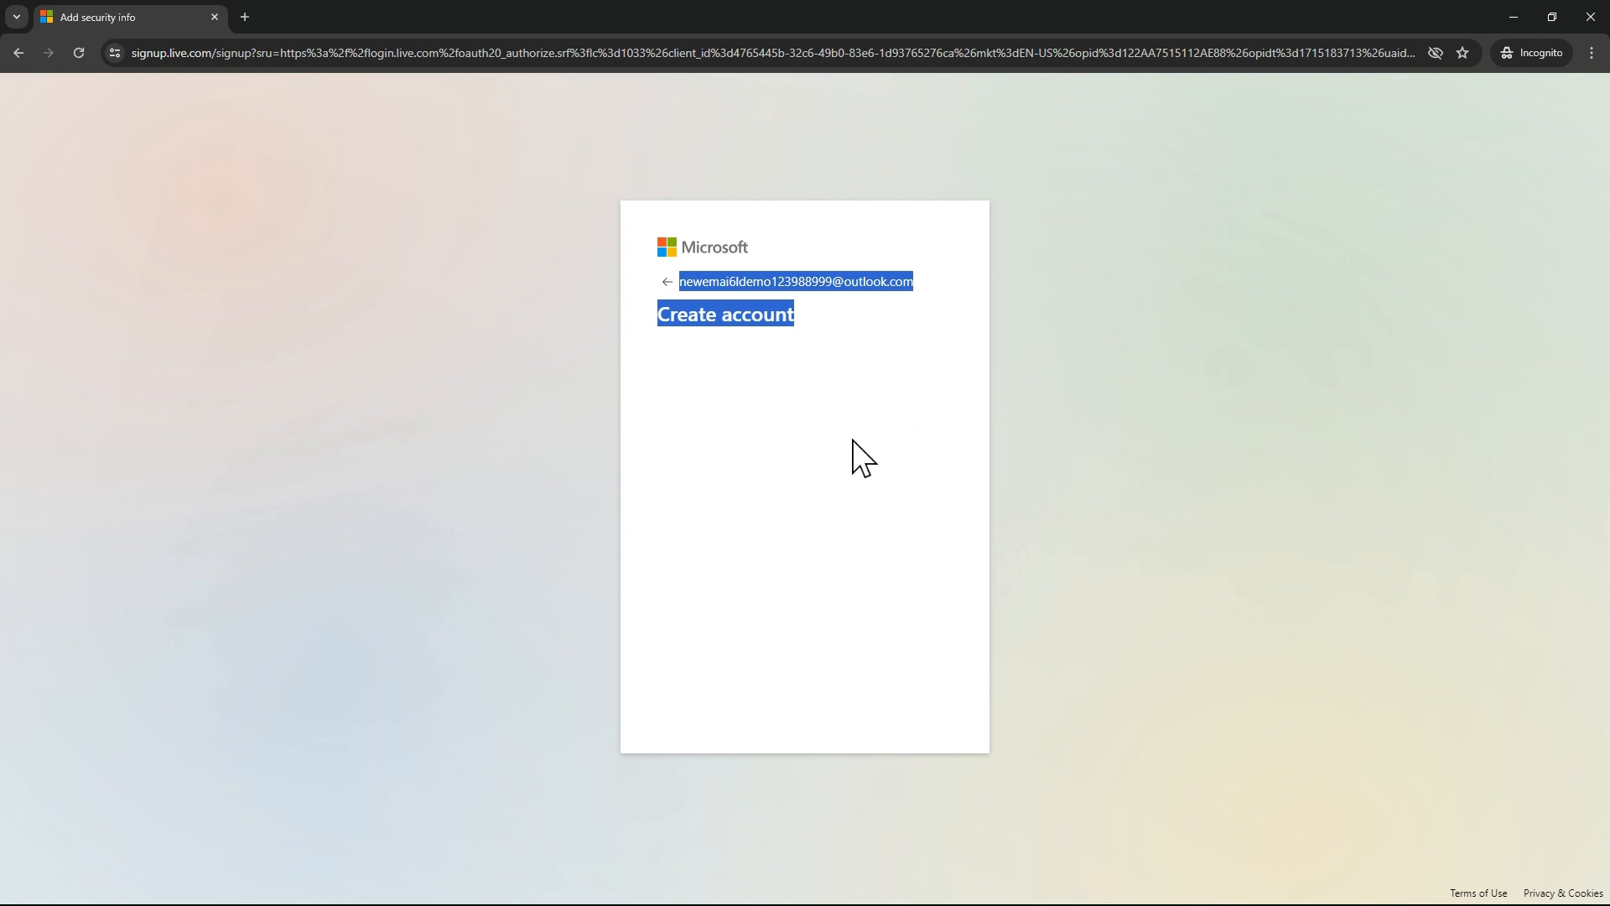
# Attempt the first object-rotation puzzle, fail it, and retry with a fresh puzzle.
pyautogui.click(725, 313)
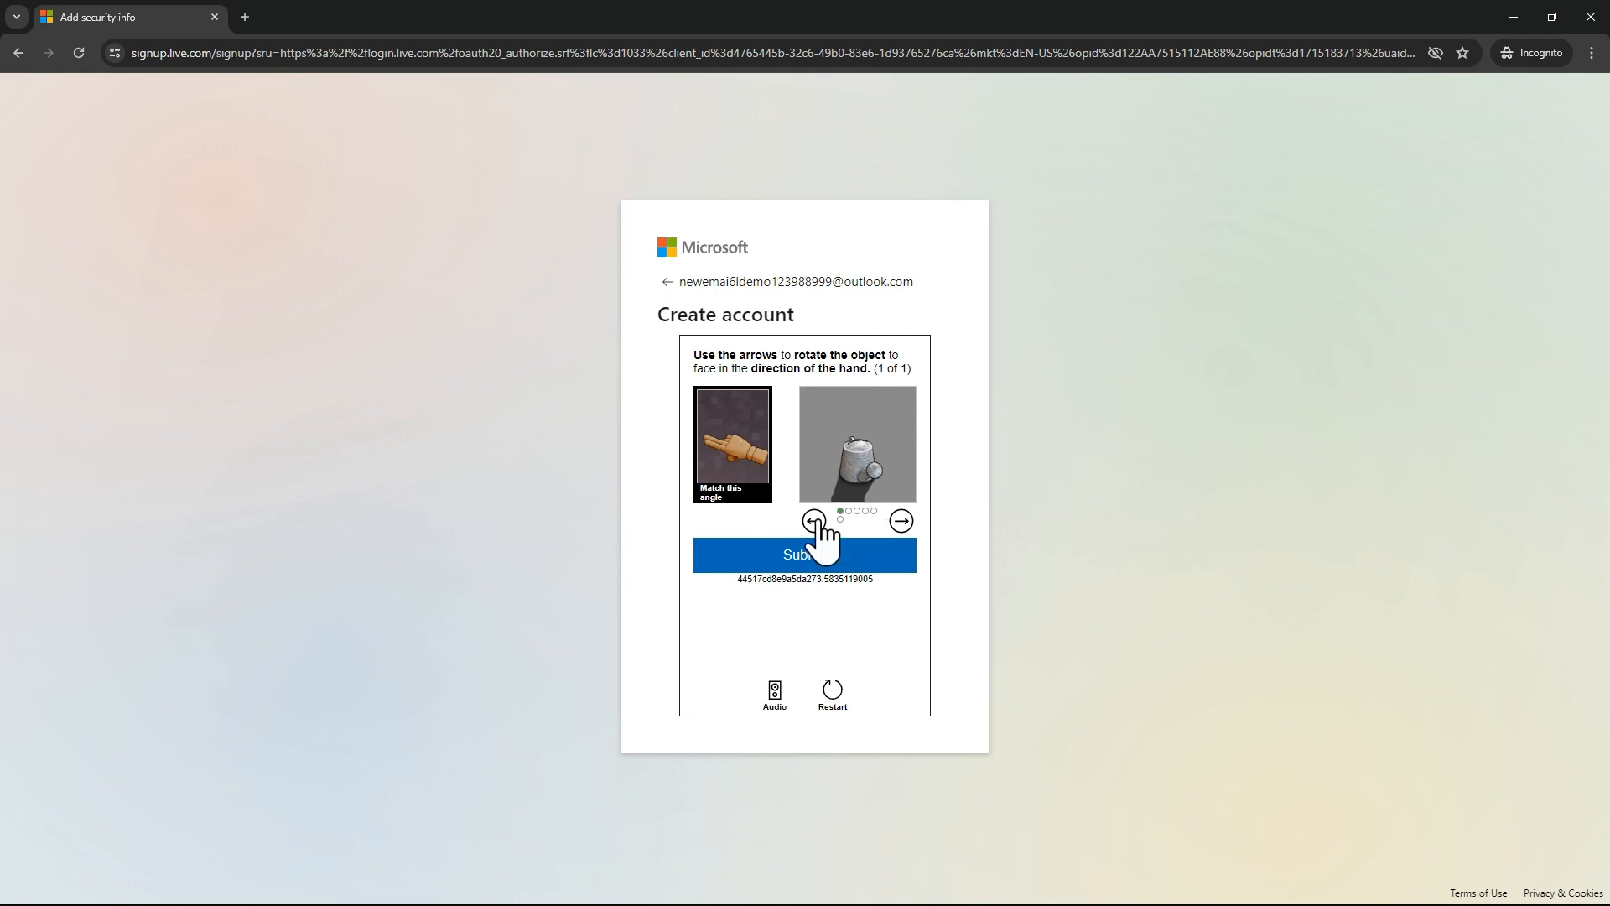
pyautogui.click(813, 521)
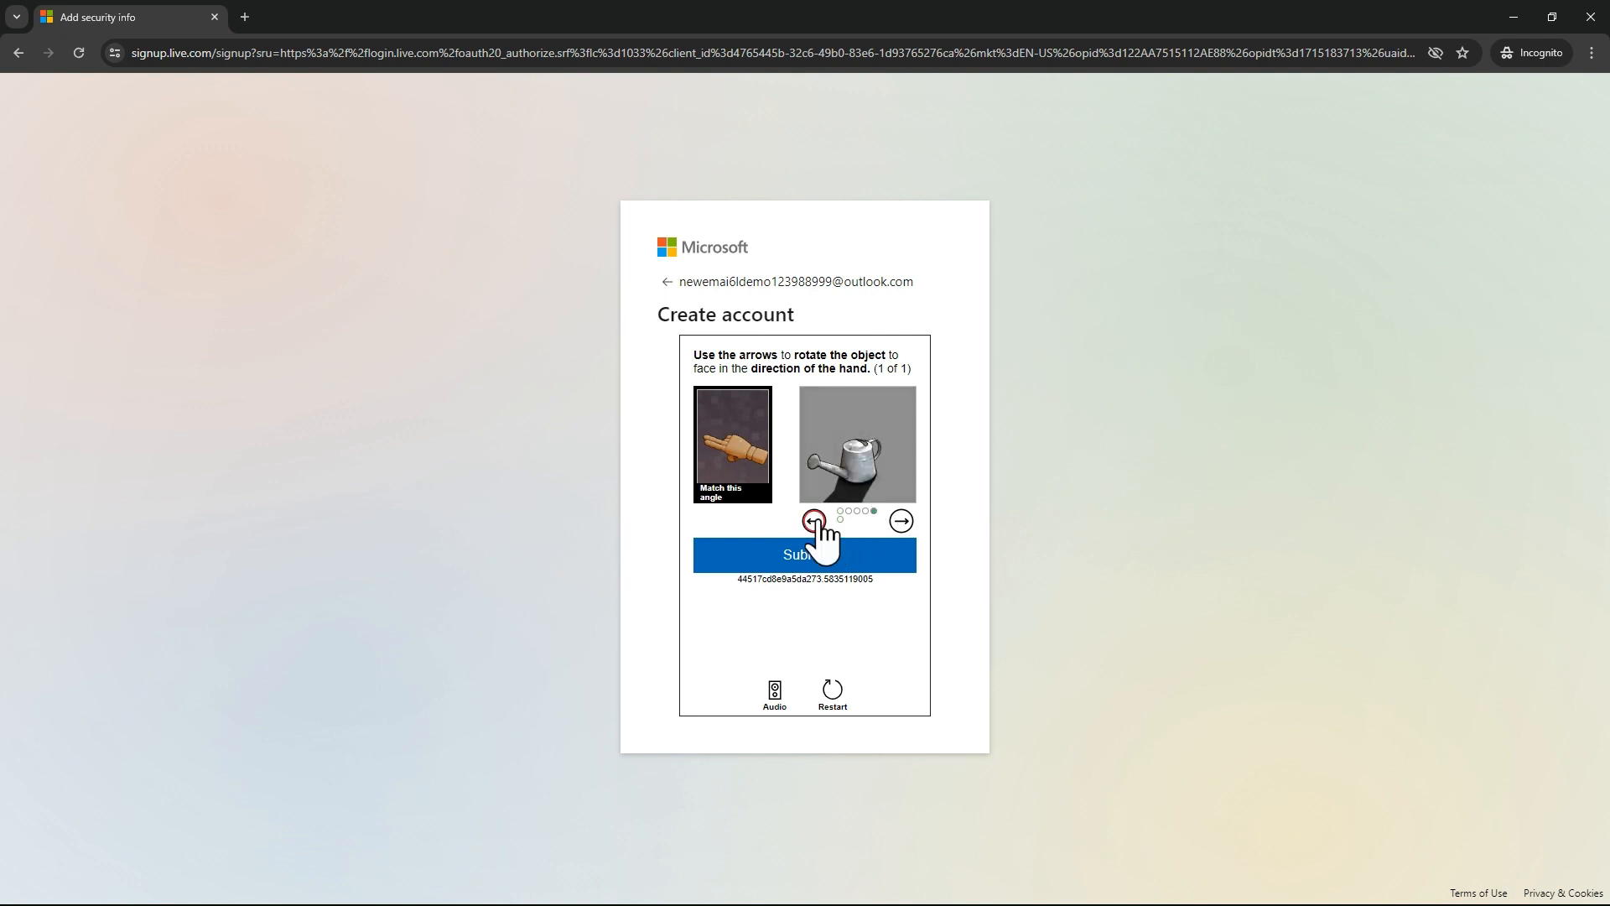
pyautogui.click(803, 556)
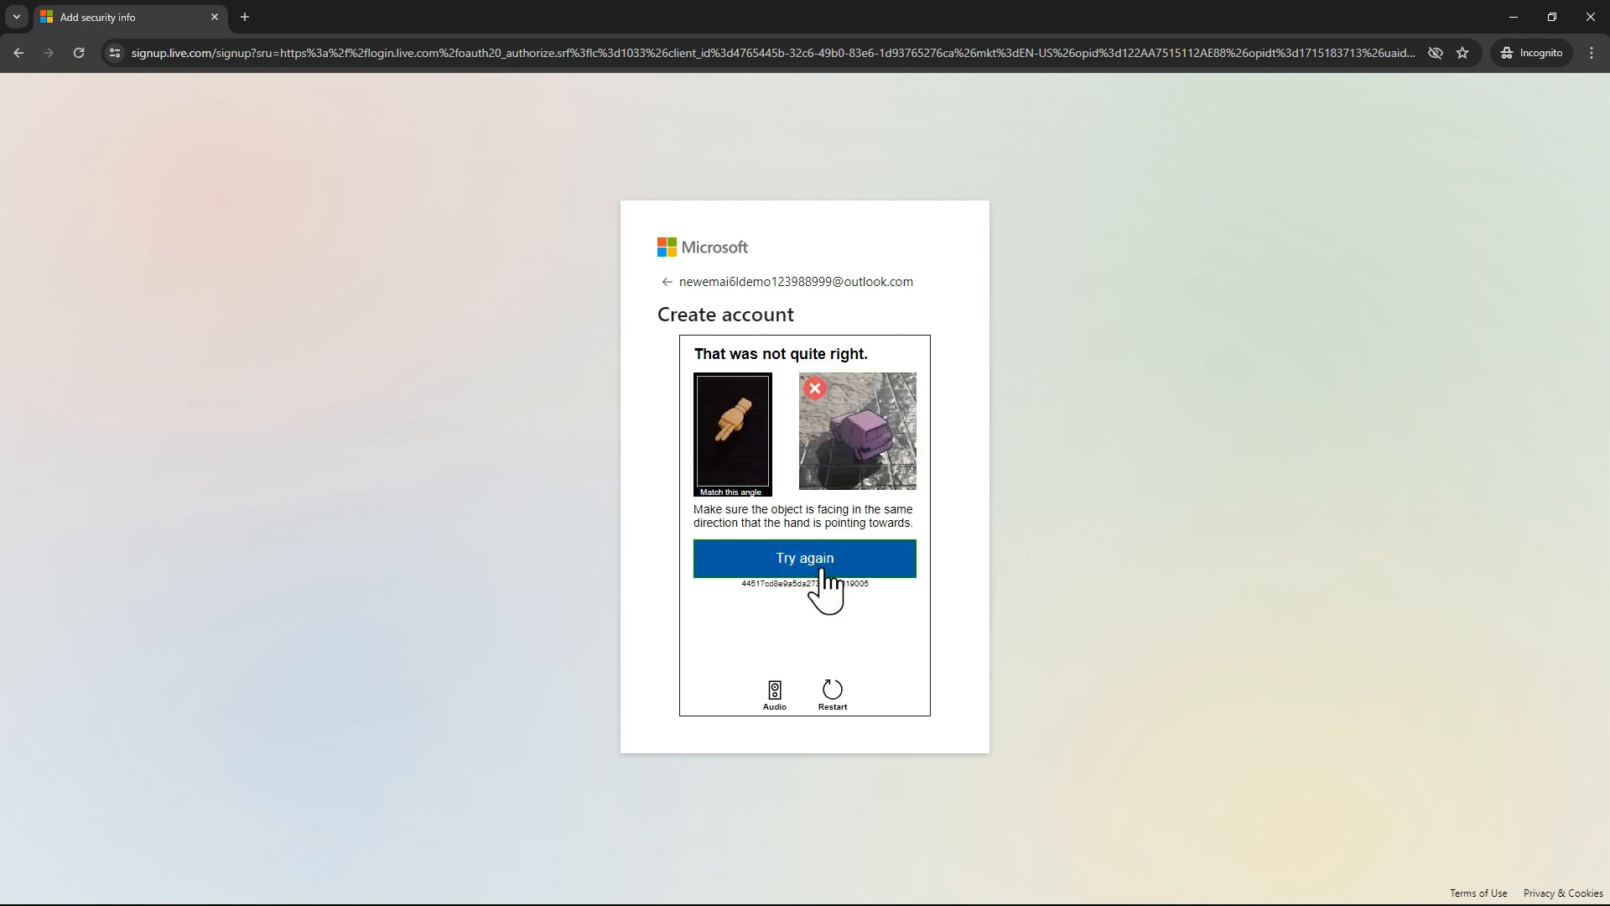
pyautogui.click(803, 557)
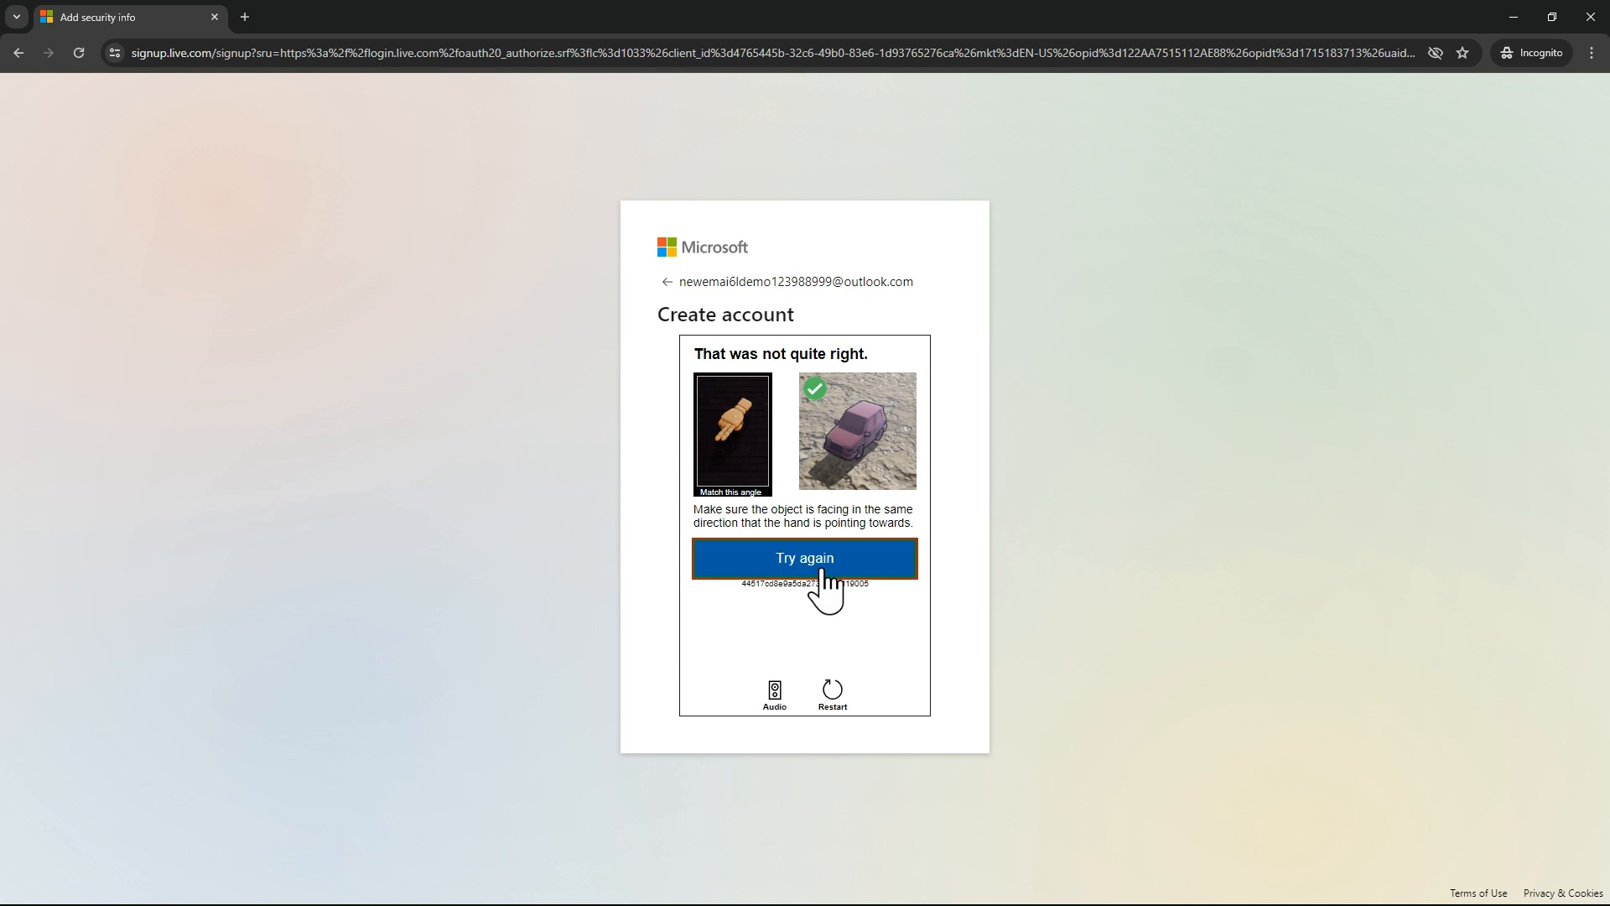
pyautogui.click(803, 557)
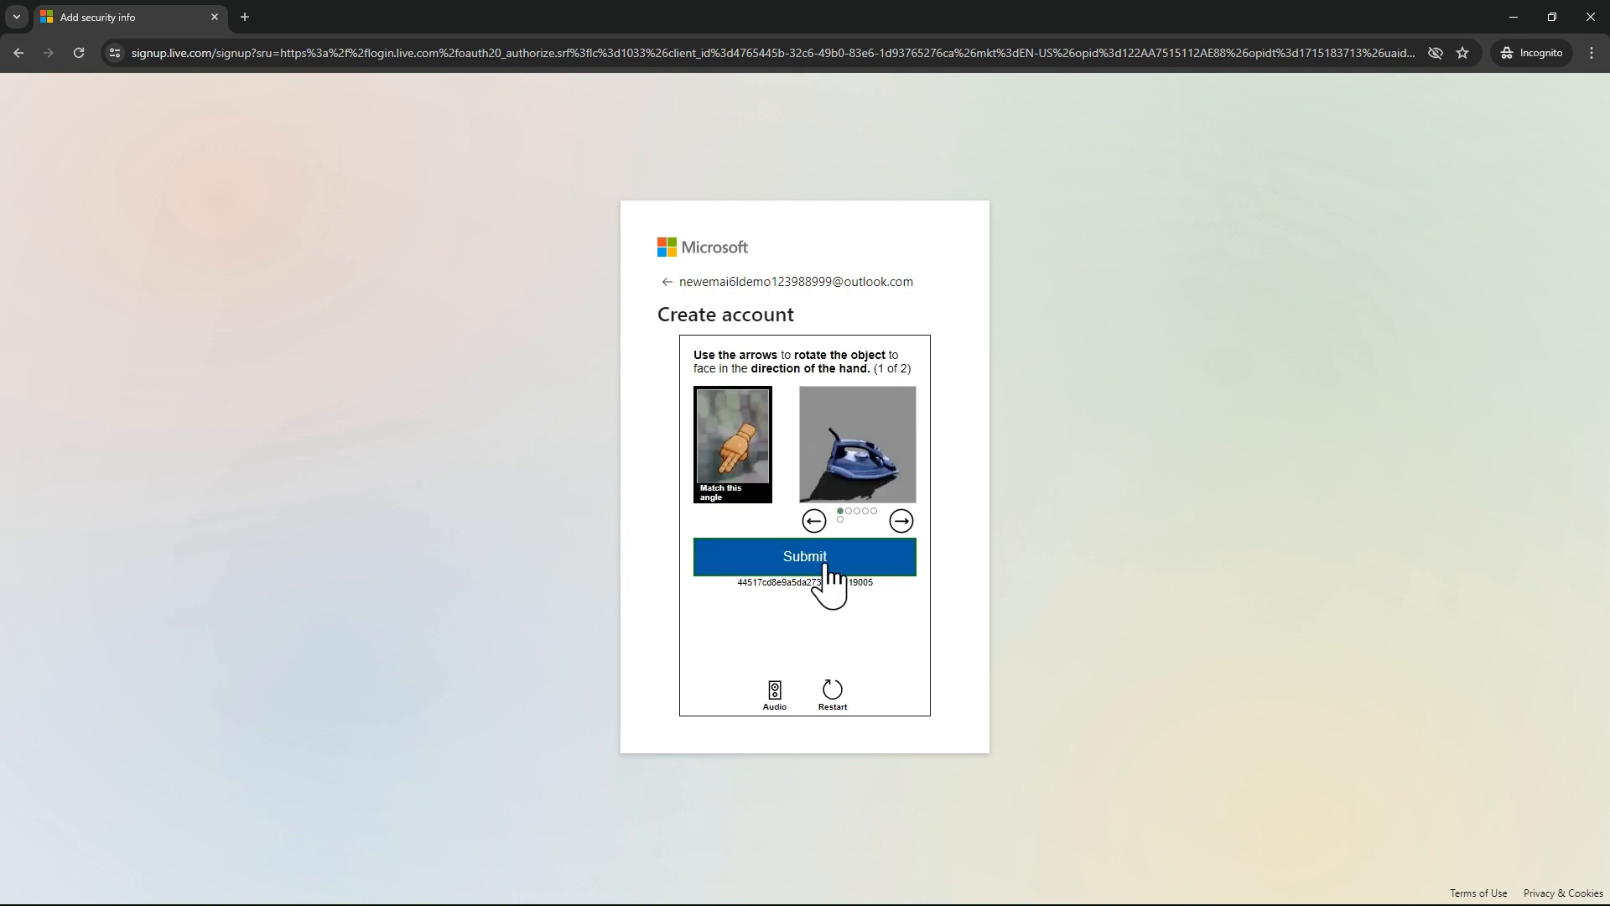
# Rotate the iron to match the hand and submit, then solve the second puzzle.
pyautogui.click(901, 520)
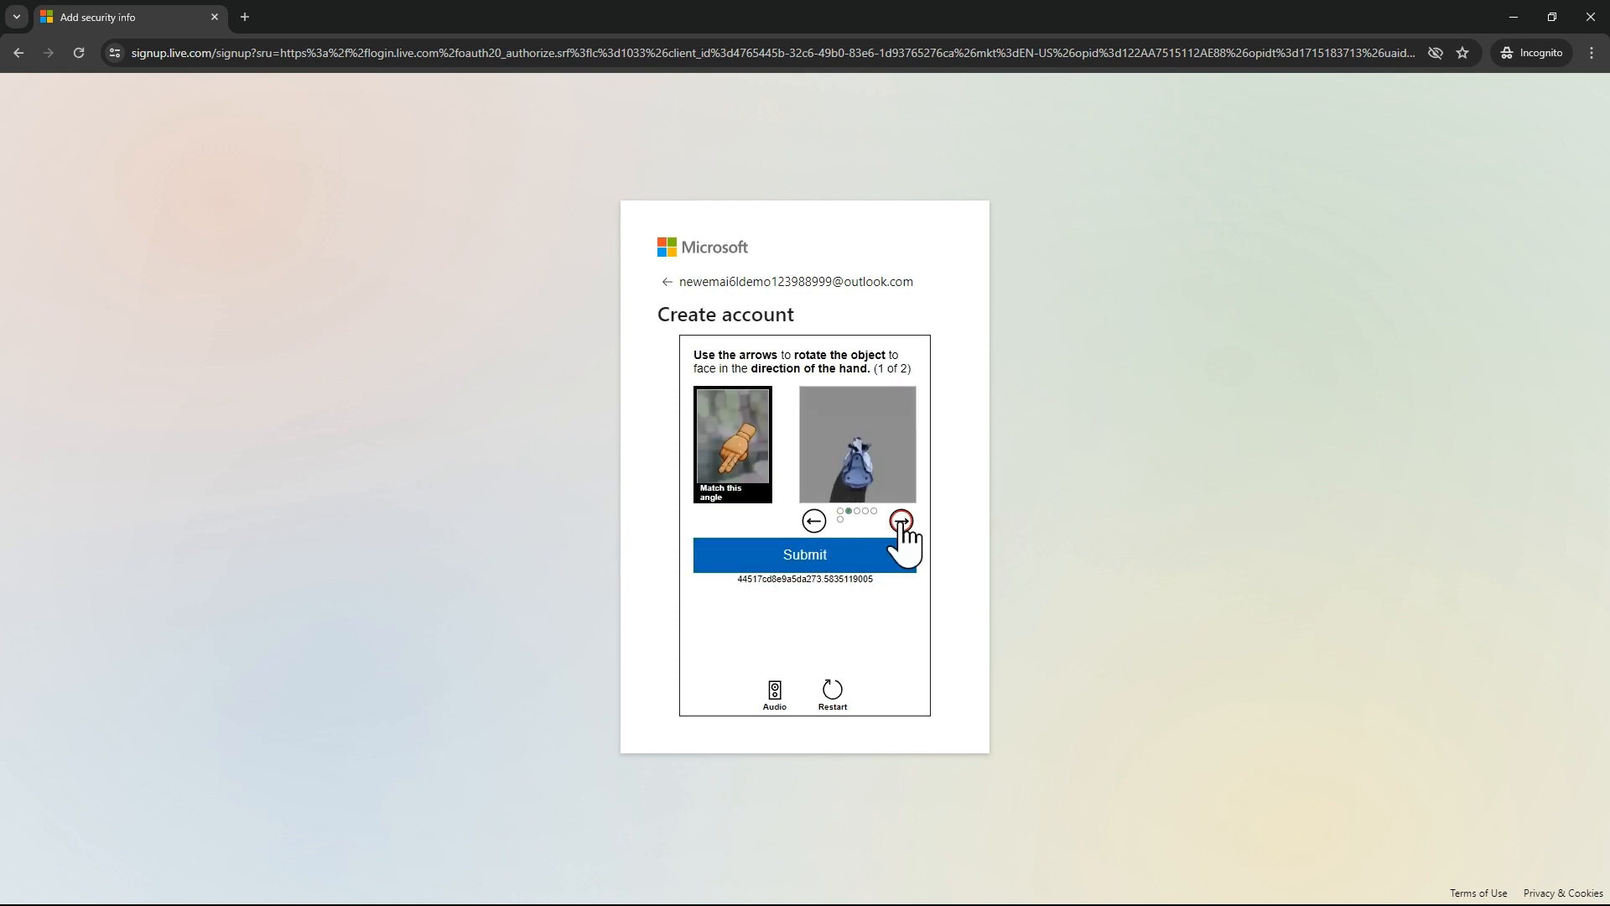
pyautogui.click(901, 520)
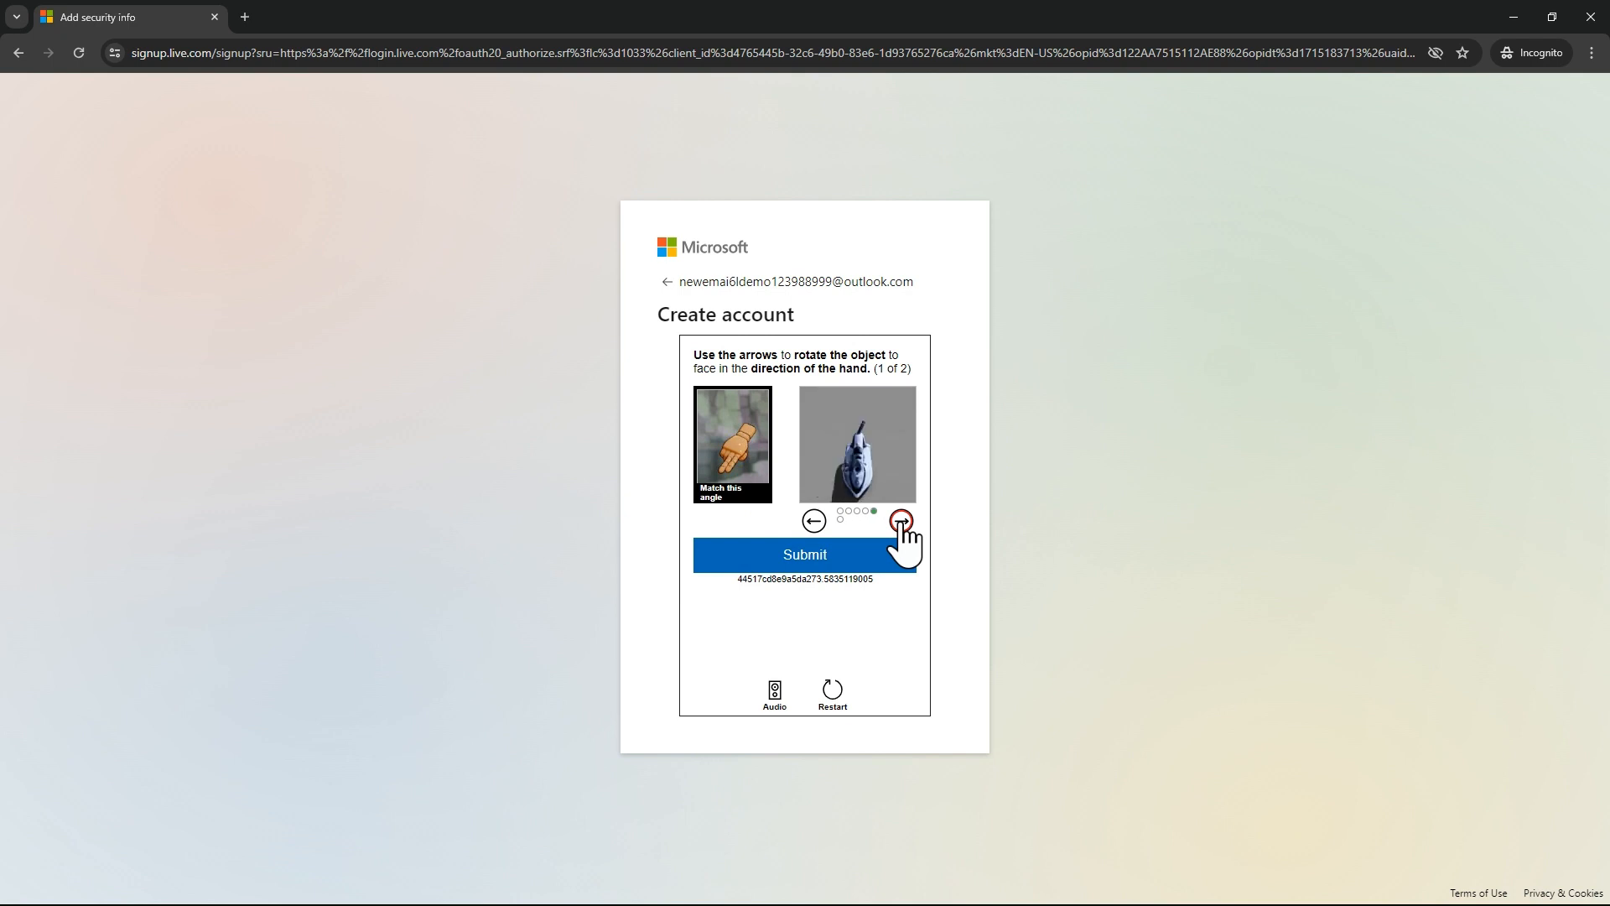
pyautogui.click(901, 520)
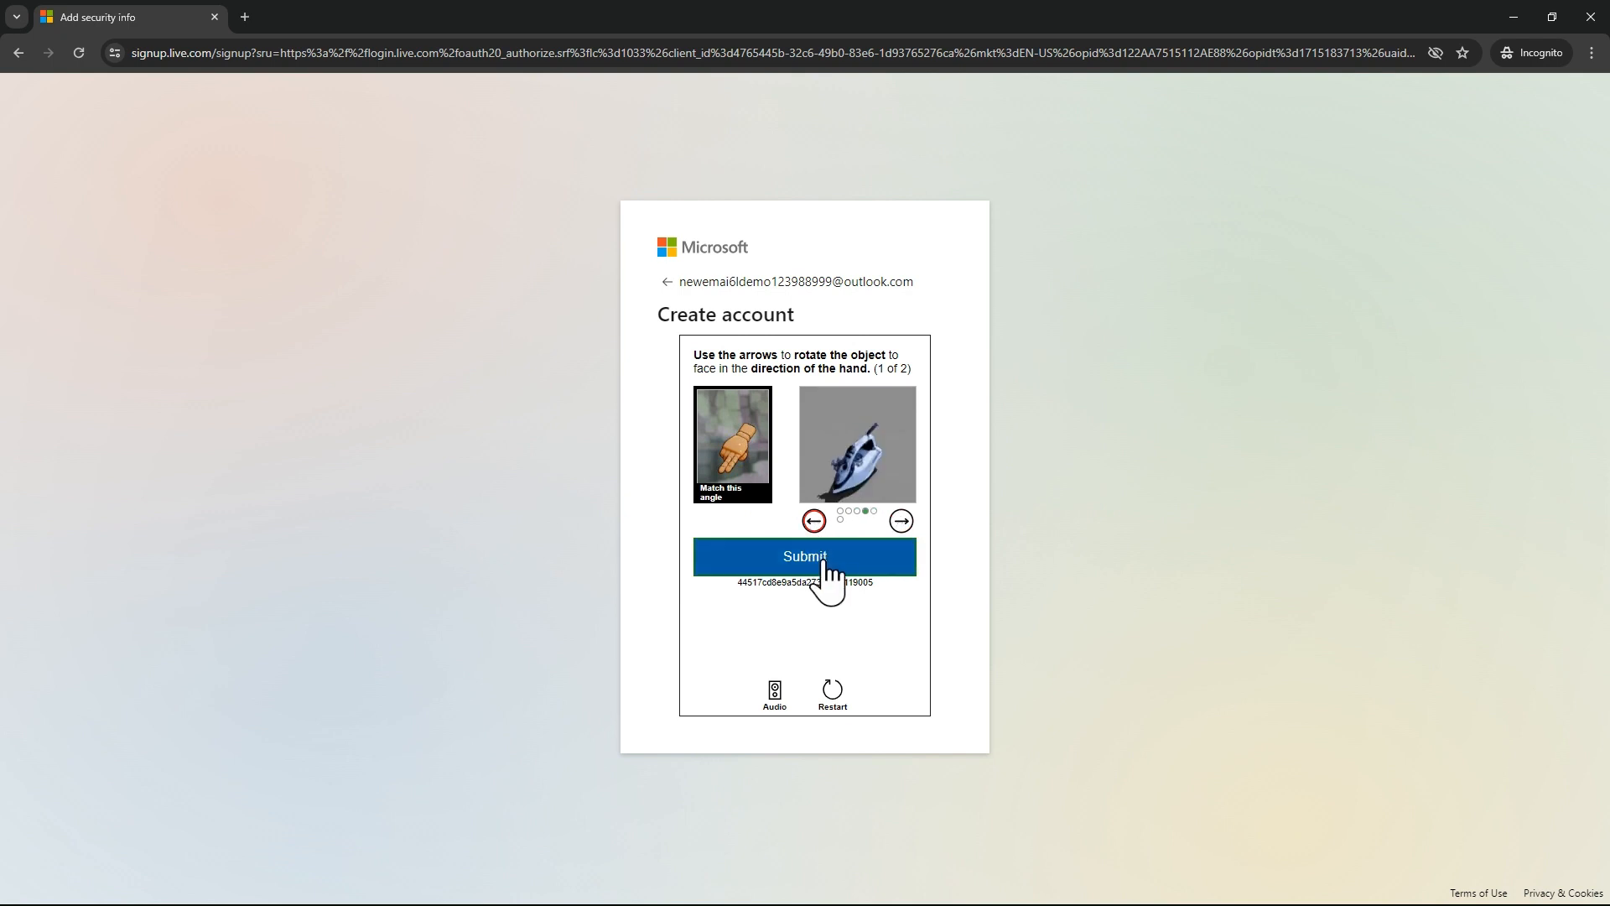
pyautogui.click(803, 555)
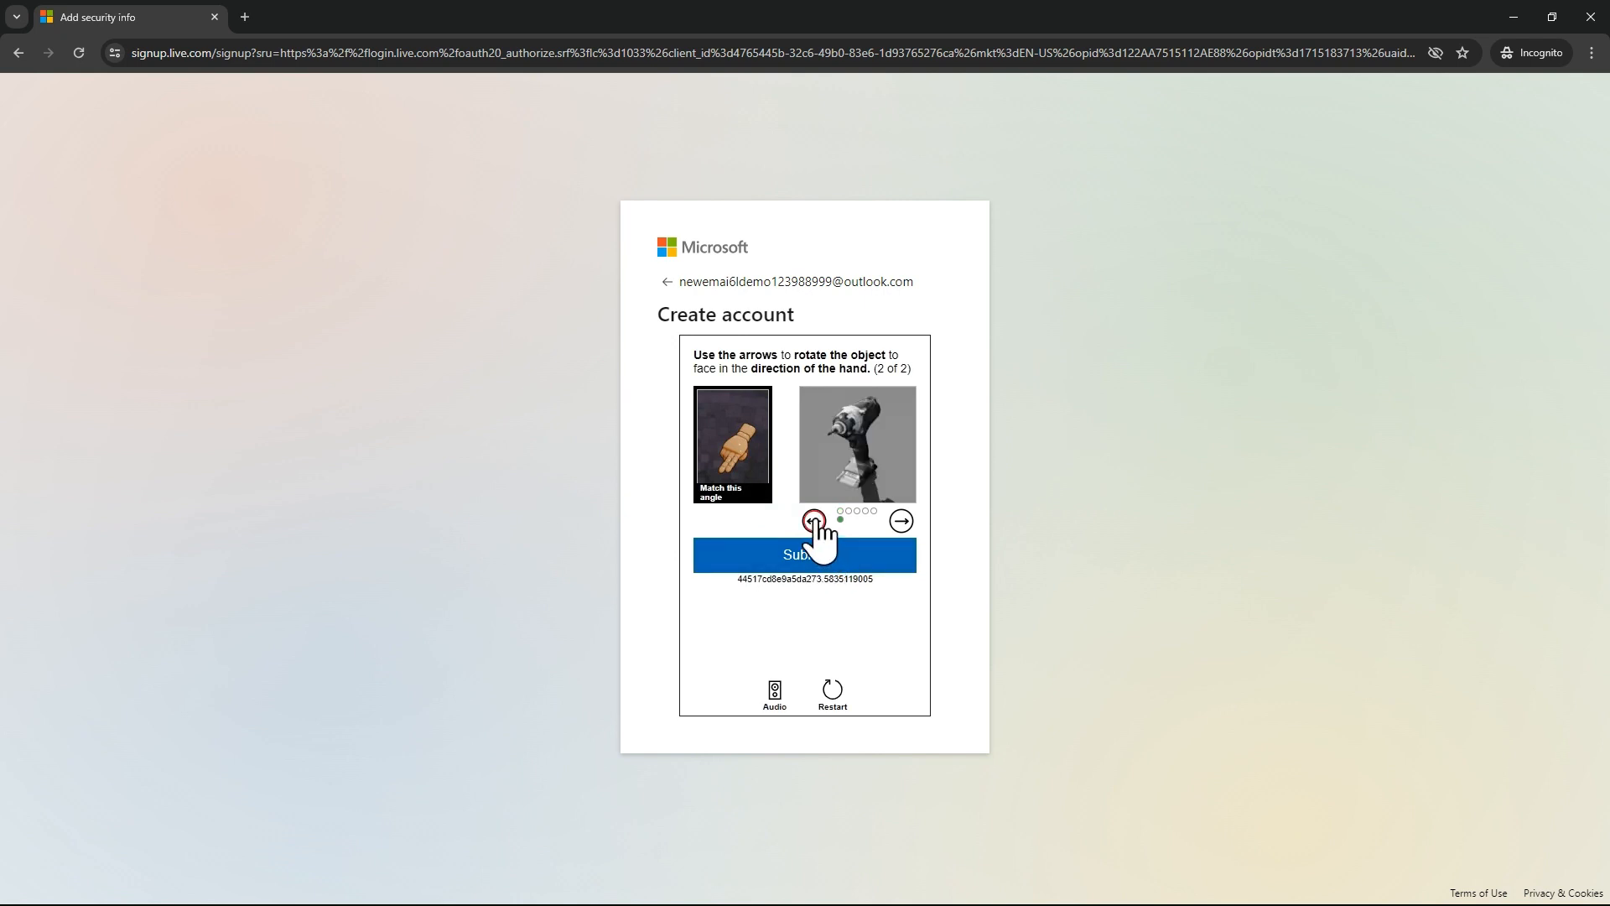
pyautogui.click(803, 555)
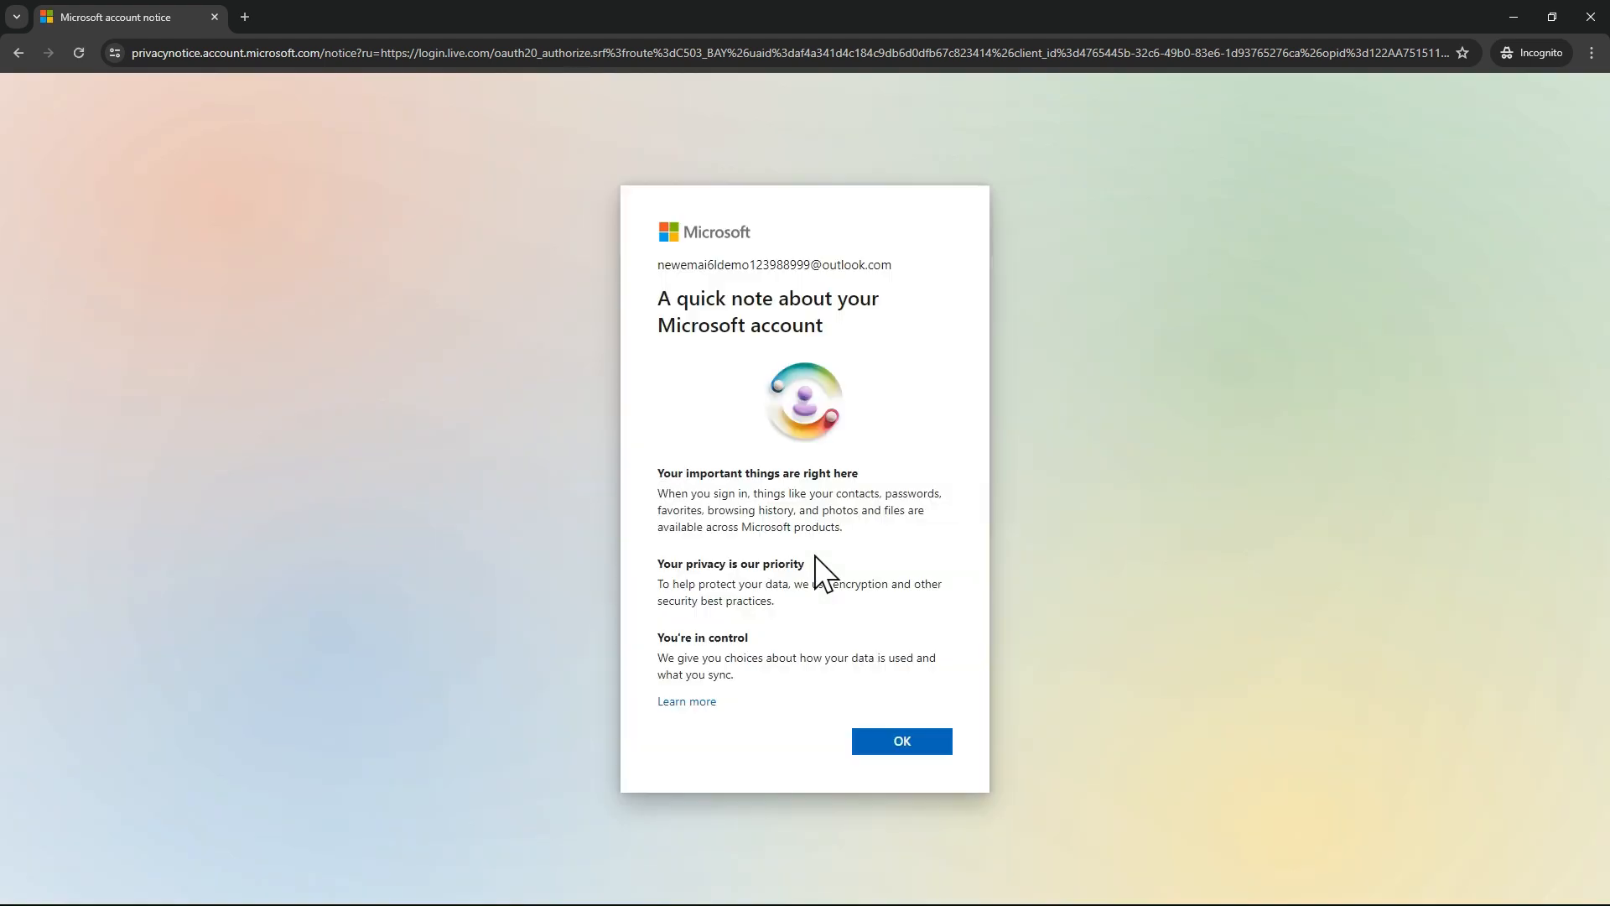
# Accept the Microsoft account privacy notice and land on the Microsoft 365 home page.
pyautogui.click(901, 740)
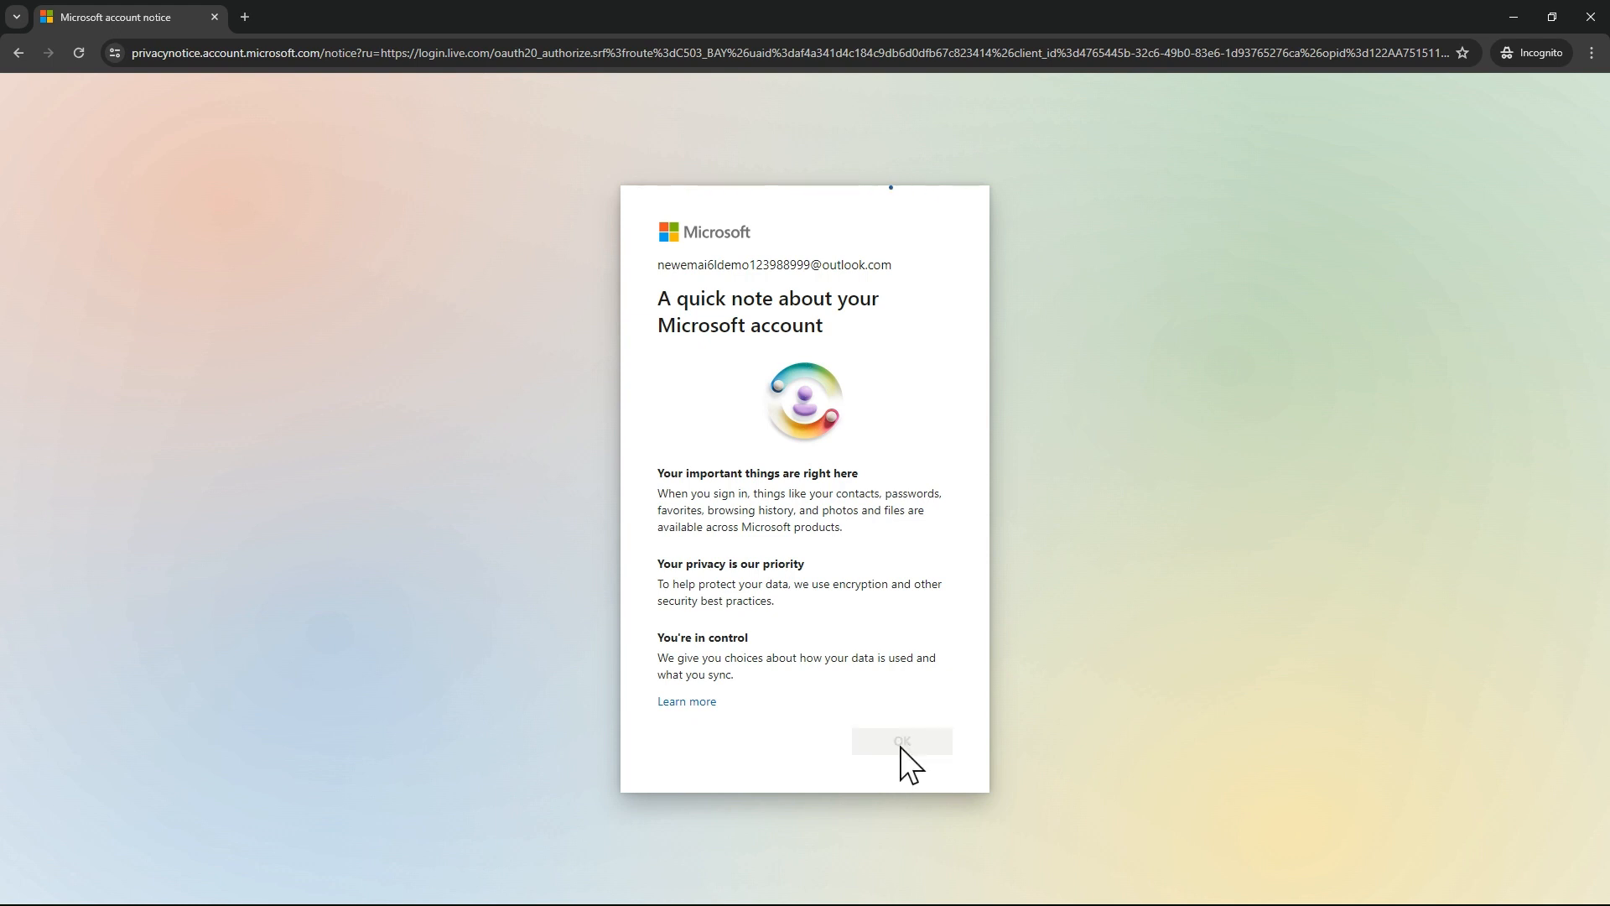
pyautogui.click(900, 740)
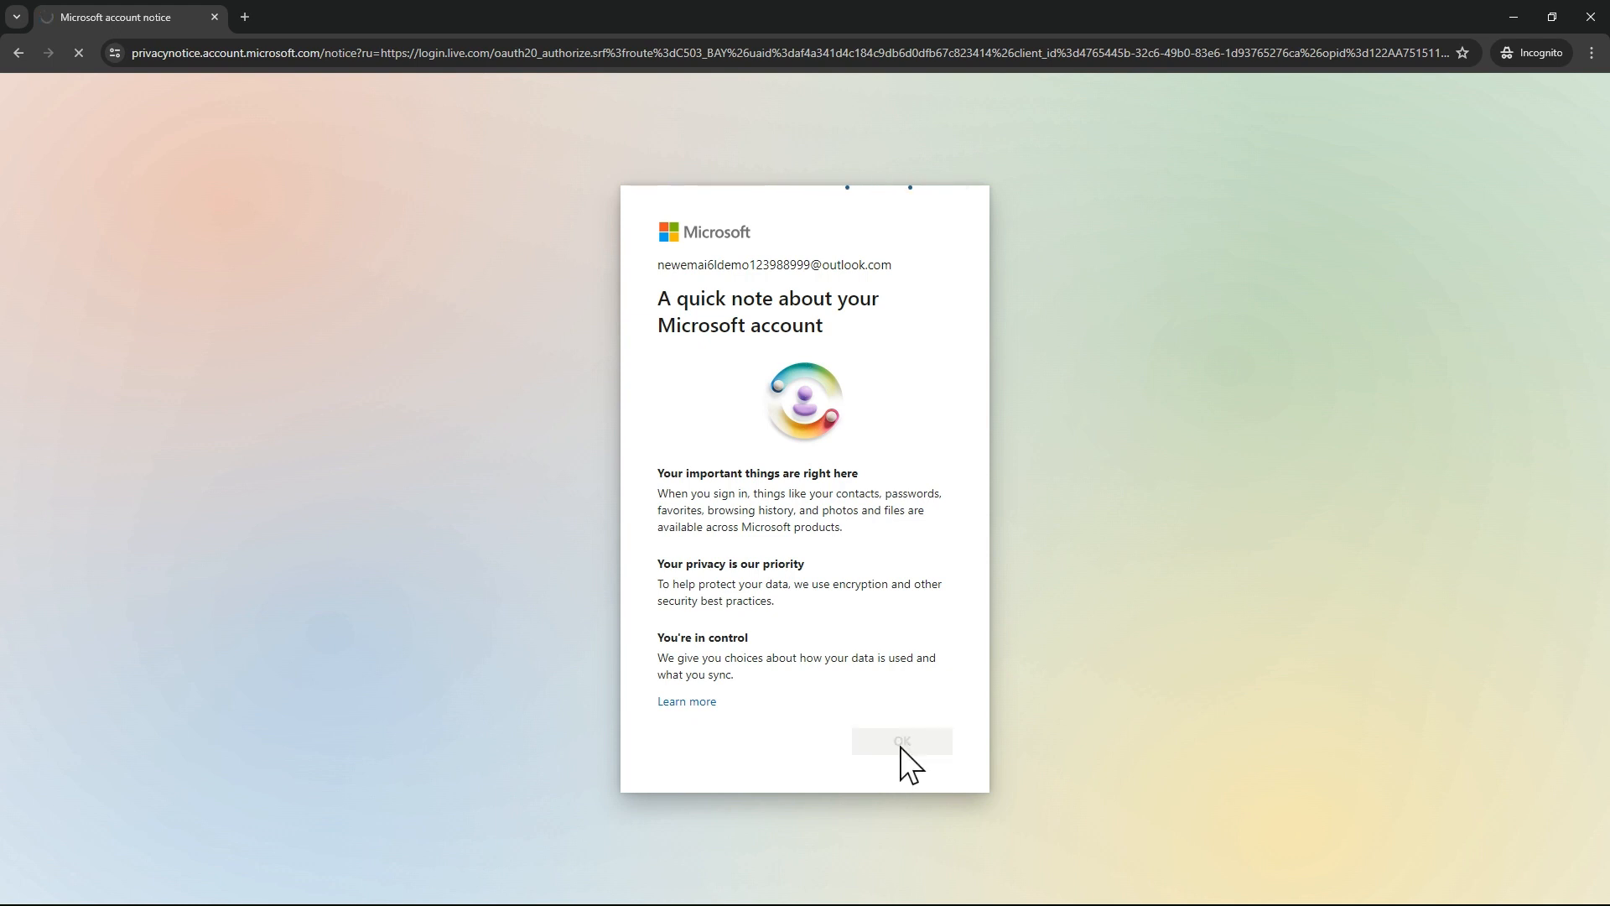
pyautogui.click(901, 739)
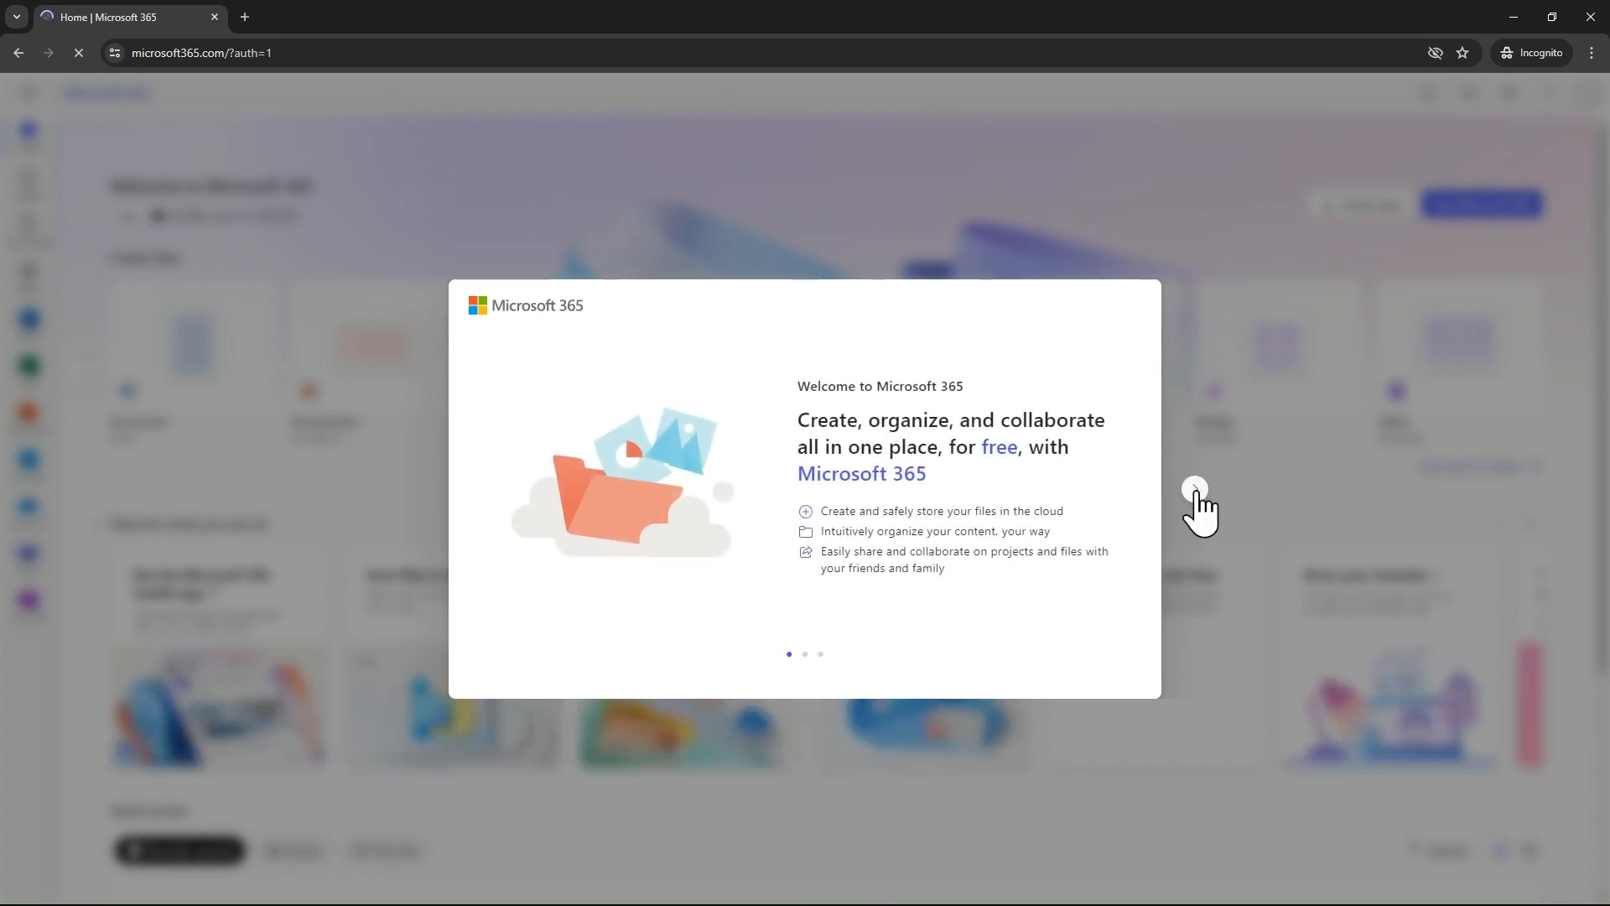
# Dismiss the welcome message and close the guided tour to clear the home page.
pyautogui.click(1194, 488)
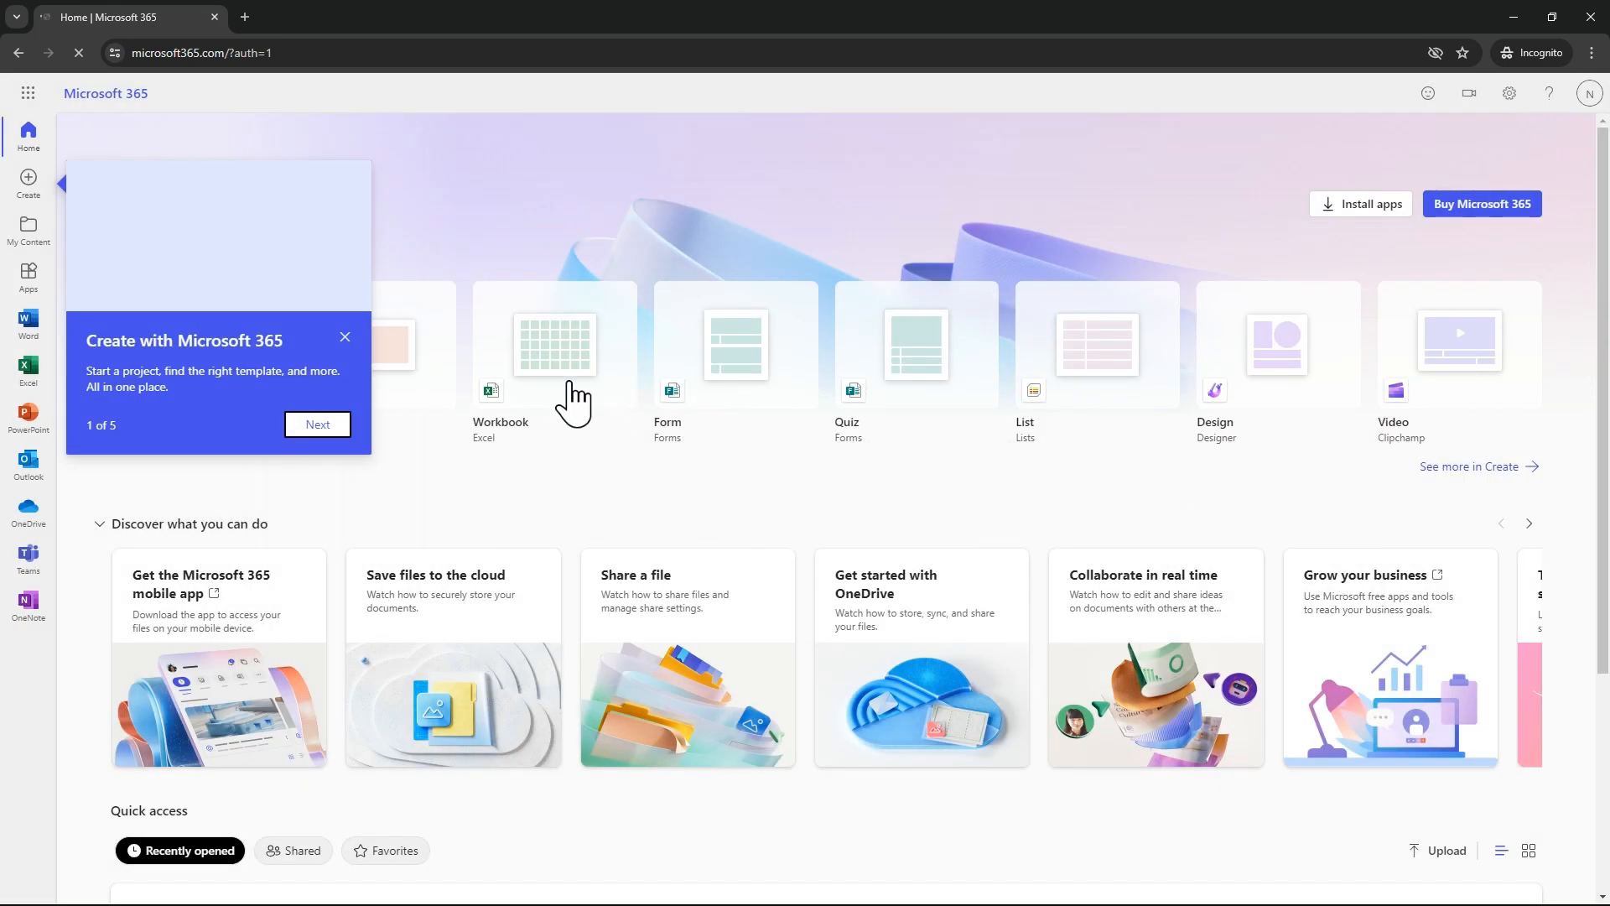
pyautogui.click(317, 425)
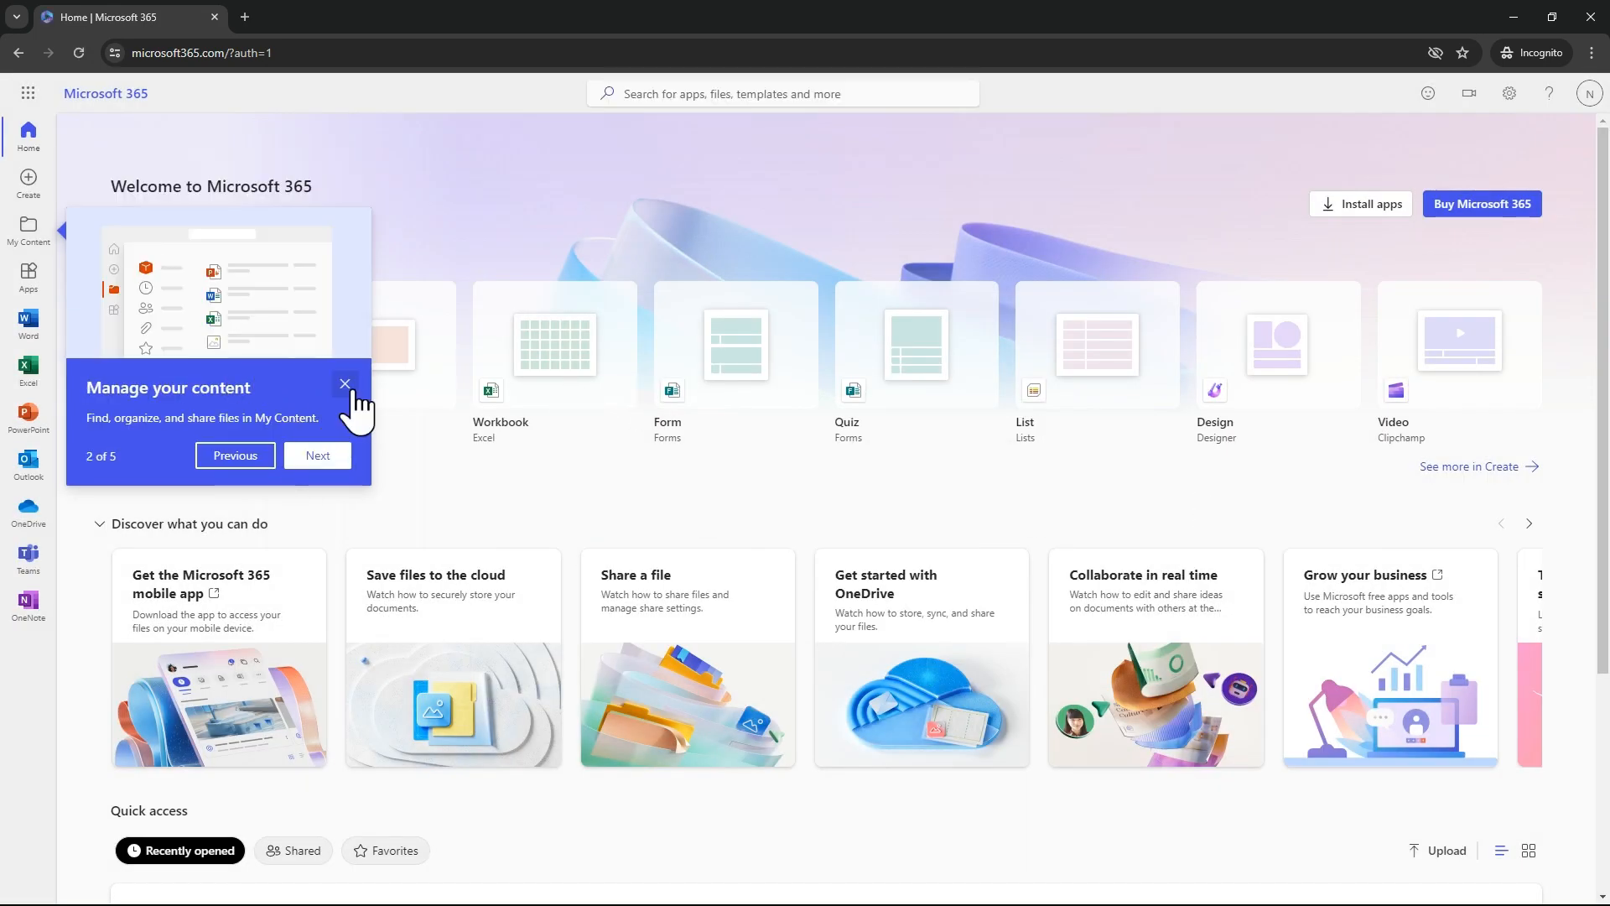
pyautogui.click(346, 384)
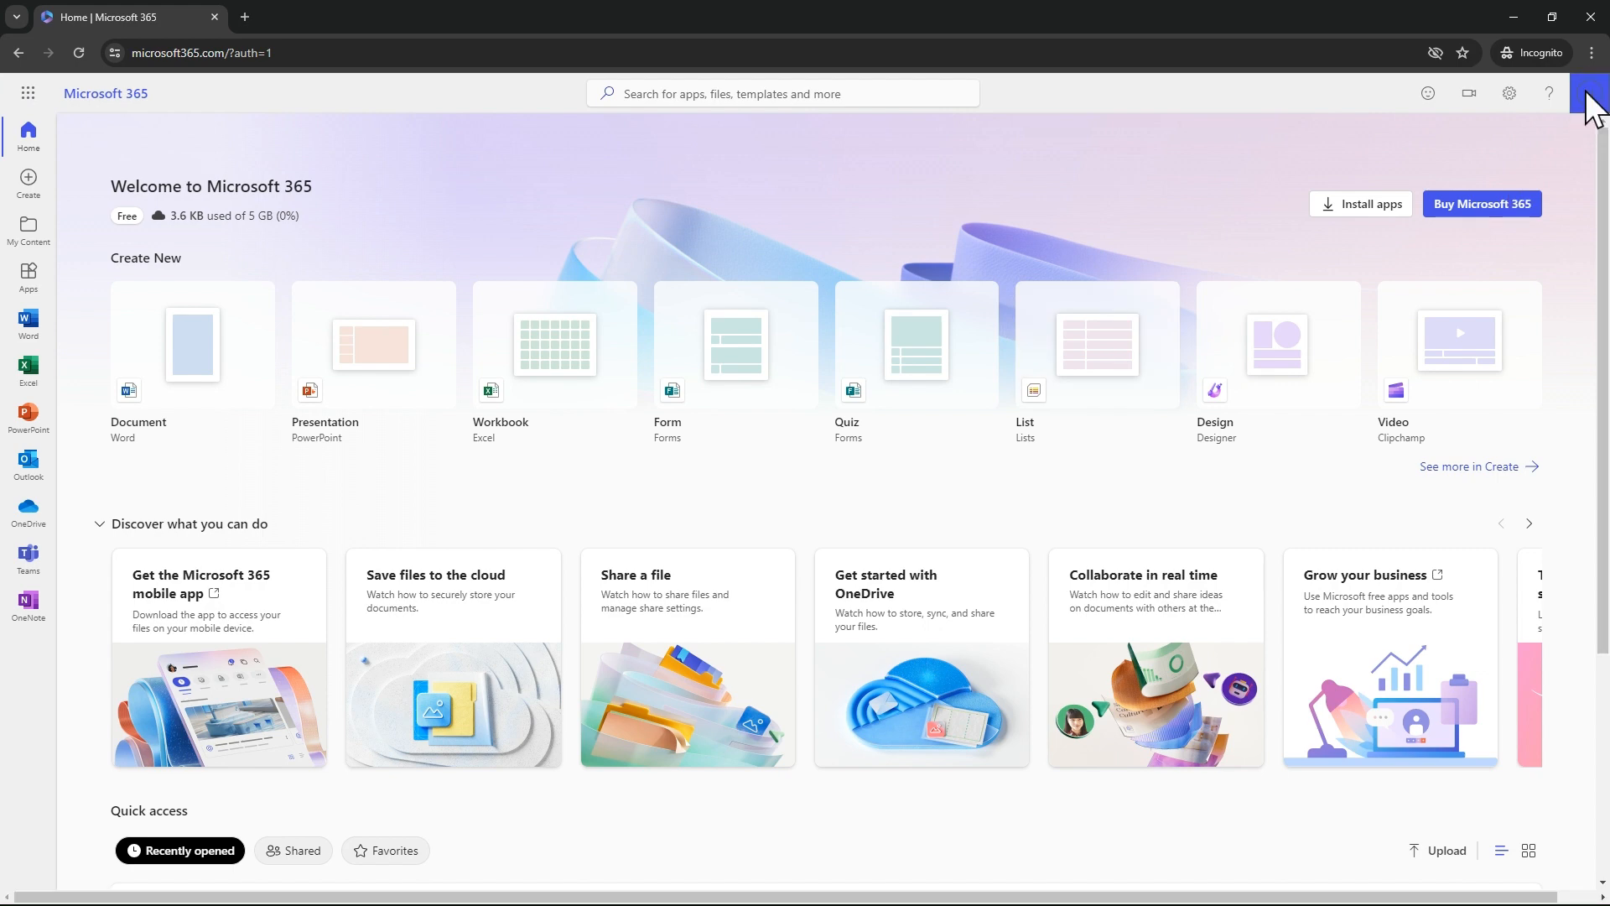
# View the signed-in account from the avatar, then show the Microsoft 365 apps list.
pyautogui.click(1593, 92)
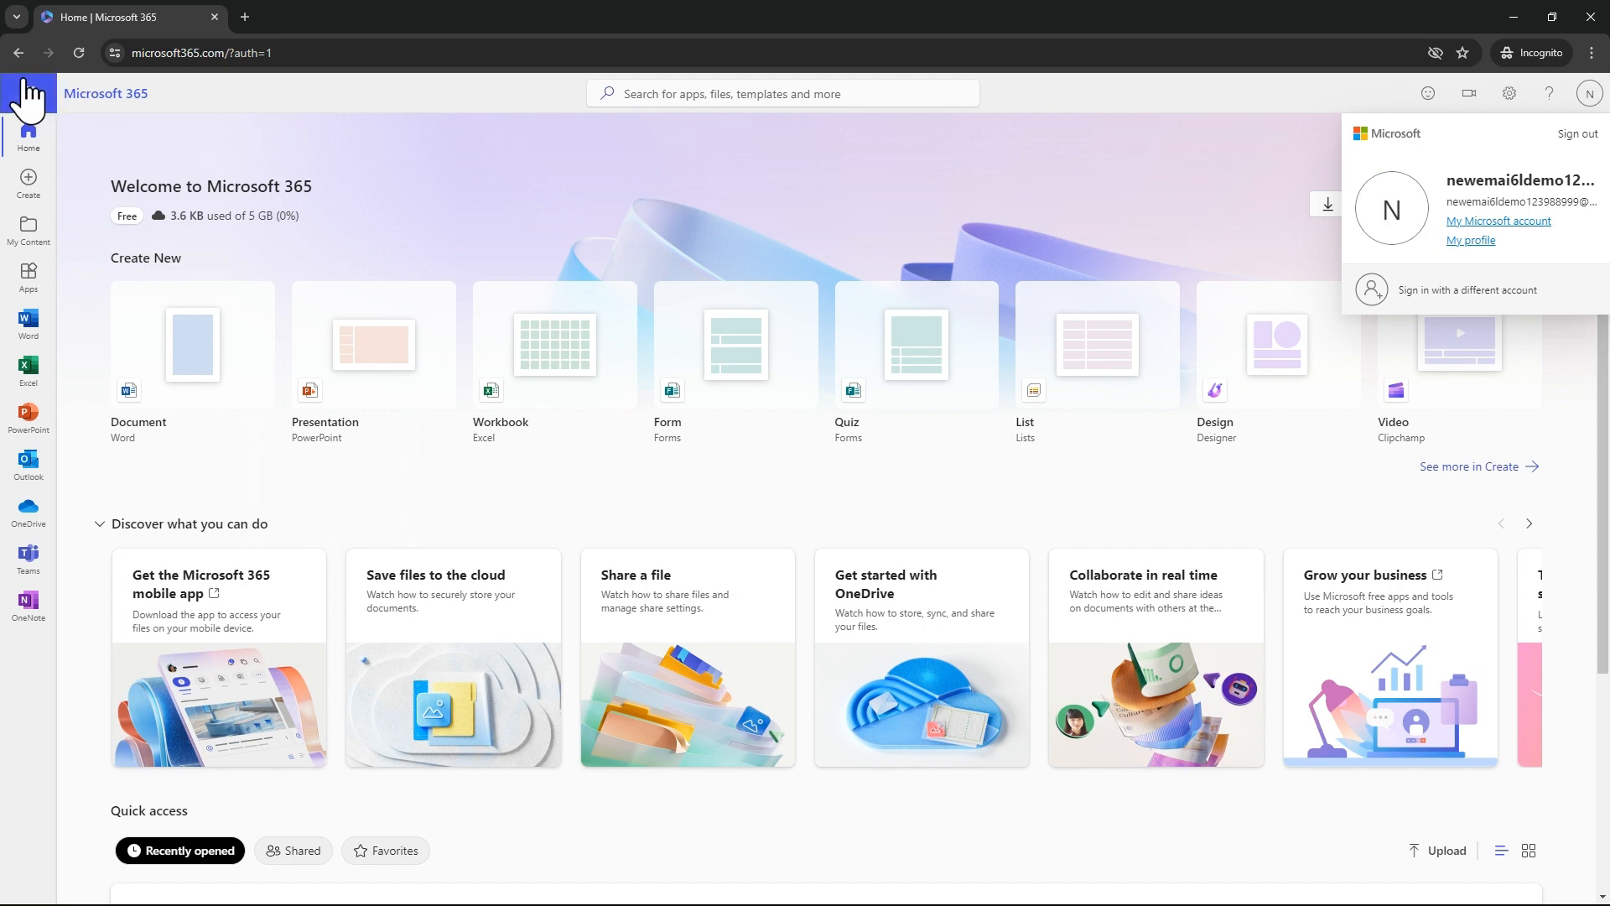
pyautogui.click(29, 99)
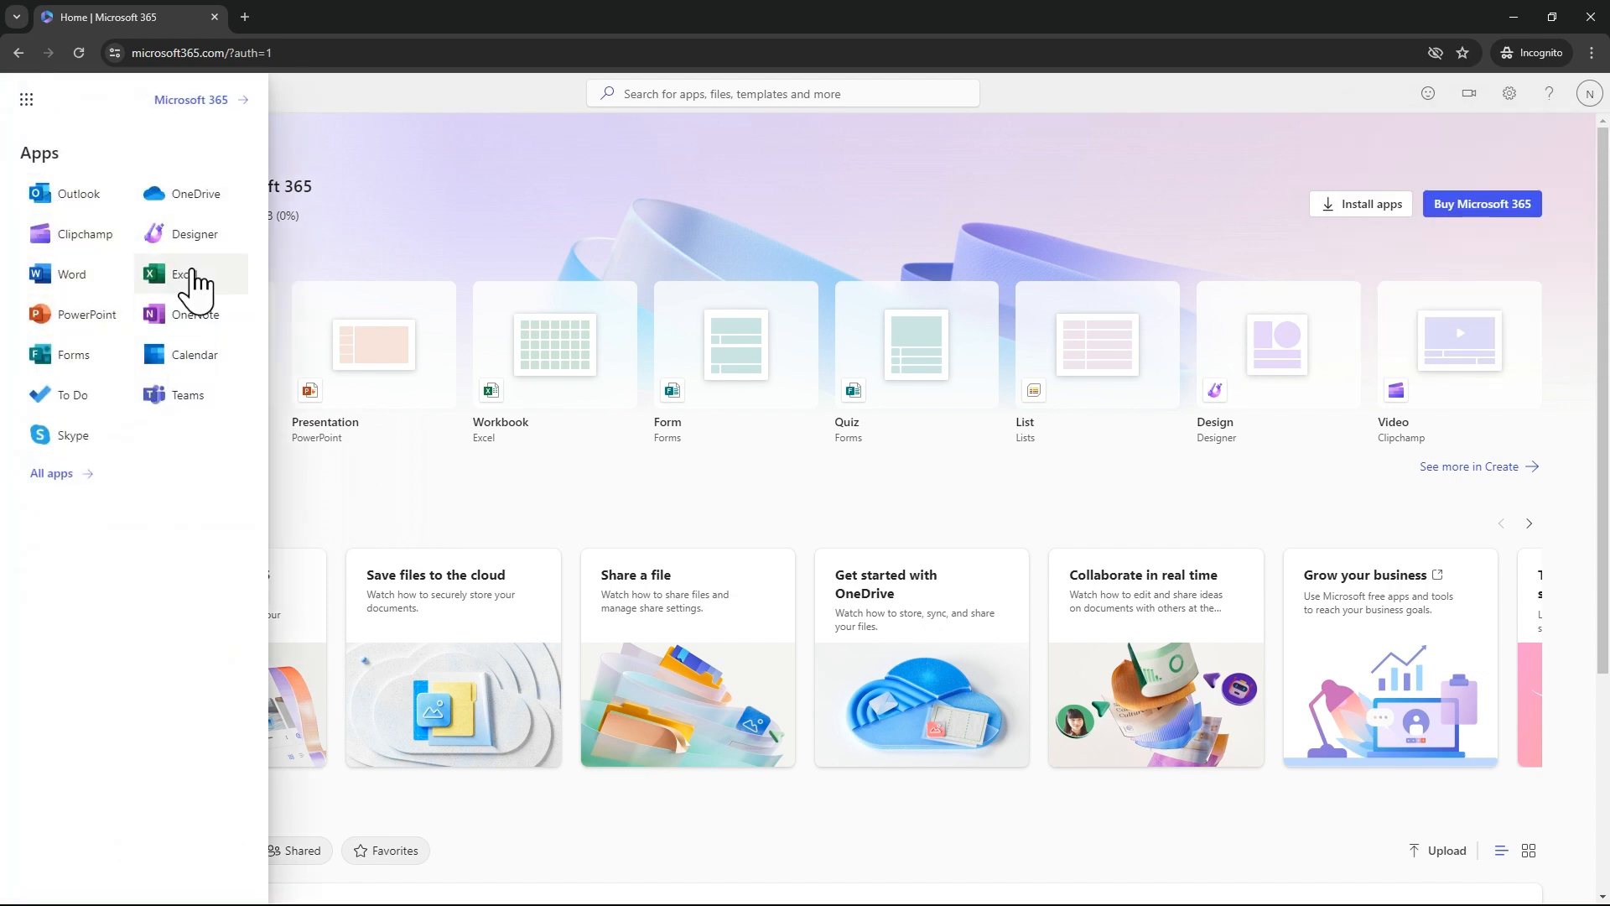
pyautogui.moveTo(195, 362)
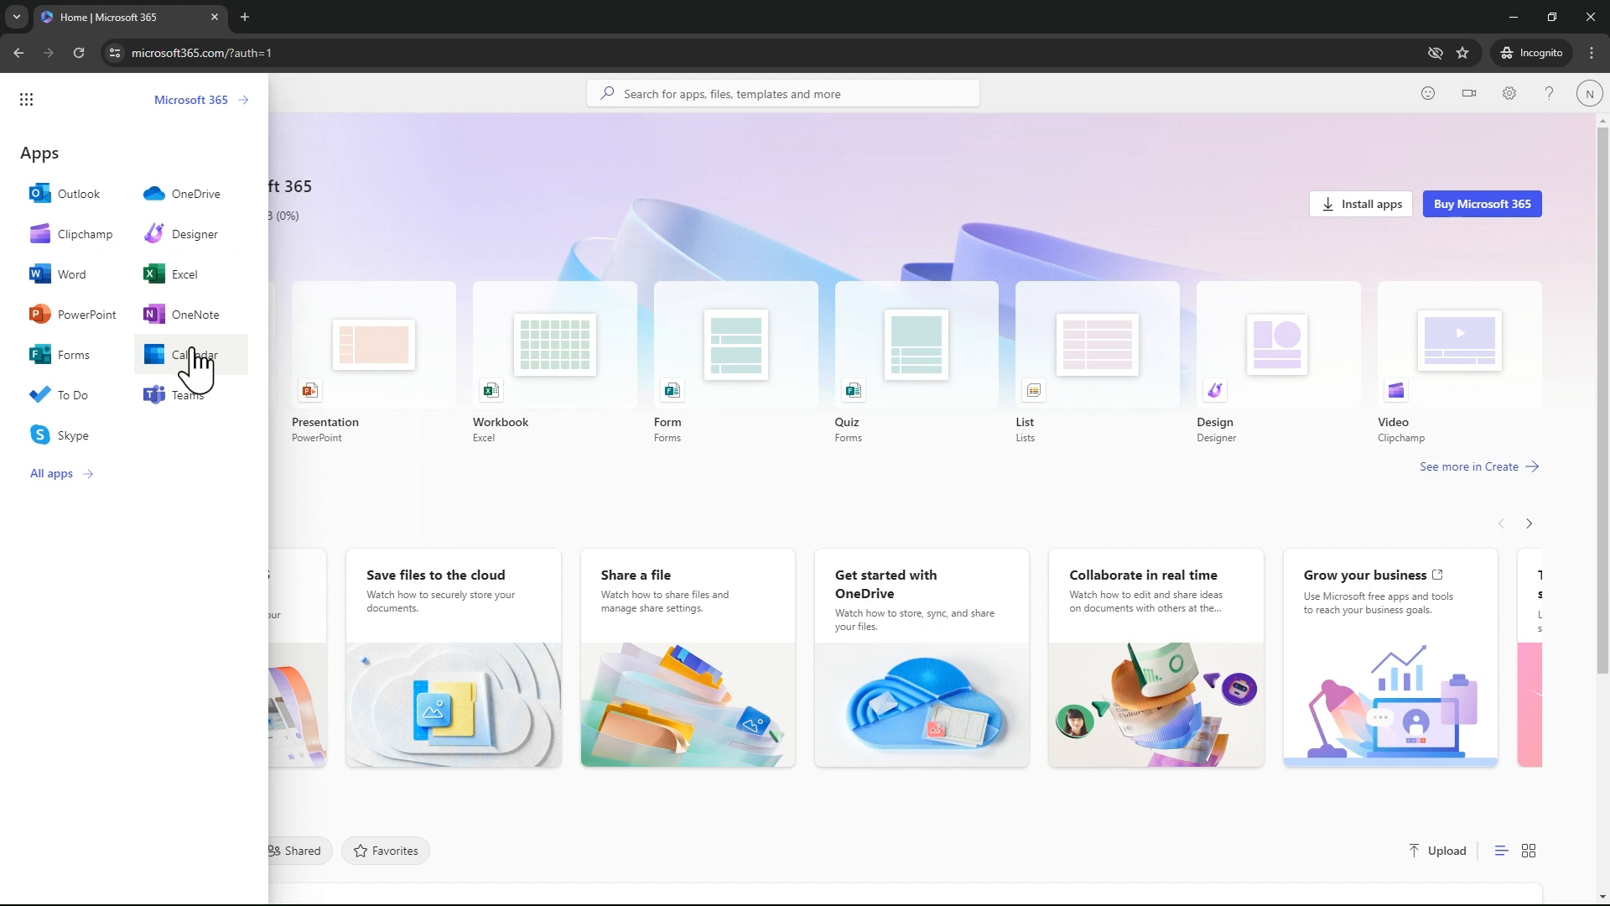
pyautogui.moveTo(544, 547)
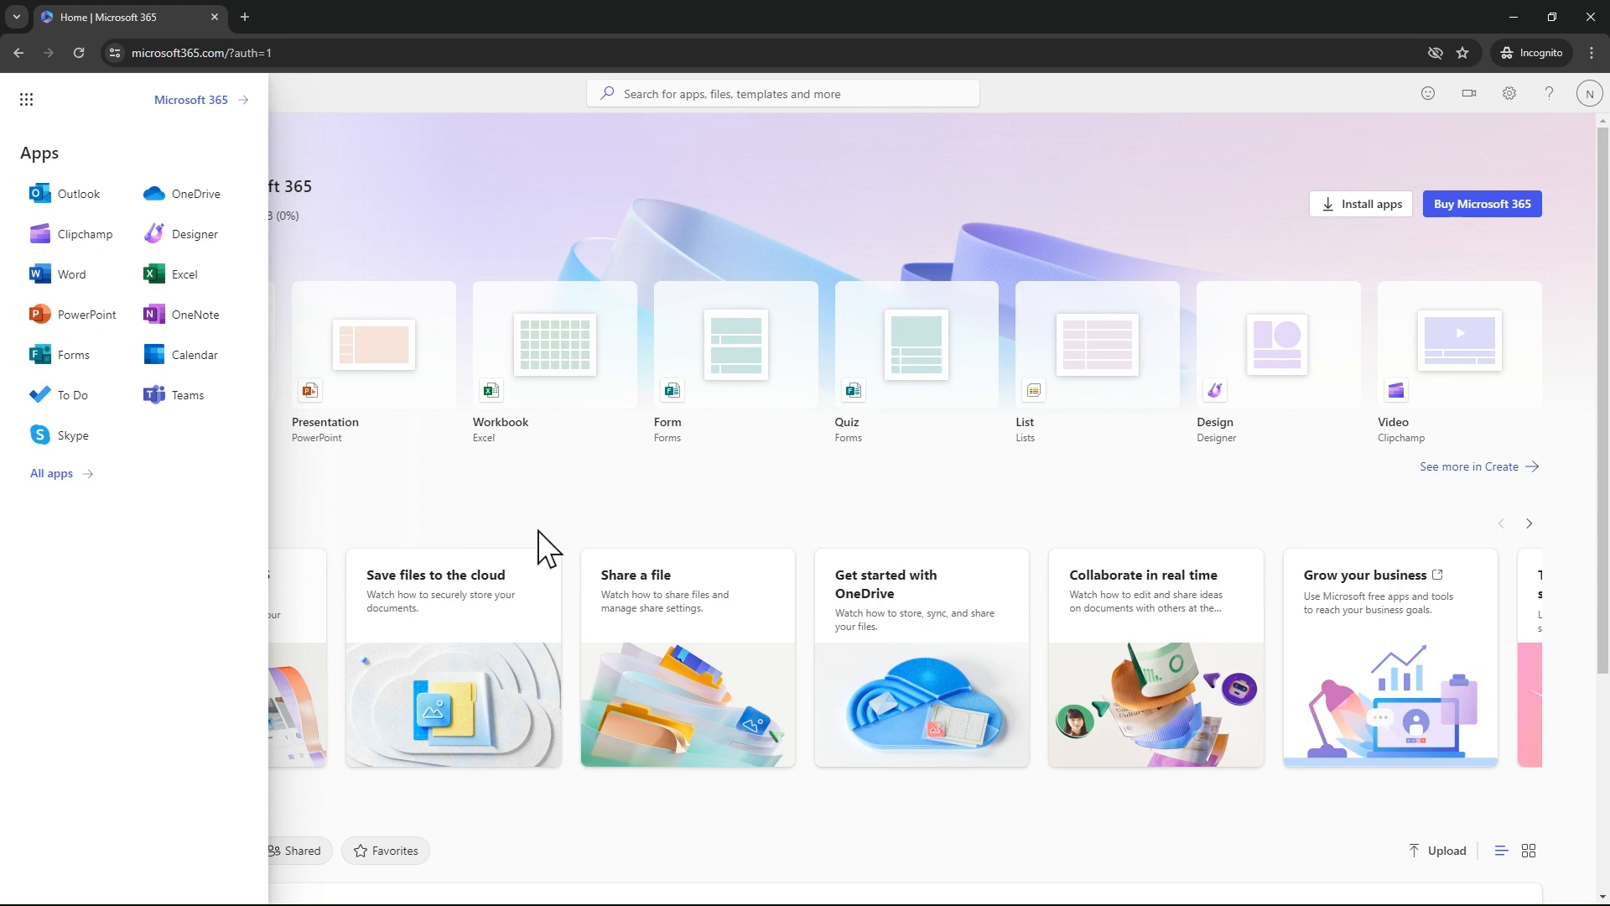